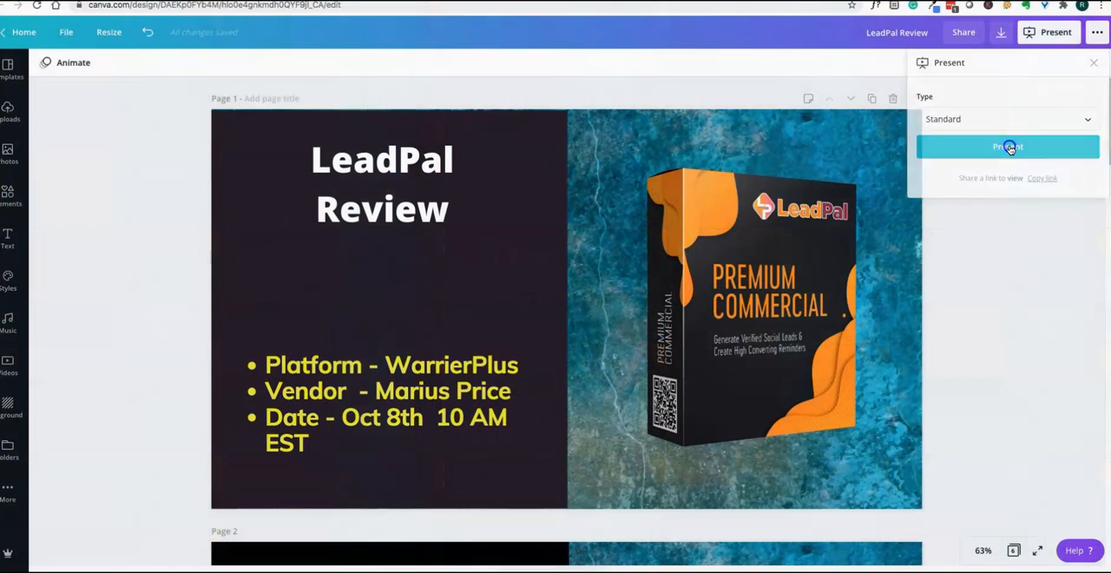
# Scroll the LeadPal sales page past the buy button and testimonials
pyautogui.click(1008, 146)
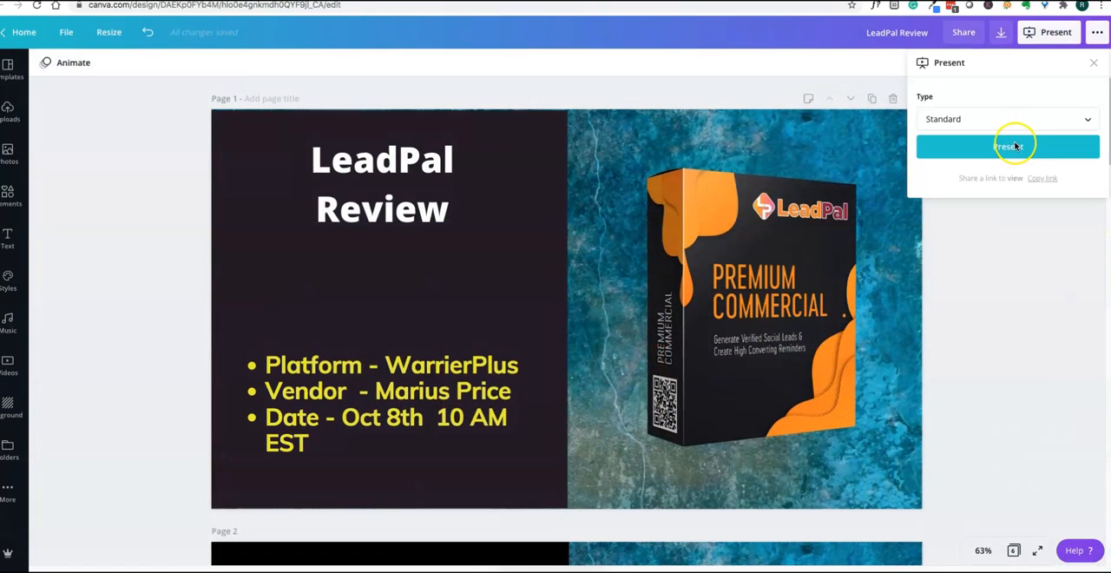
pyautogui.click(1010, 145)
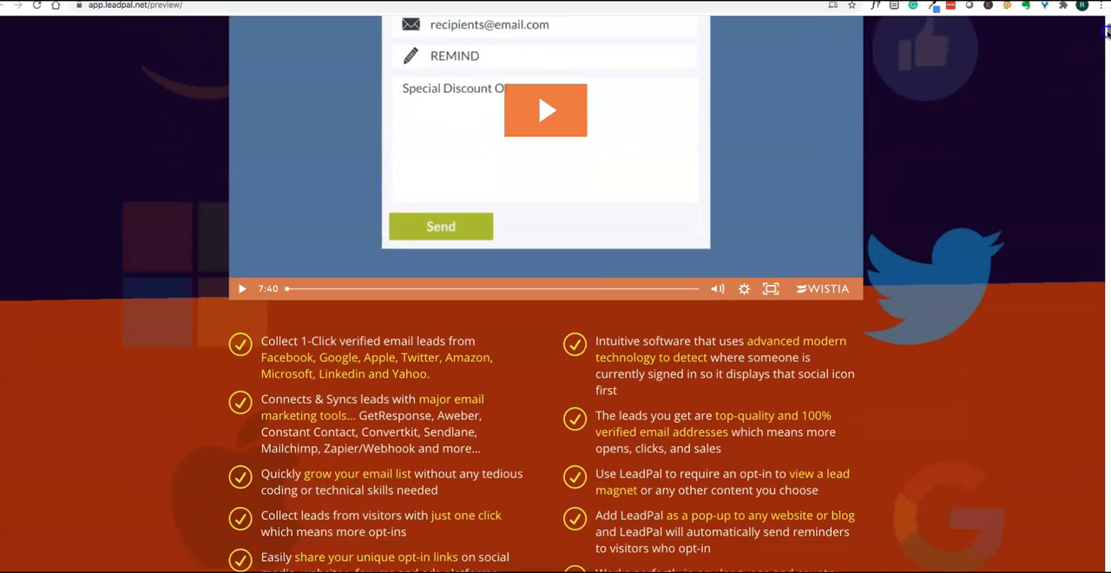
pyautogui.scroll(-3)
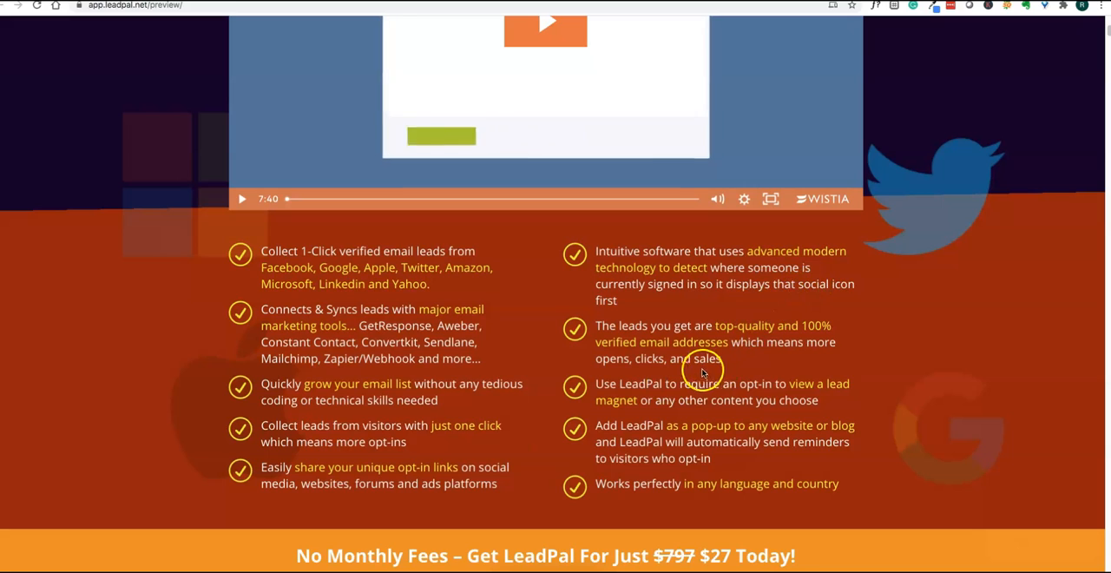
pyautogui.moveTo(858, 343)
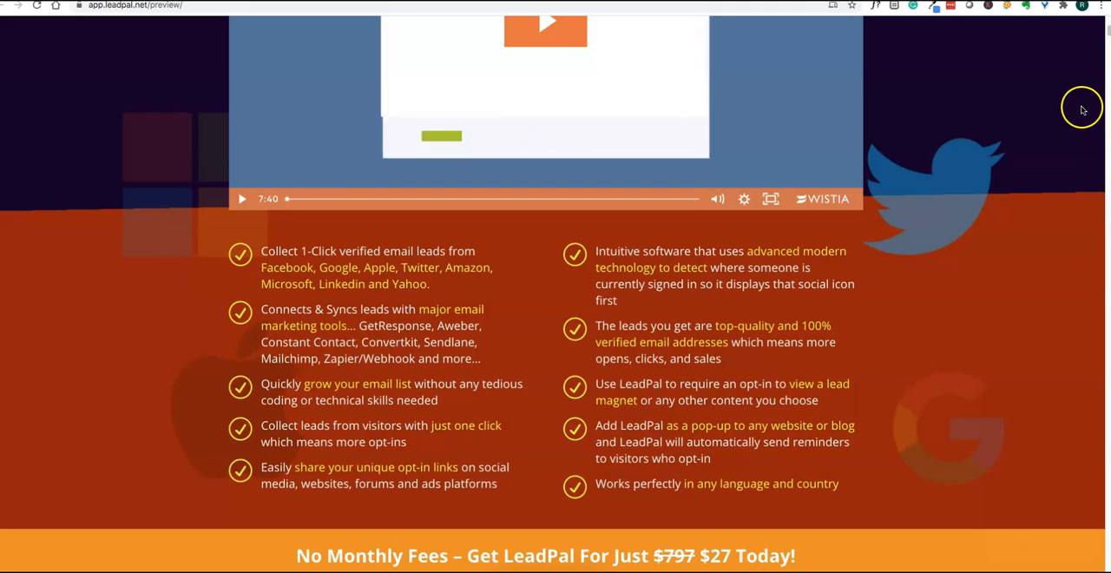
pyautogui.moveTo(1094, 62)
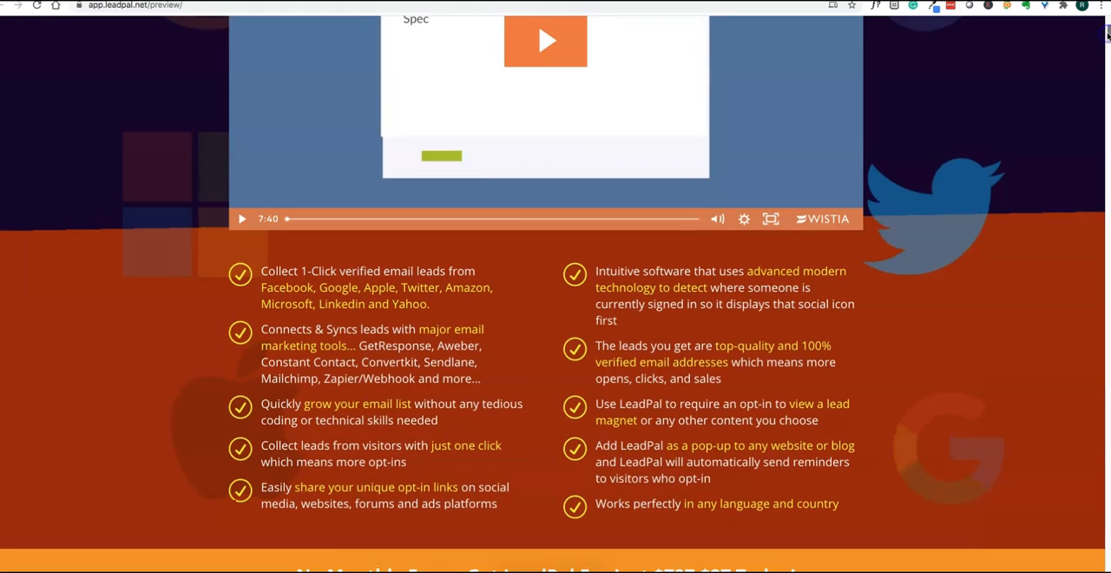
pyautogui.scroll(-3)
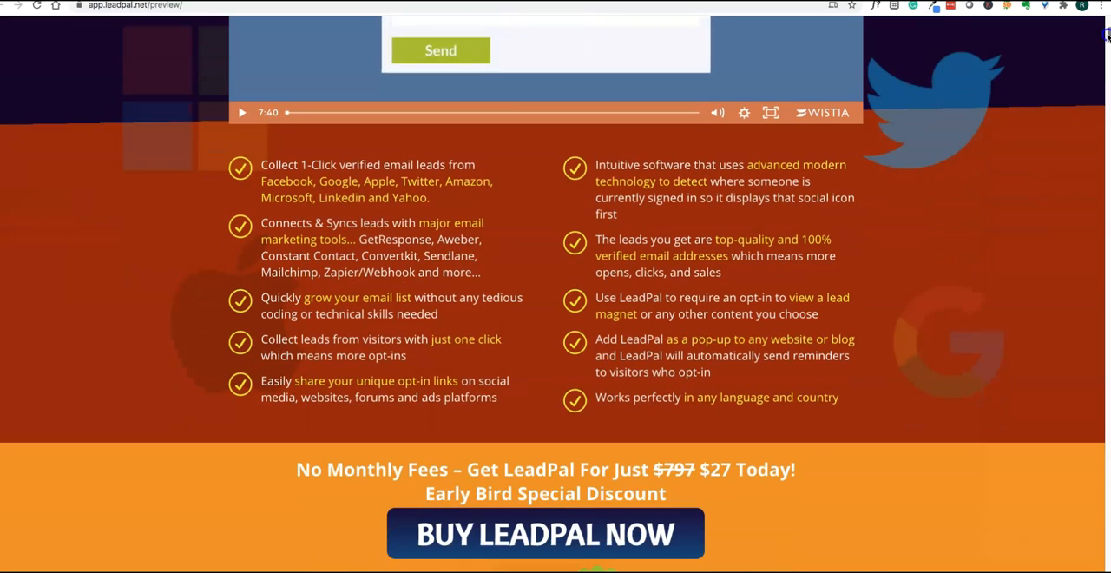
pyautogui.scroll(-3)
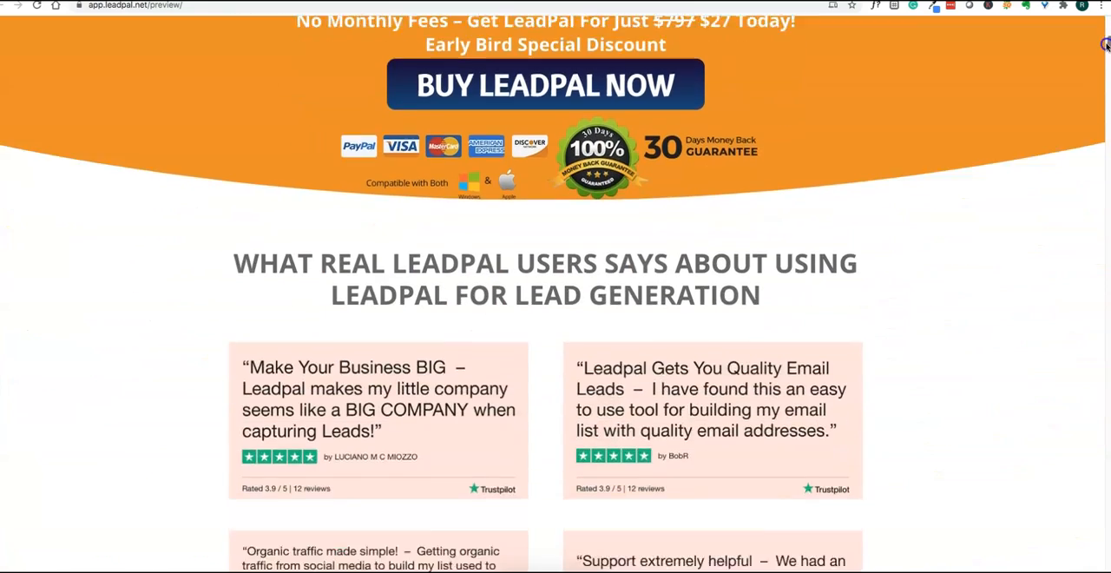
pyautogui.scroll(-3)
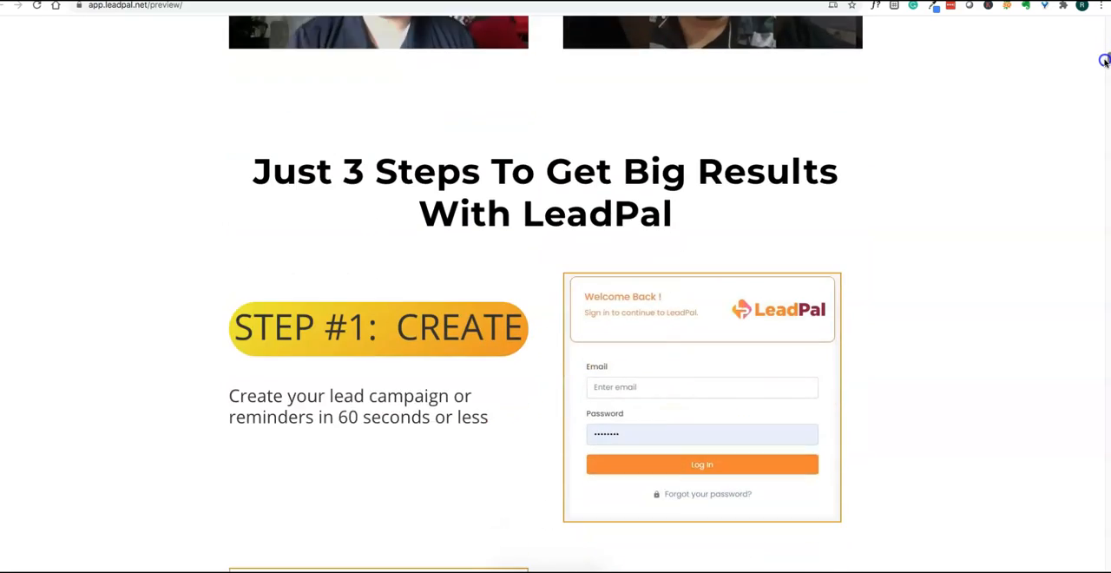
pyautogui.scroll(-3)
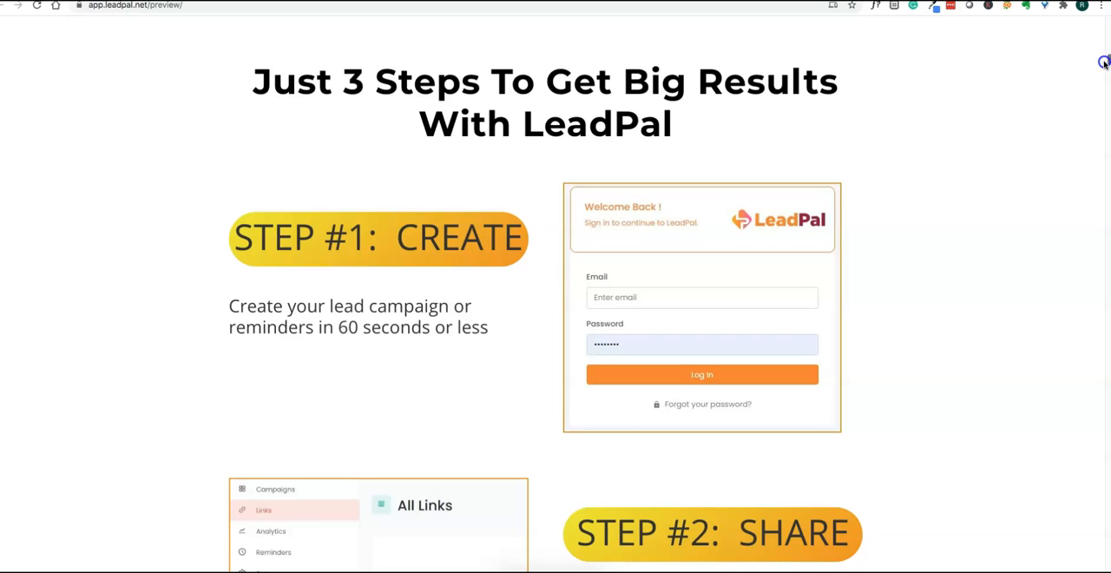
# Continue past the 3 Steps section to 'Why Most Online Business Struggle'
pyautogui.scroll(-3)
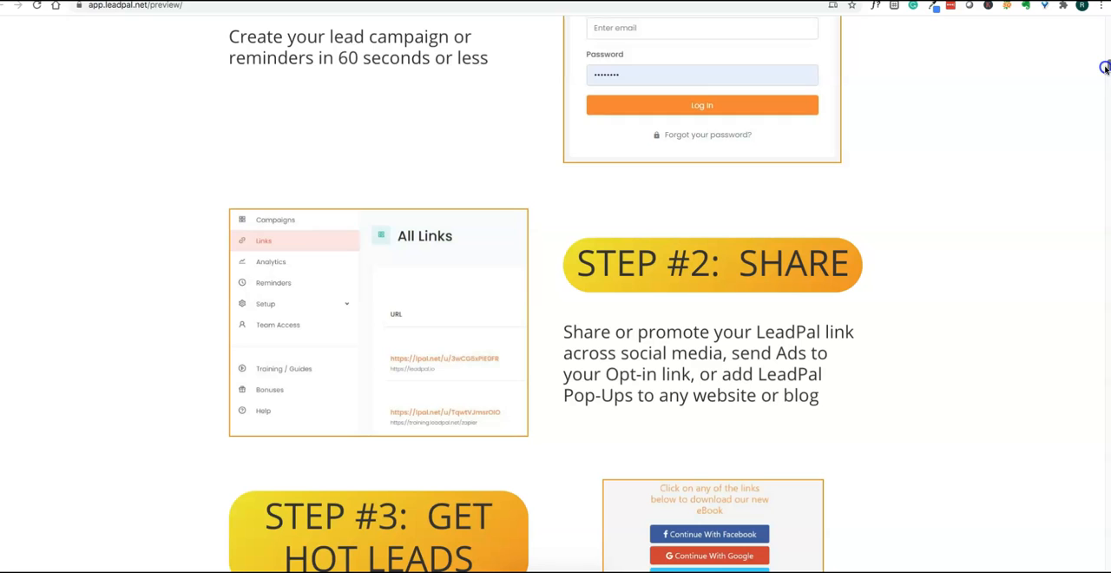
pyautogui.scroll(-3)
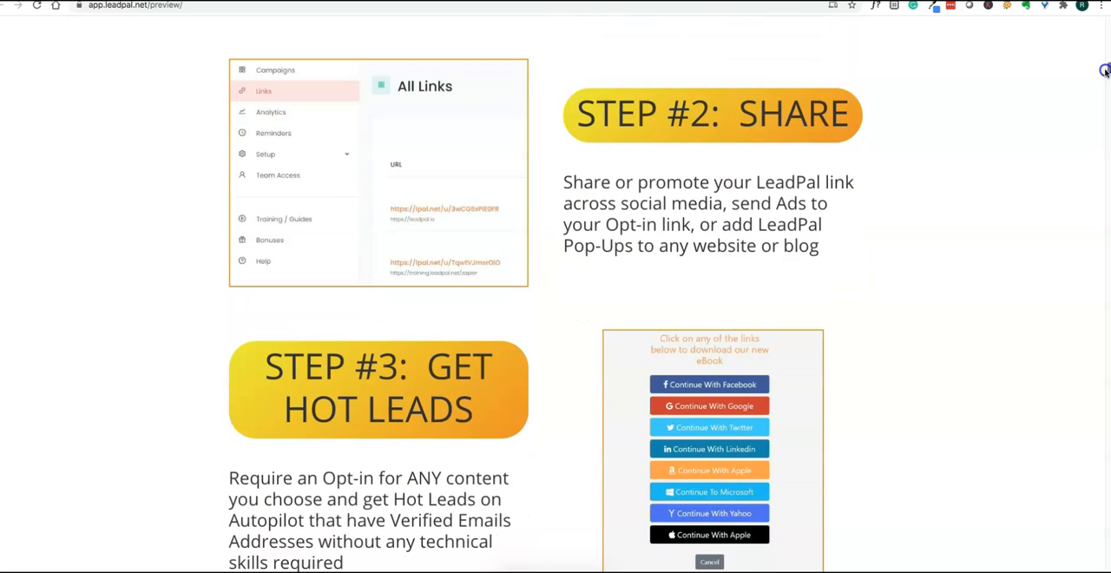
pyautogui.scroll(-3)
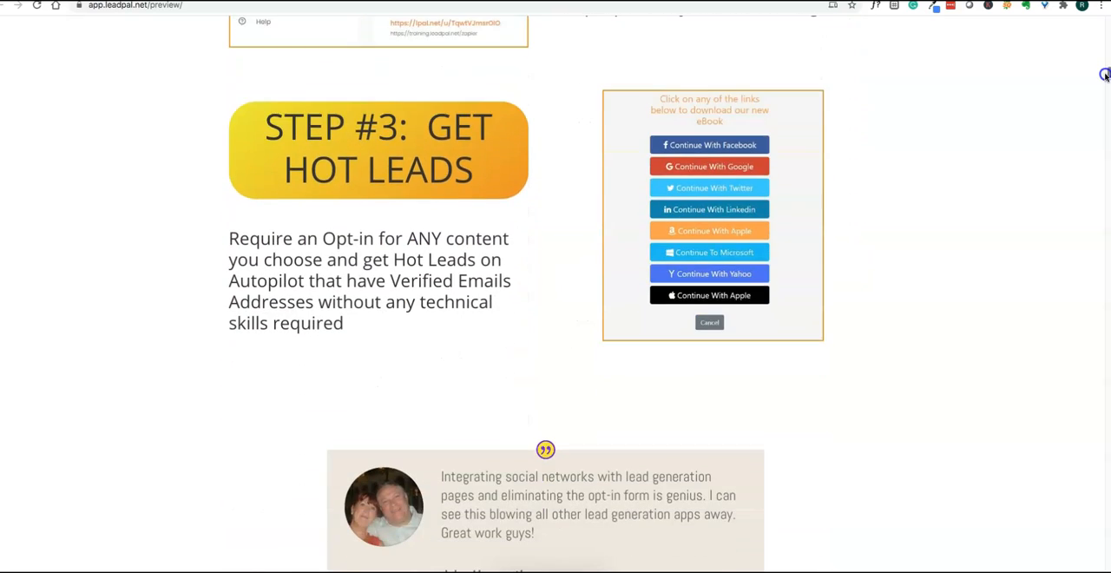
pyautogui.moveTo(1027, 153)
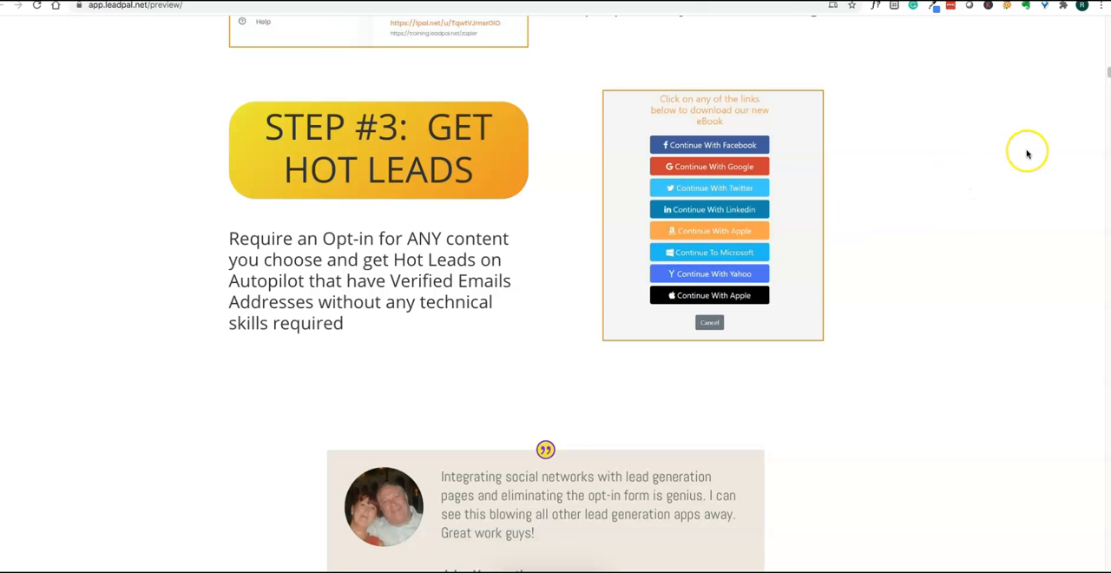
pyautogui.scroll(-3)
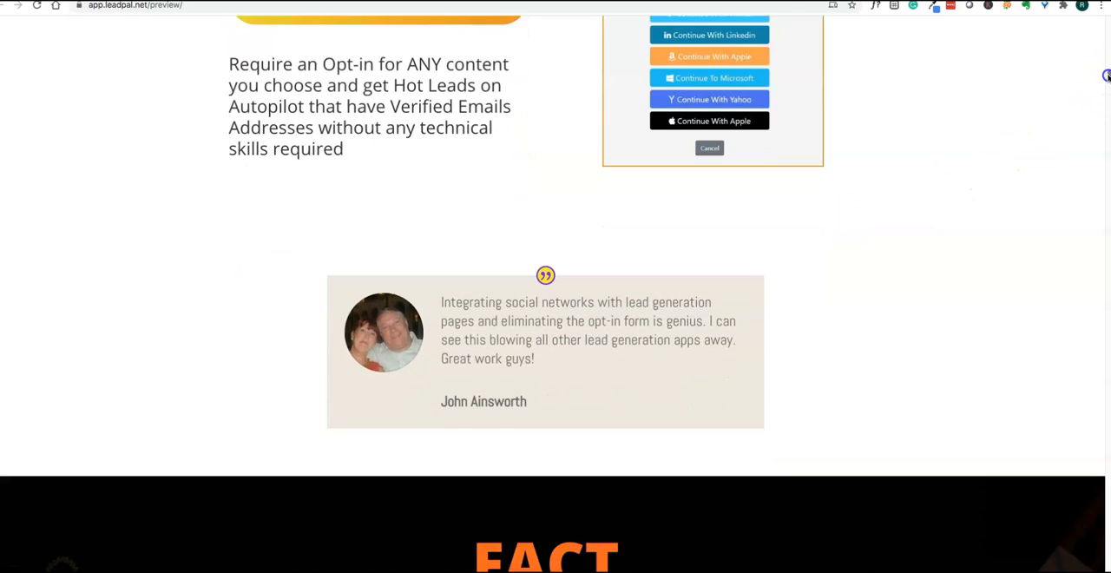
pyautogui.scroll(-3)
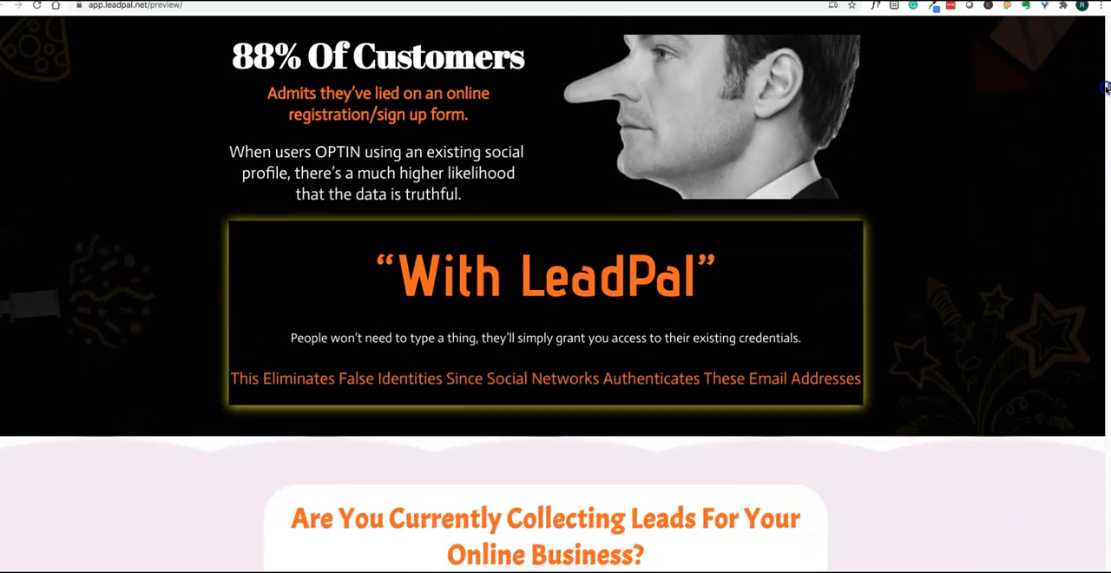
pyautogui.scroll(-3)
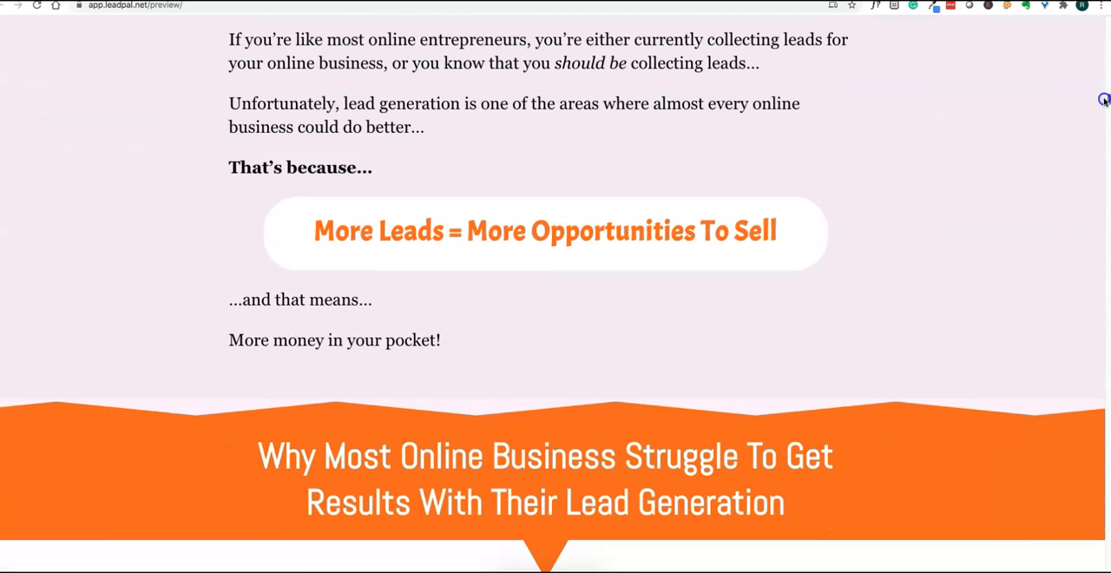
pyautogui.scroll(-3)
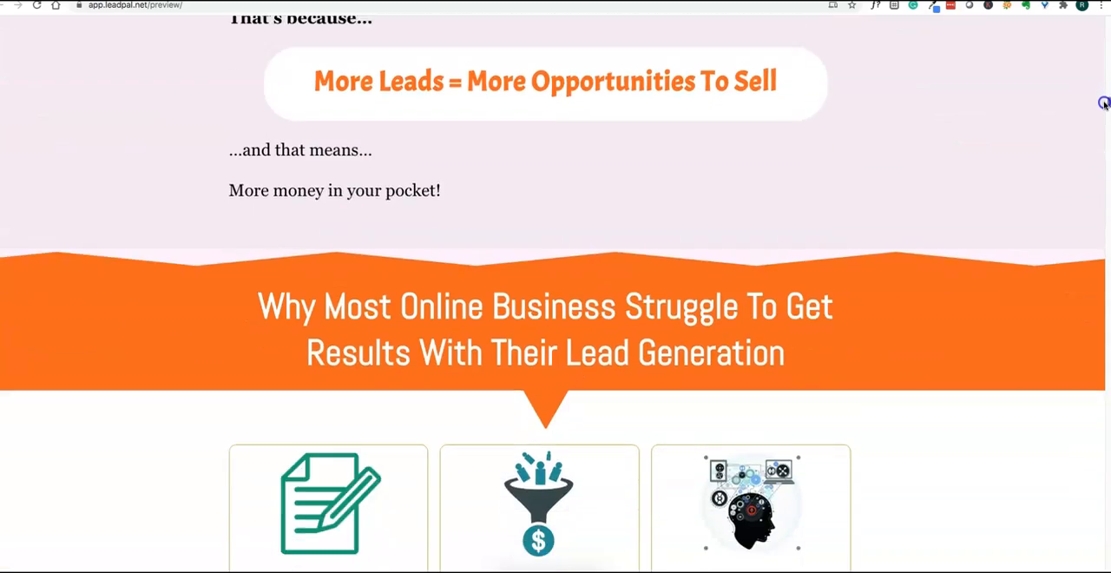
pyautogui.scroll(-3)
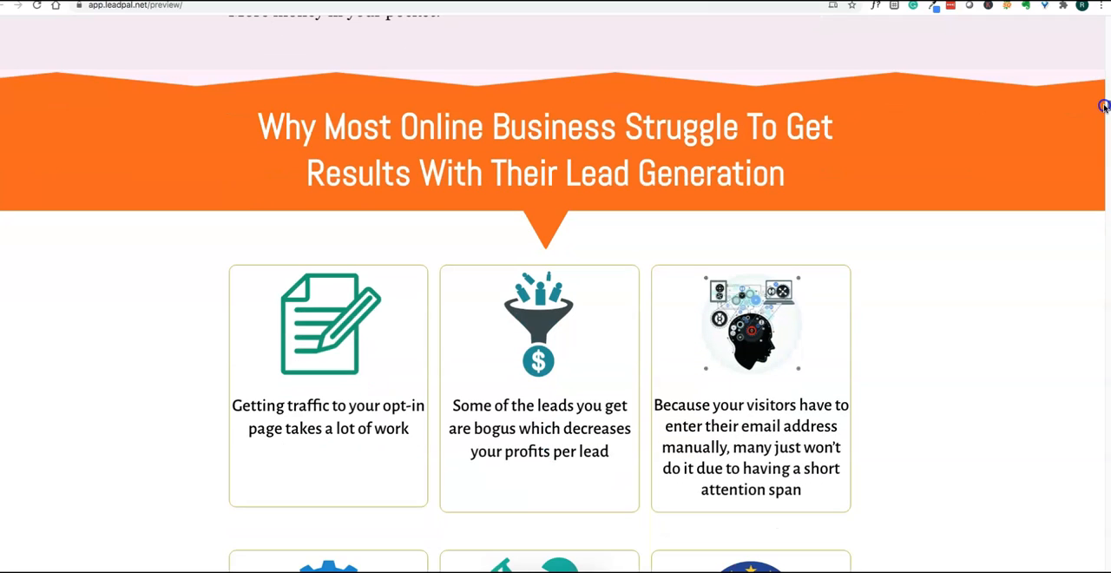
# Scroll past the six pain-point cards to the 'What If You Didn't Have To Stress Out' list
pyautogui.scroll(-3)
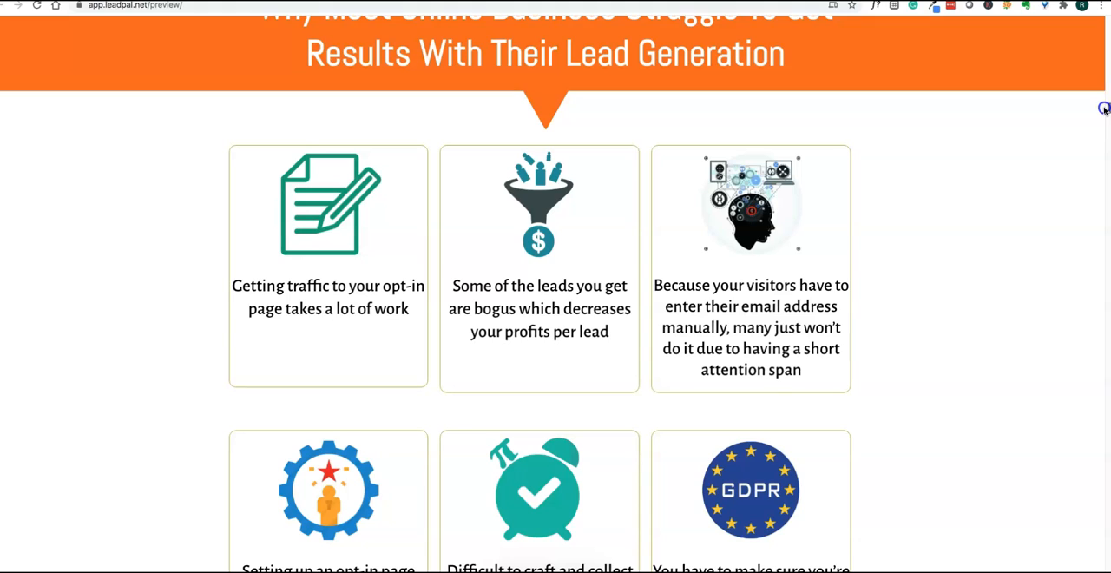
pyautogui.scroll(-3)
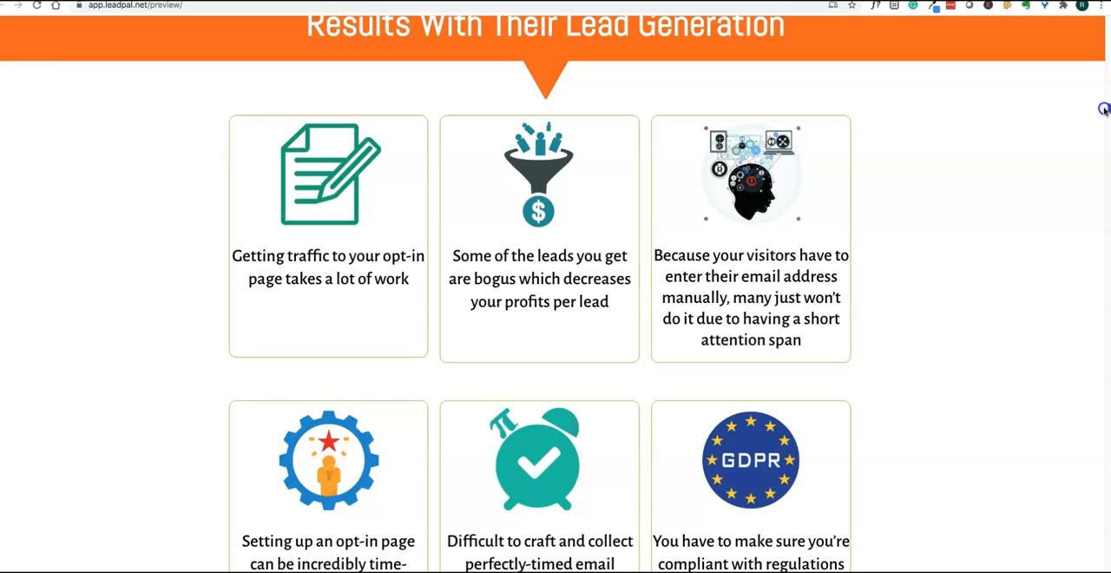
pyautogui.scroll(-3)
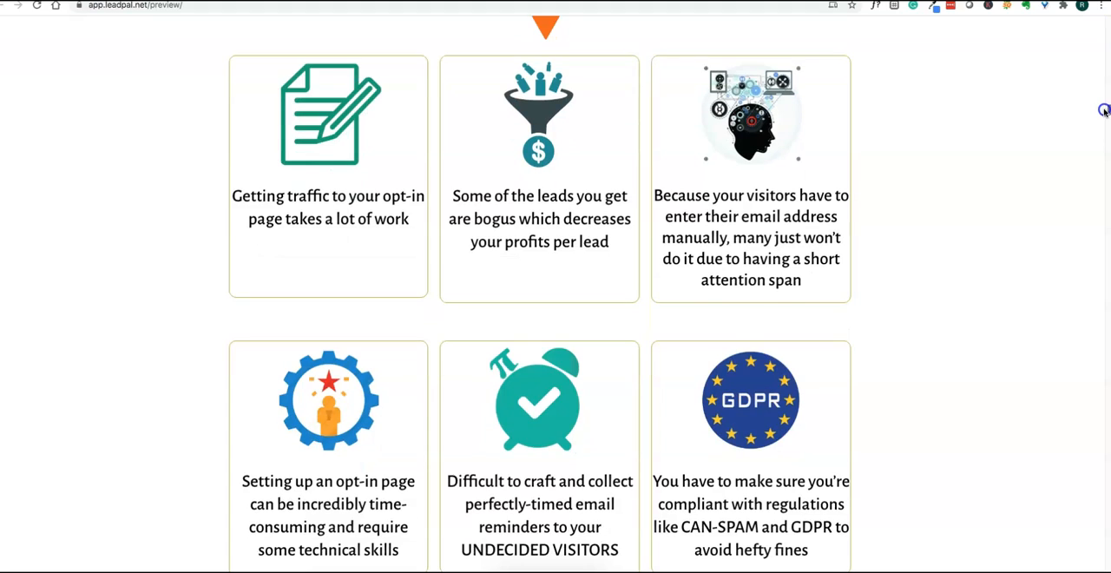
pyautogui.scroll(-3)
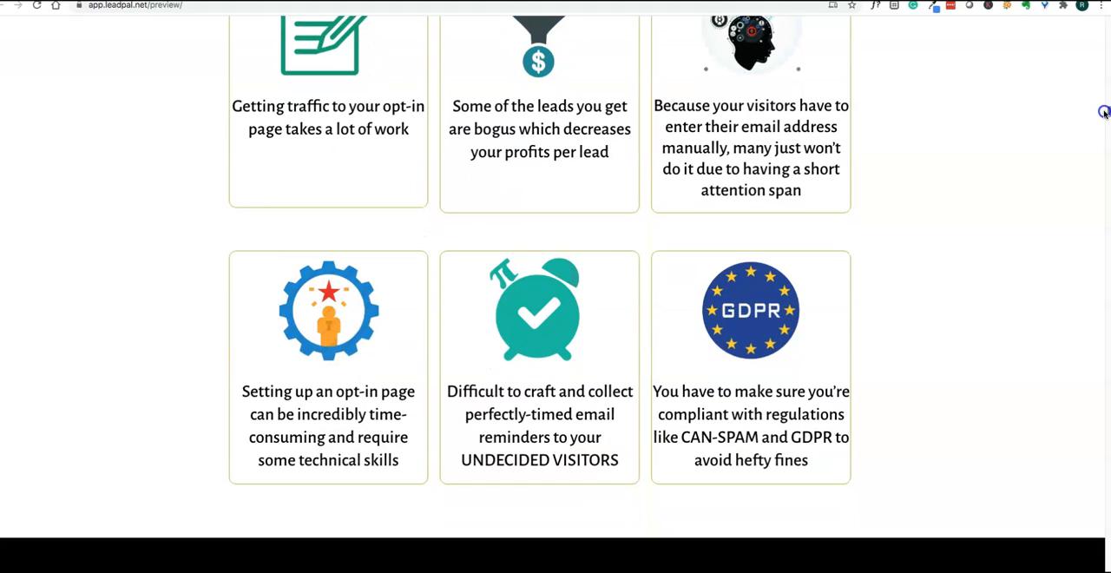
pyautogui.moveTo(1104, 115)
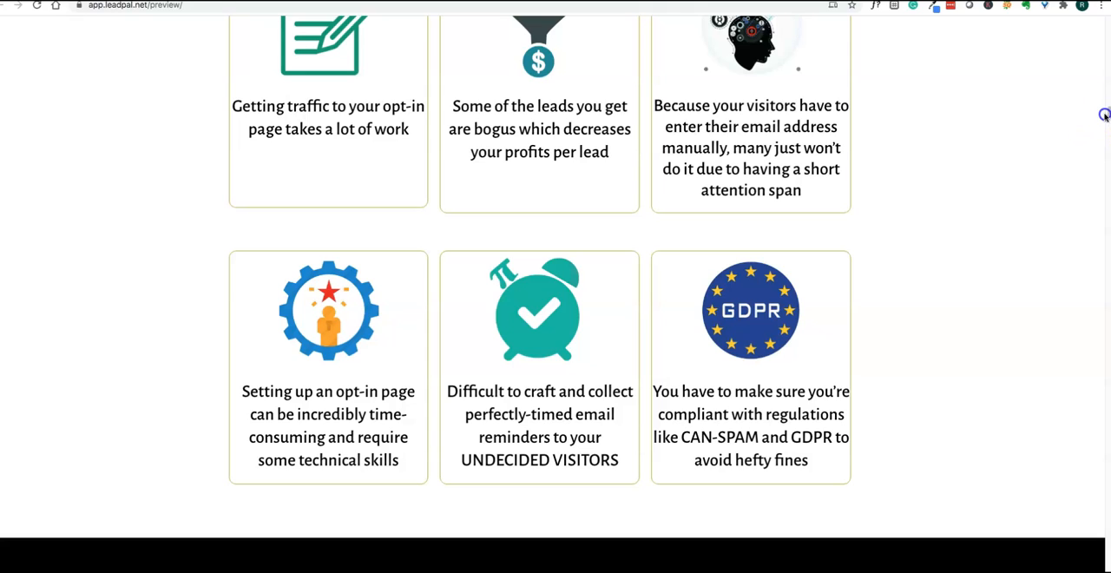
pyautogui.scroll(-3)
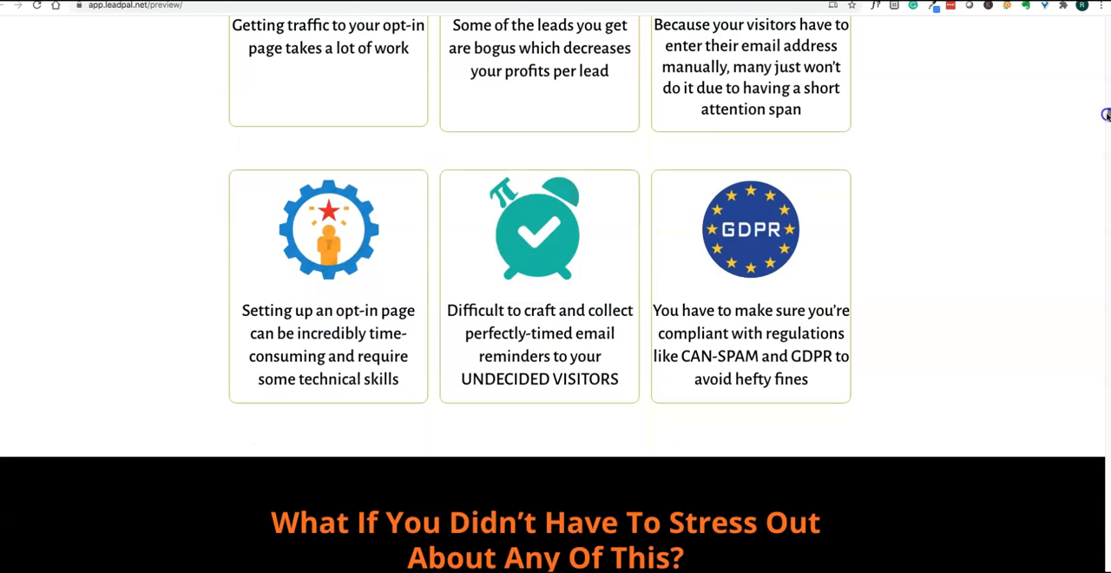
pyautogui.scroll(-3)
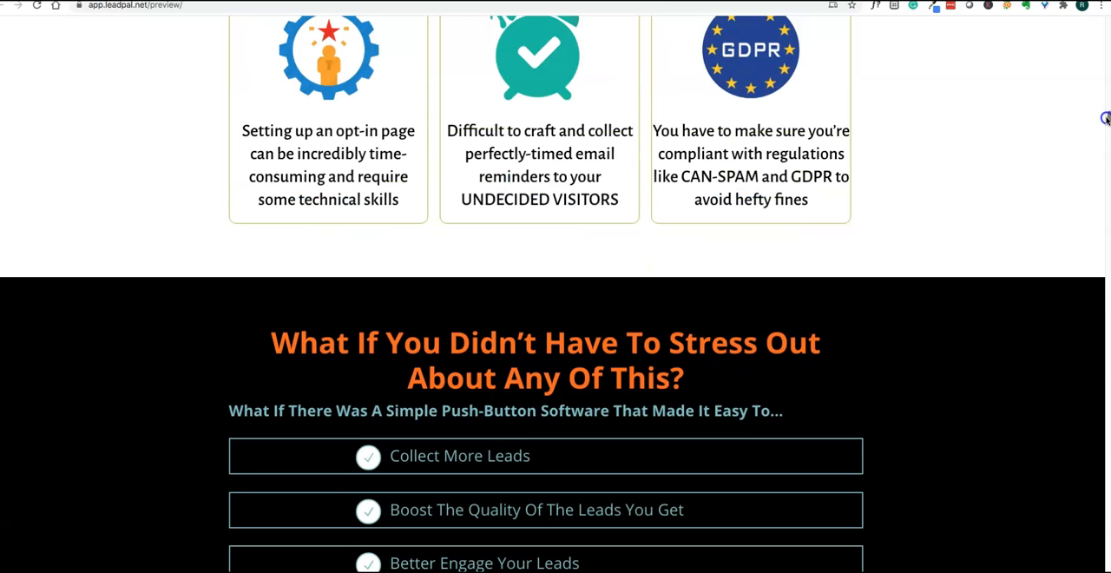
pyautogui.scroll(-3)
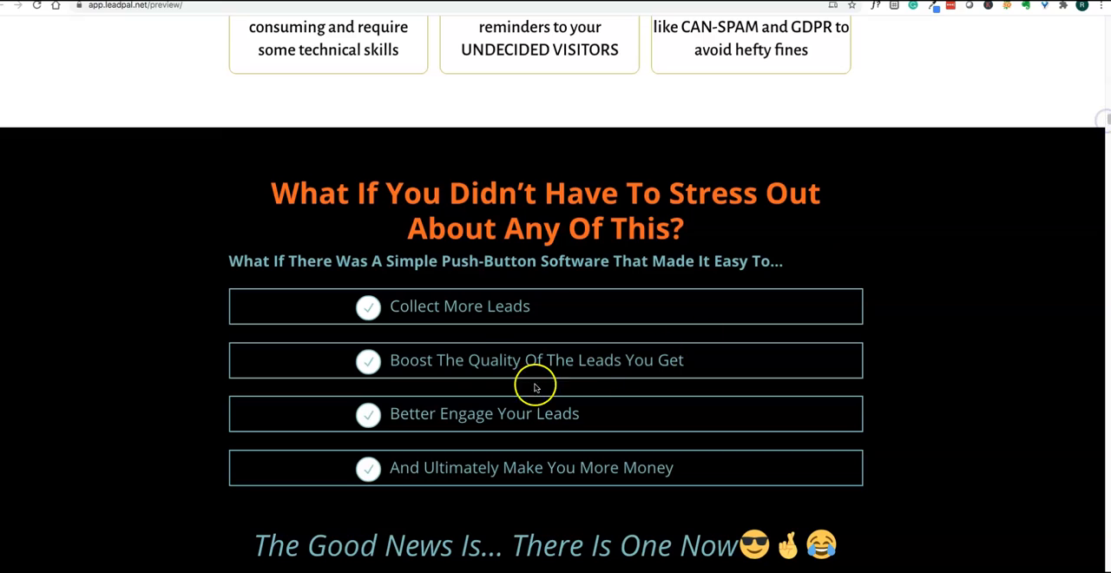
pyautogui.moveTo(555, 337)
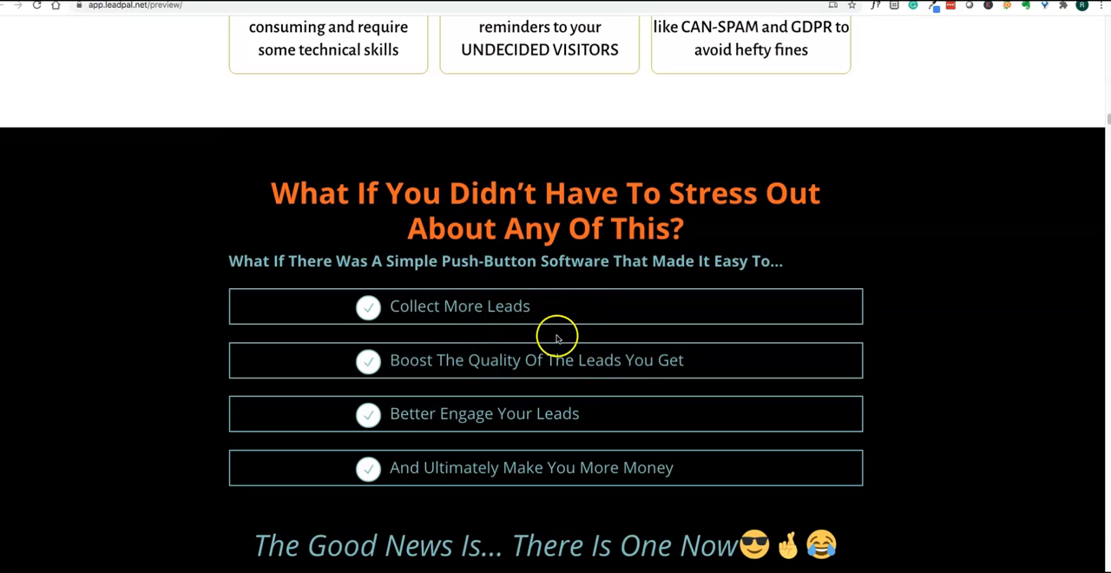
pyautogui.moveTo(582, 443)
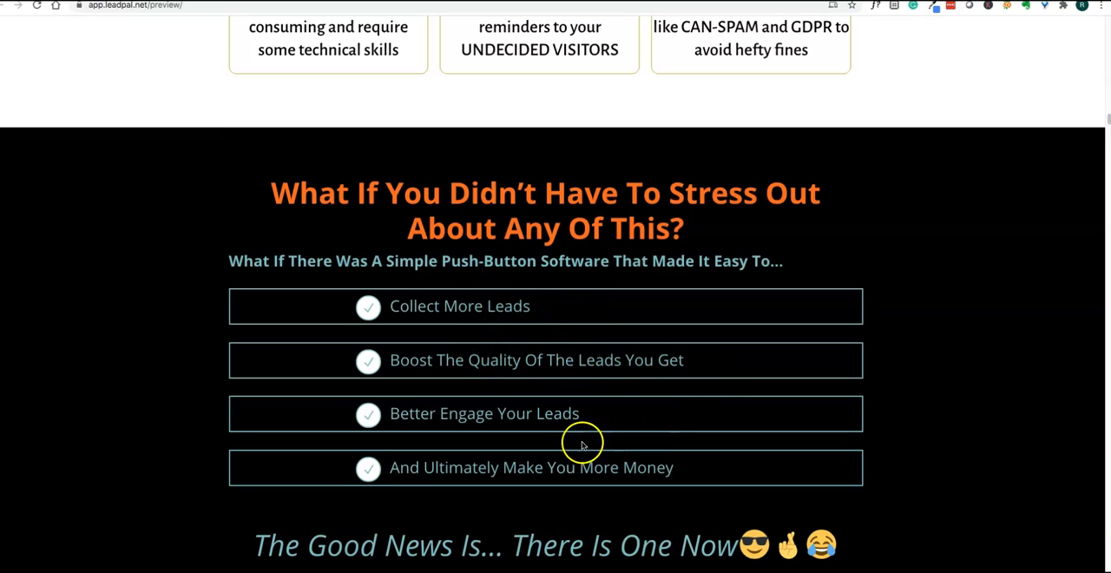
pyautogui.moveTo(927, 241)
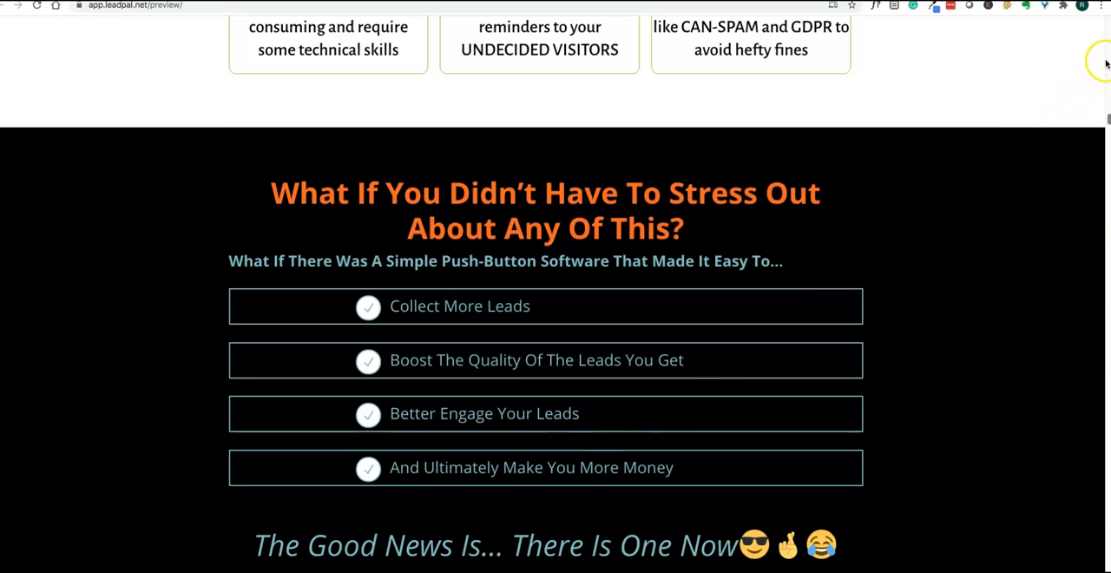
# Scroll back and forth through the sign-in examples and lead source sections
pyautogui.scroll(-3)
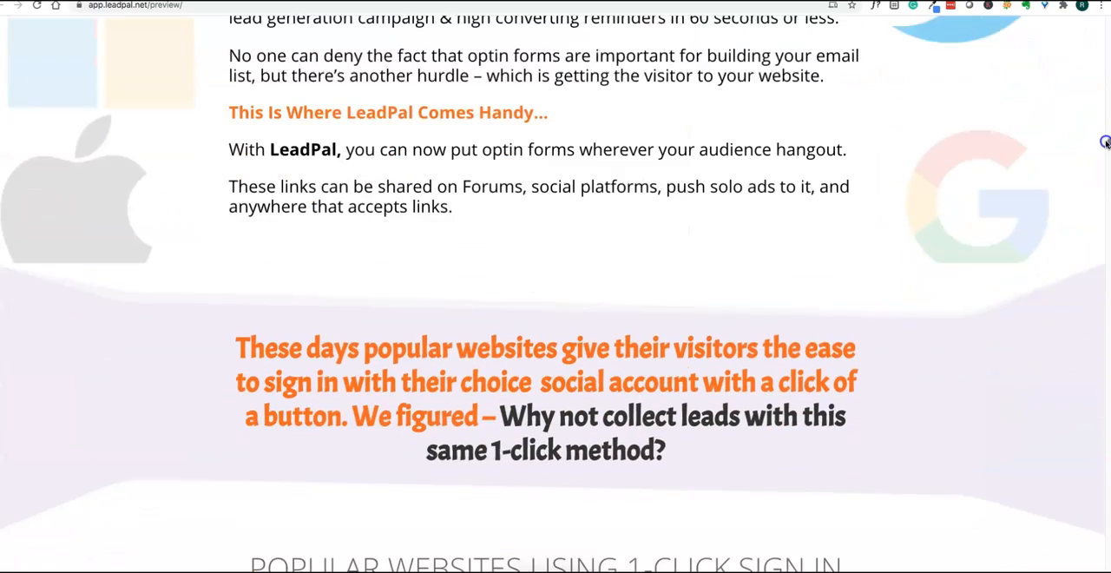
pyautogui.scroll(-3)
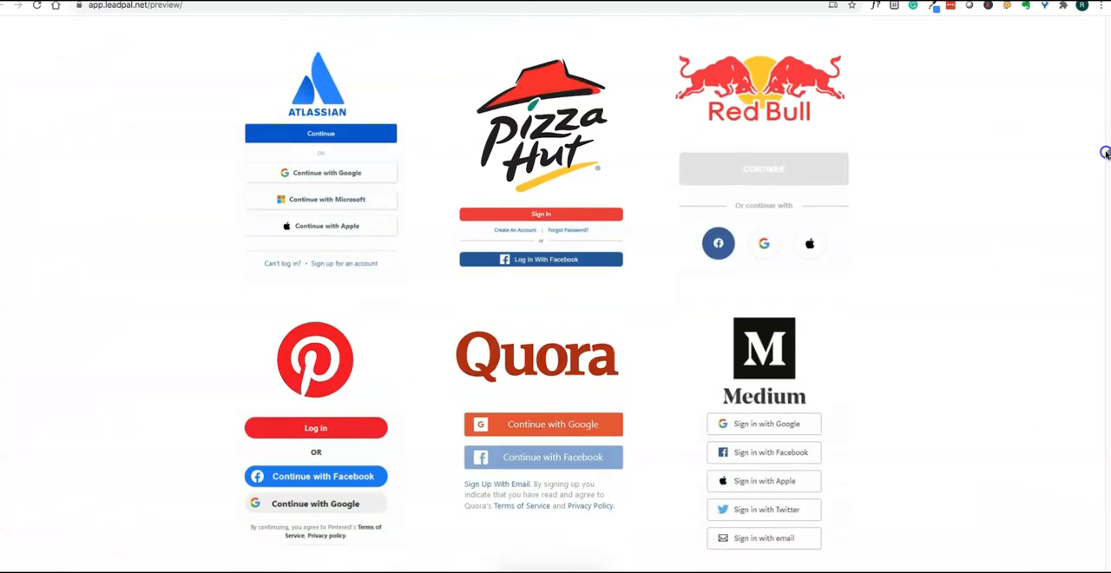
pyautogui.scroll(3)
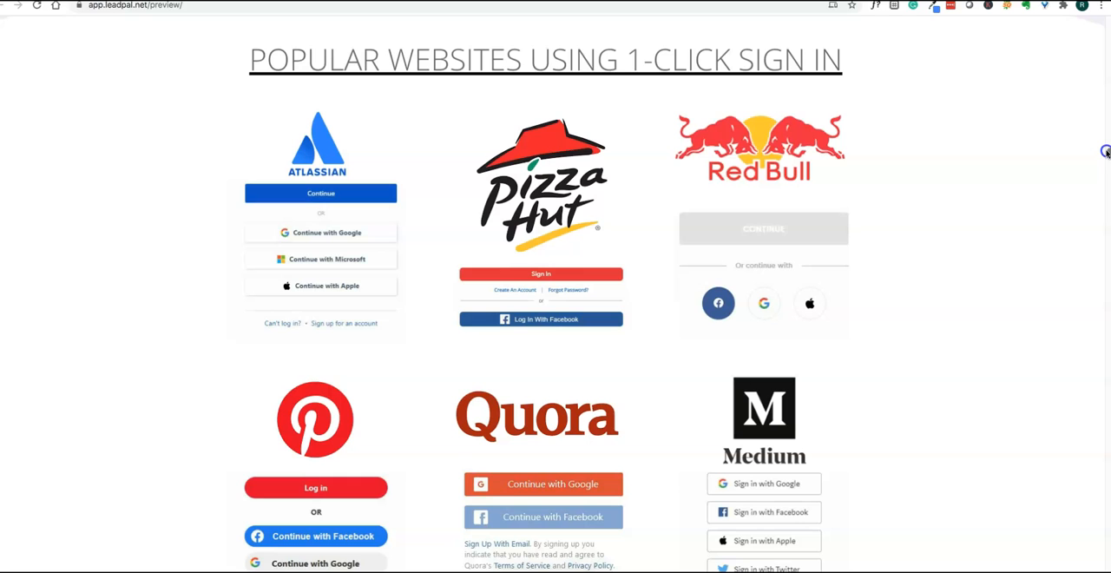
pyautogui.scroll(-3)
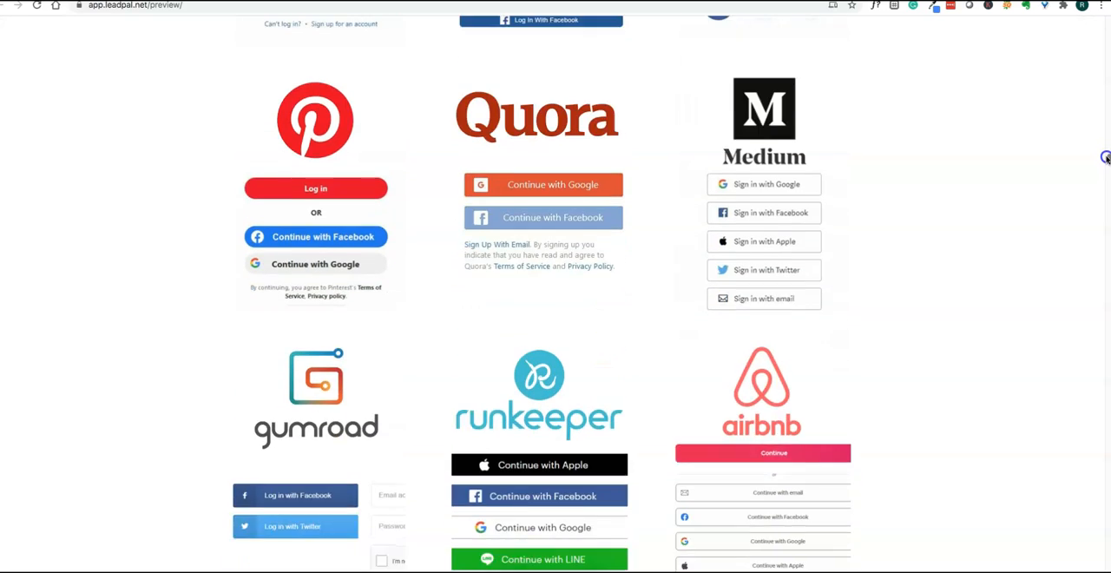
pyautogui.scroll(3)
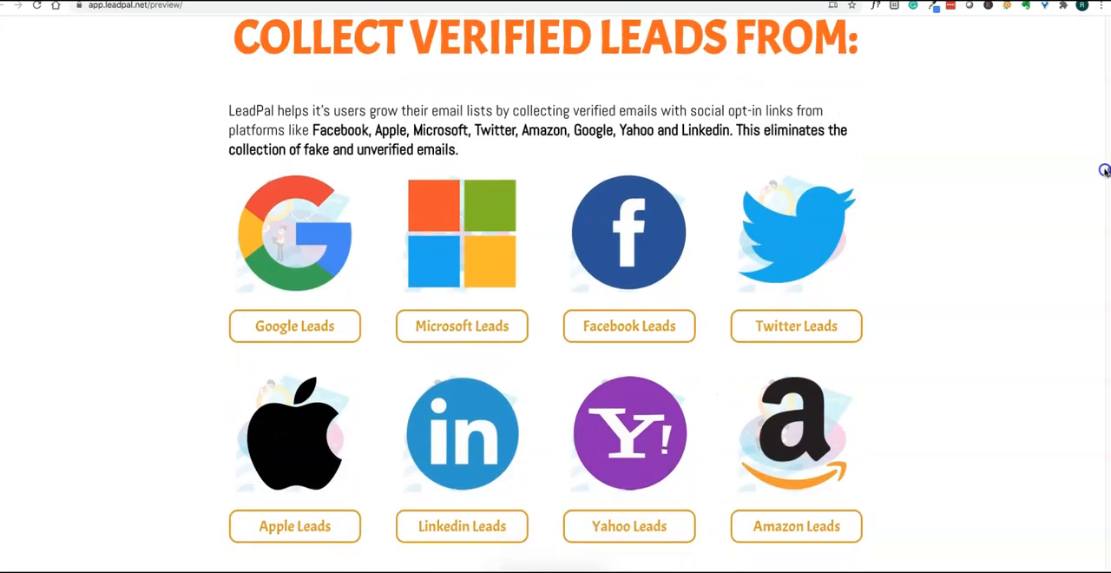
pyautogui.scroll(-3)
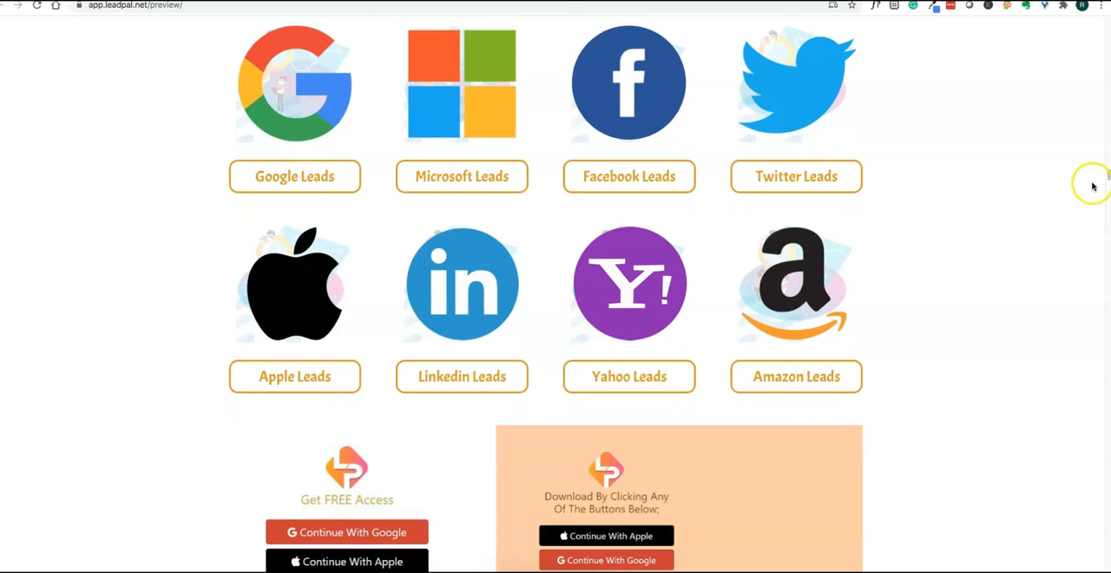
pyautogui.scroll(-3)
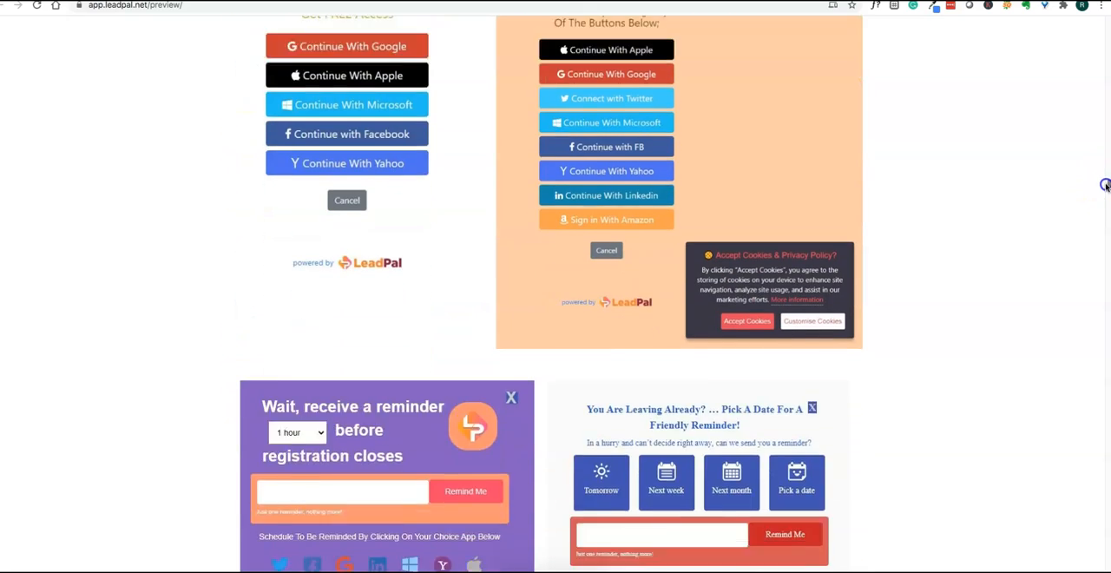
pyautogui.scroll(-3)
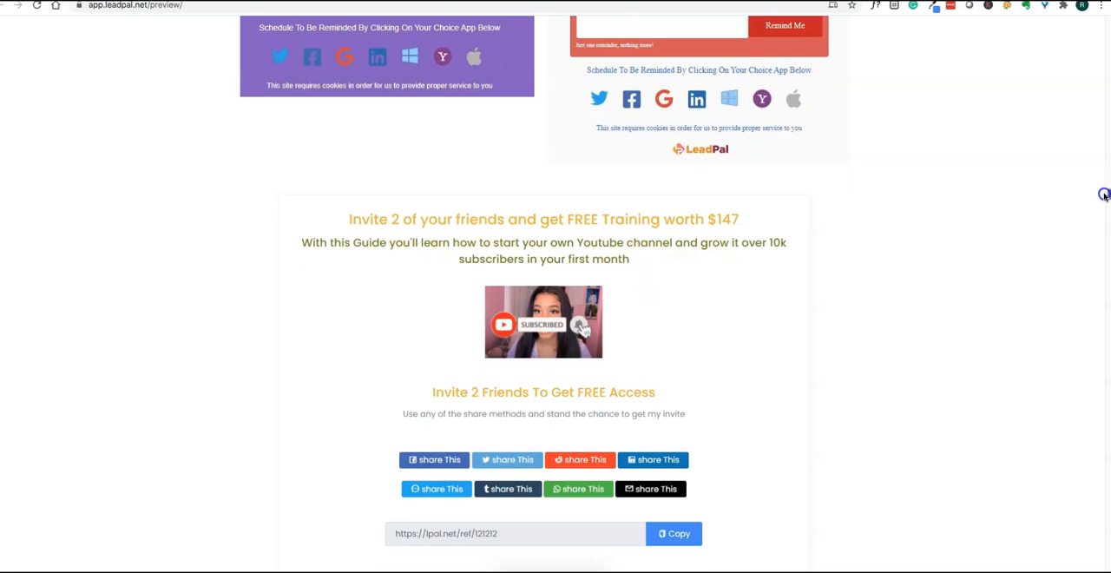
# Scroll past the reminder and invite demos to 'Why LeadPal Is Better Than Other Tools'
pyautogui.scroll(-3)
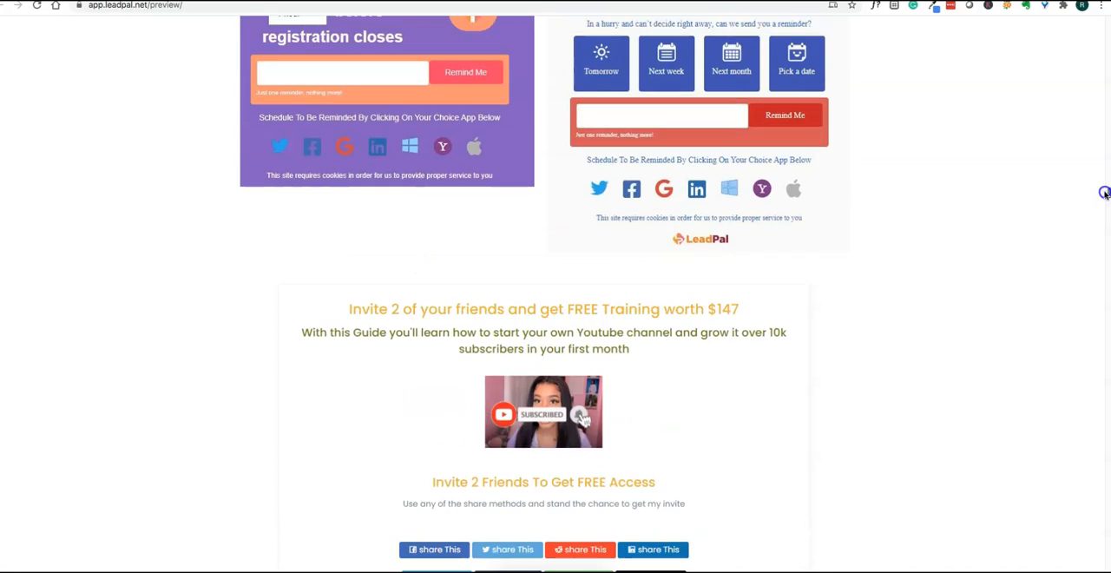
pyautogui.scroll(-3)
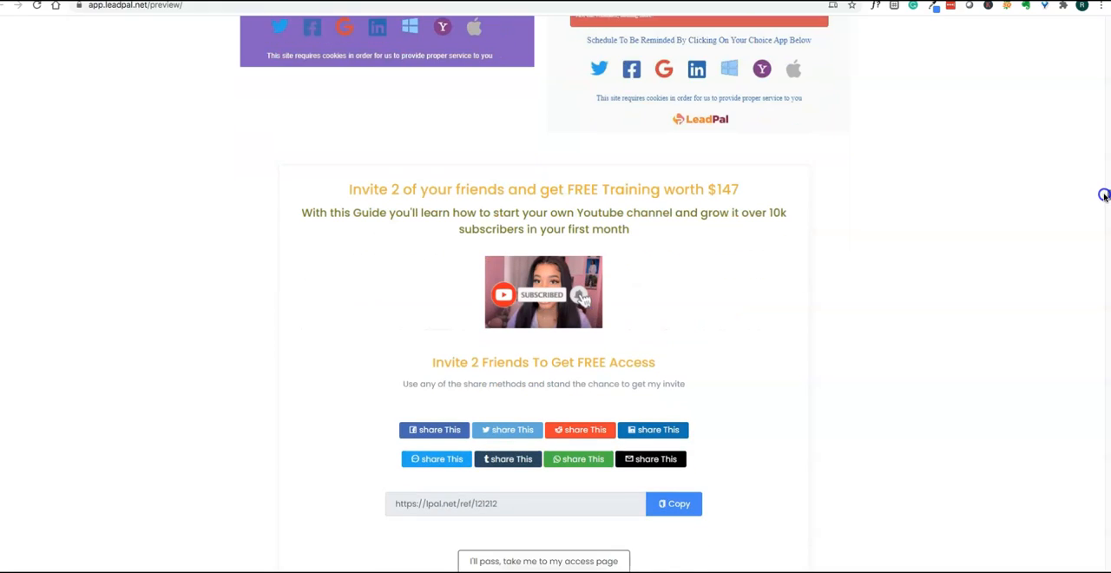
pyautogui.scroll(-3)
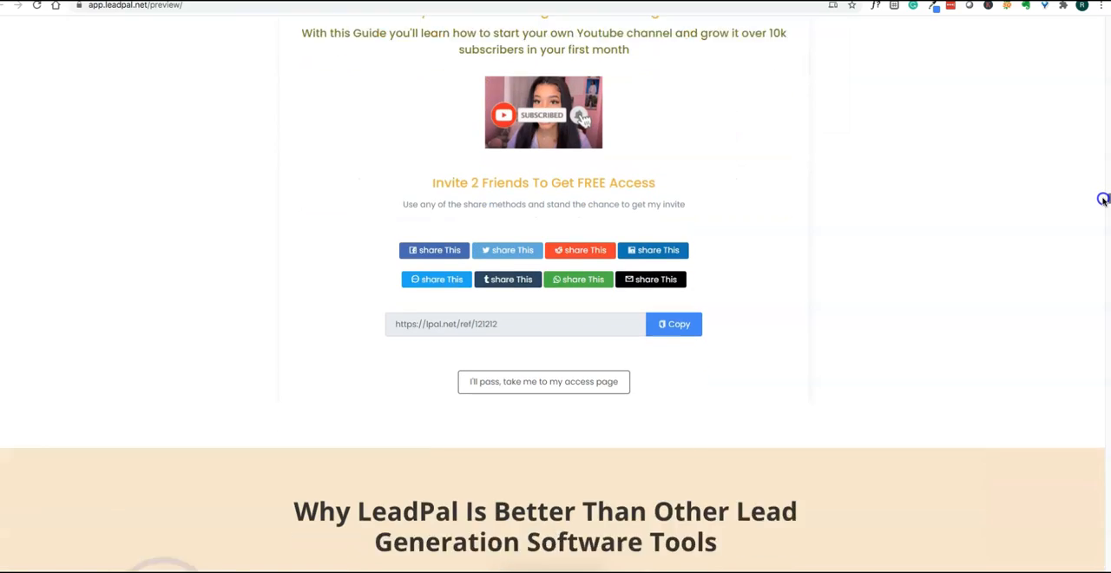
pyautogui.scroll(-3)
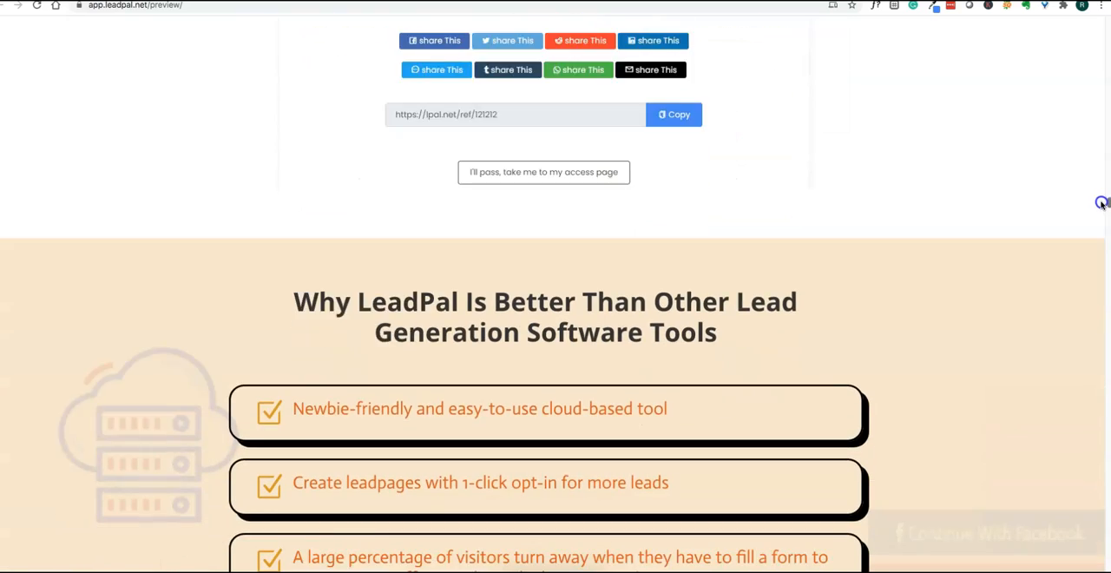
pyautogui.scroll(-3)
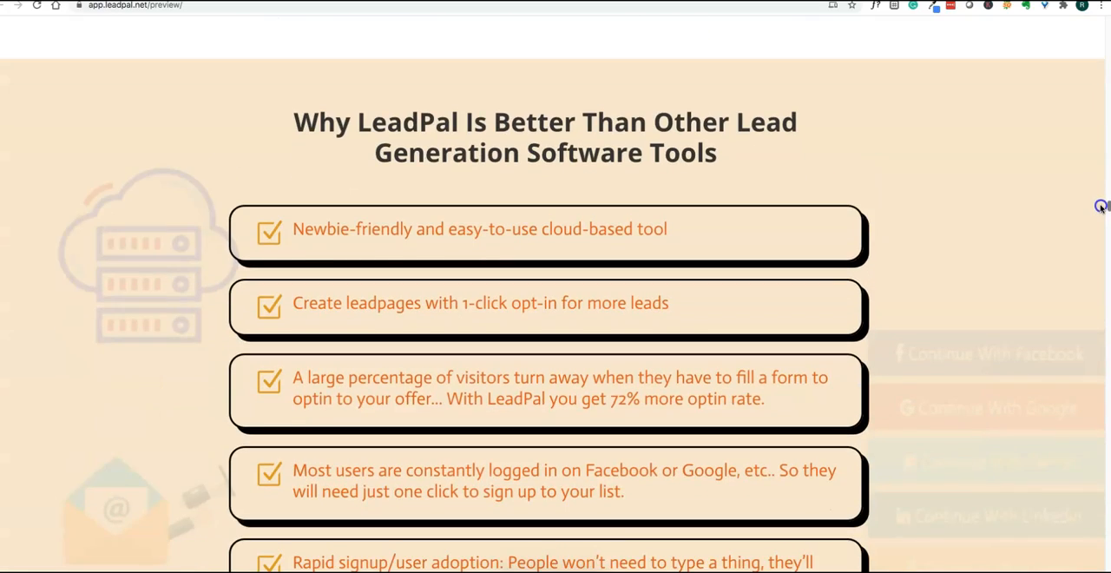
pyautogui.scroll(-3)
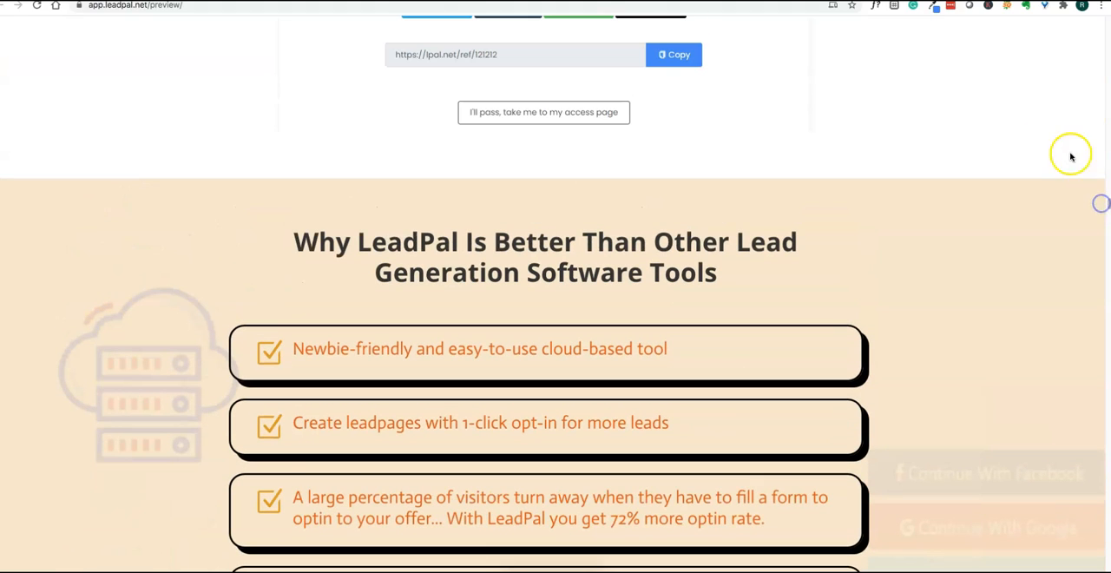
pyautogui.moveTo(1039, 127)
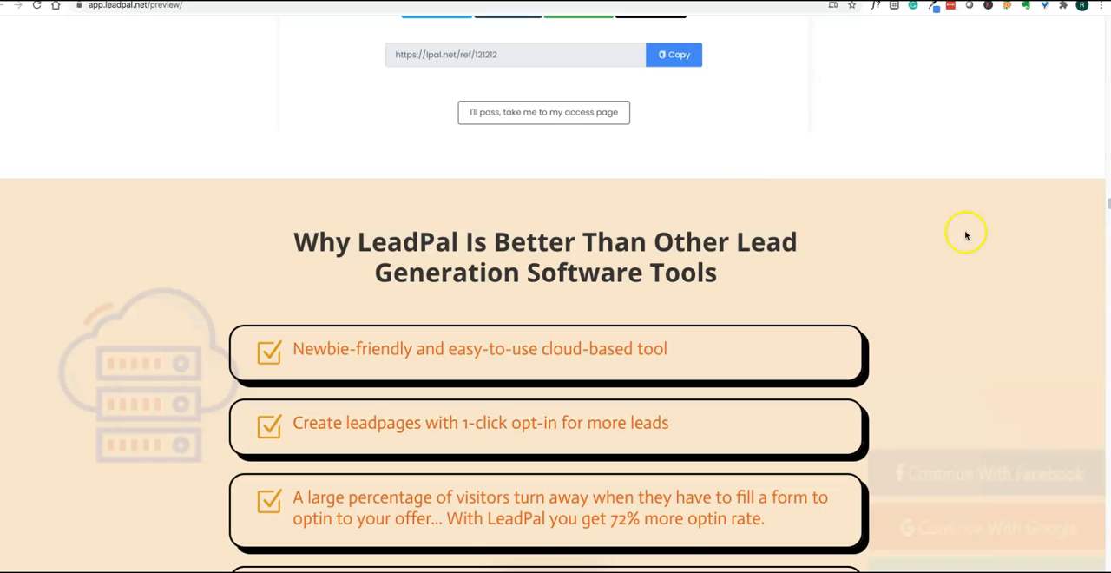
pyautogui.scroll(-3)
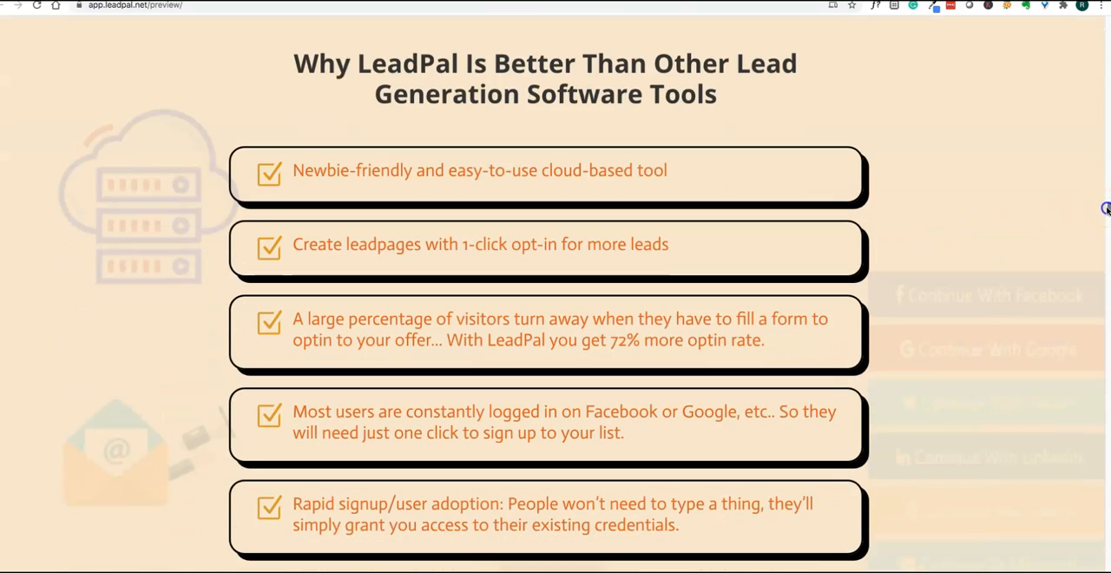
pyautogui.scroll(-3)
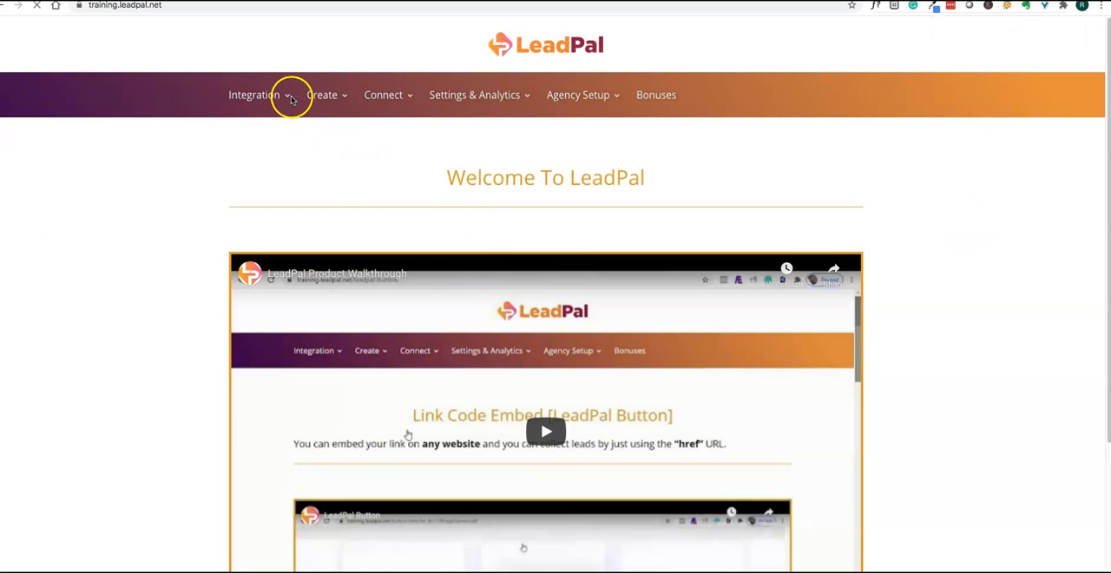
# Open the Creating Campaign training guide from the Integration and Create menus
pyautogui.click(254, 94)
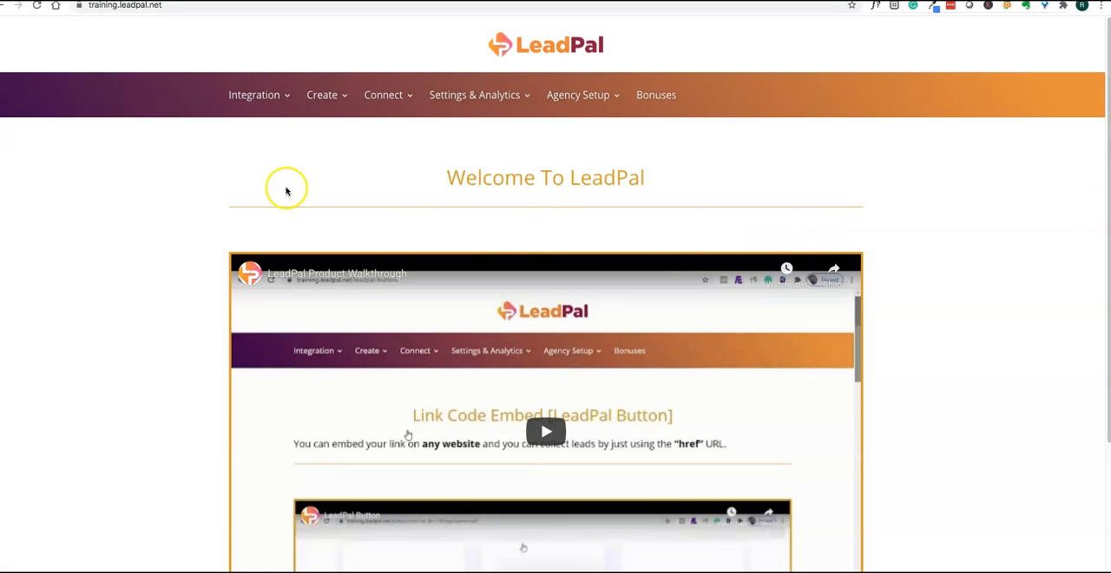
pyautogui.click(255, 94)
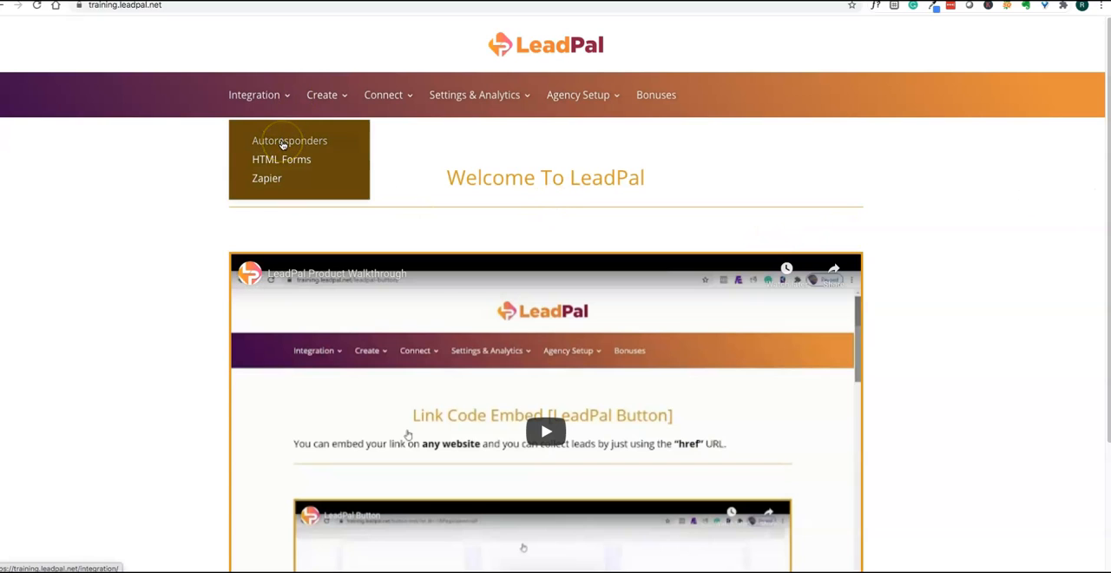
pyautogui.moveTo(268, 178)
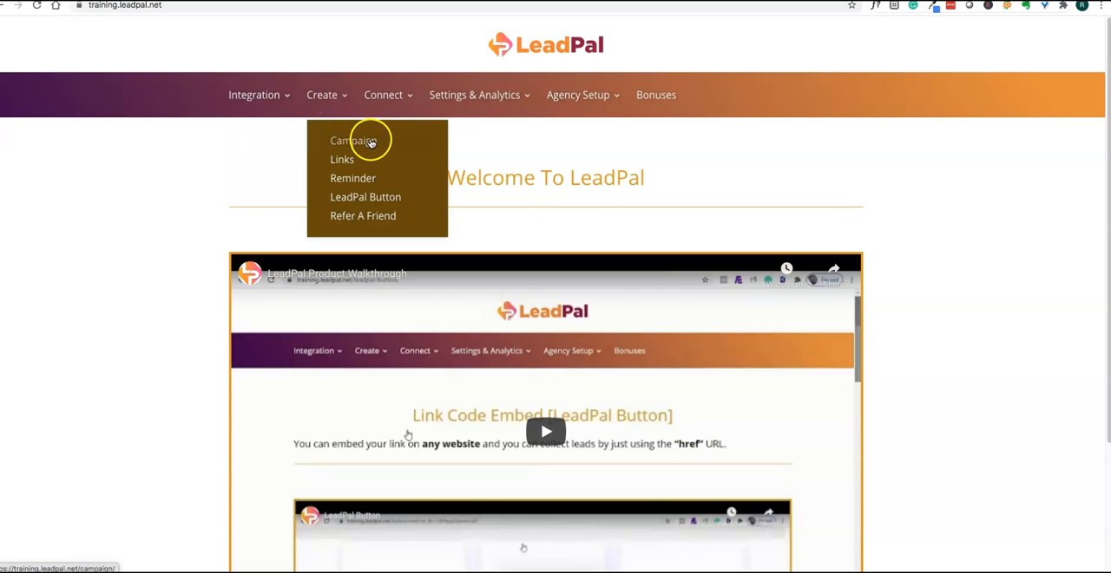
pyautogui.moveTo(365, 184)
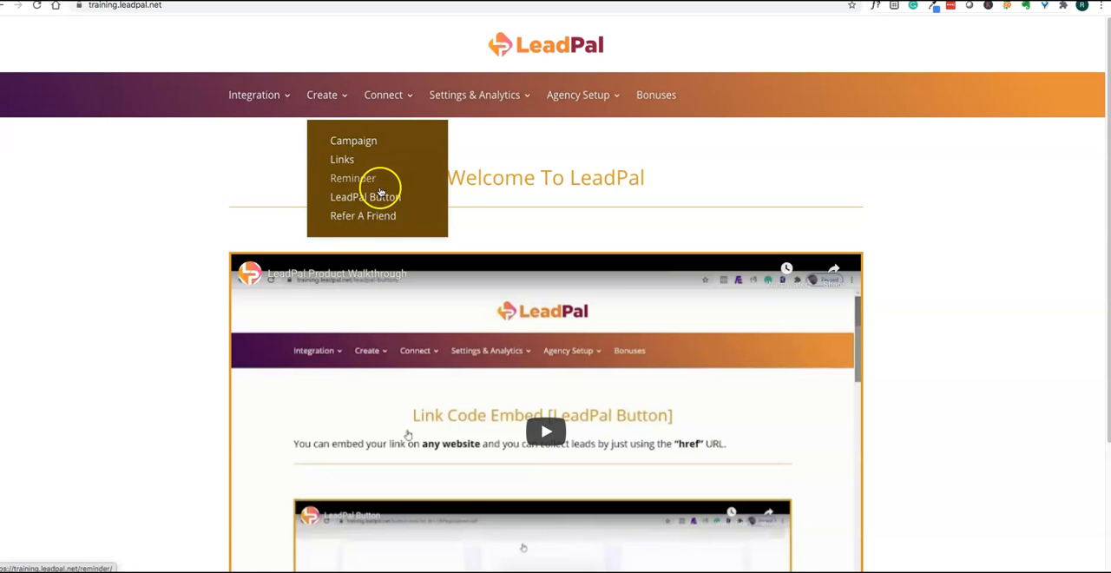
pyautogui.moveTo(412, 218)
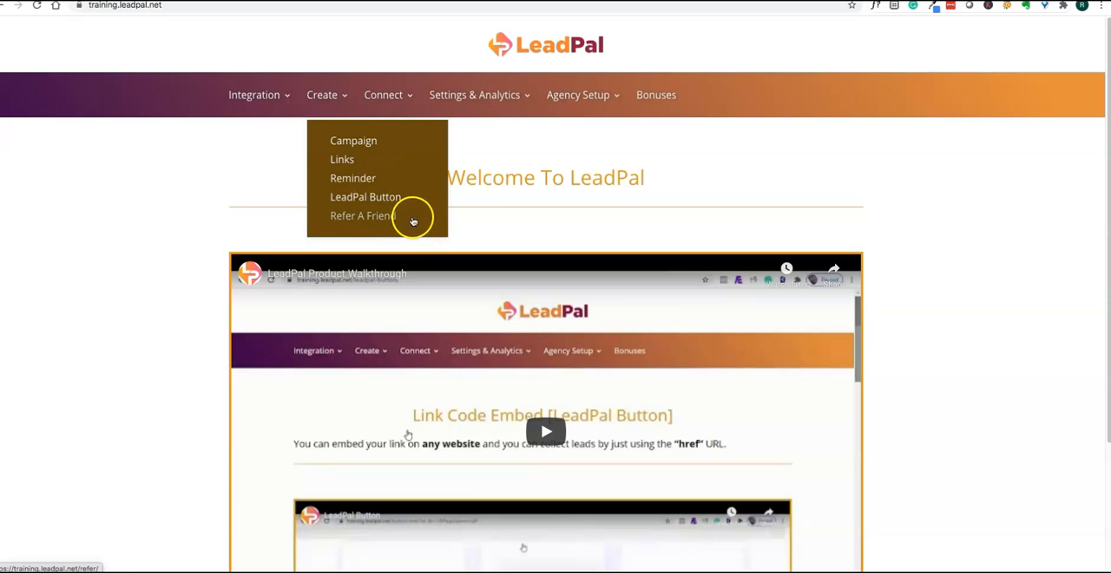
pyautogui.click(353, 140)
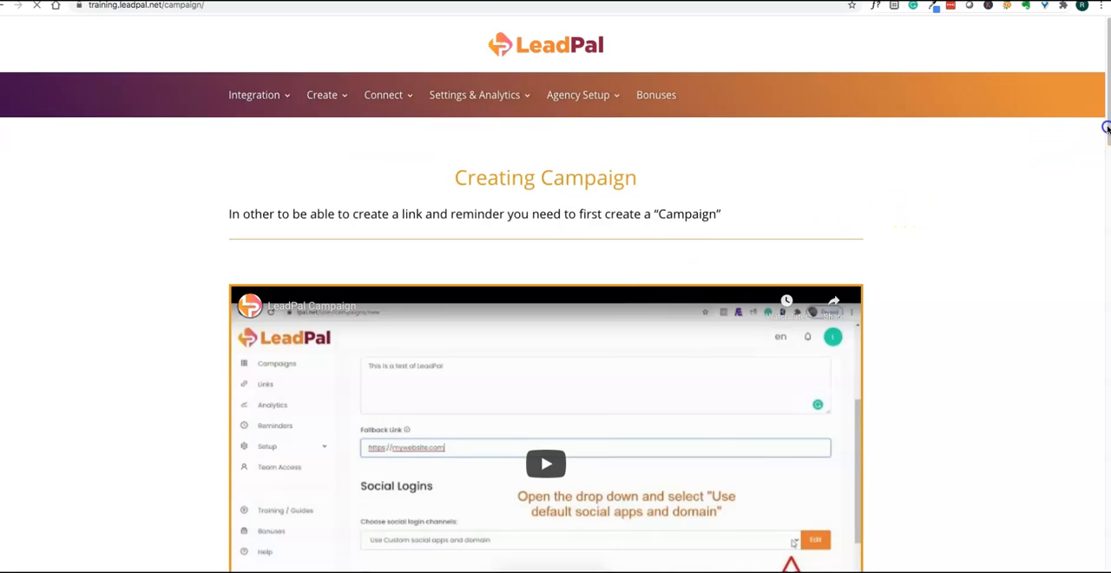
pyautogui.scroll(-3)
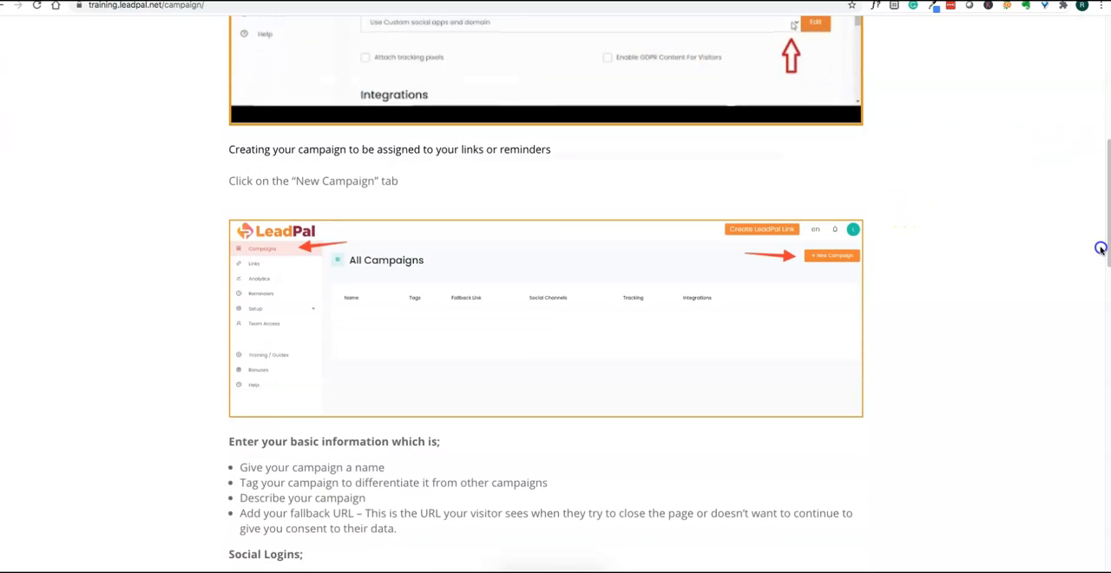
pyautogui.scroll(-3)
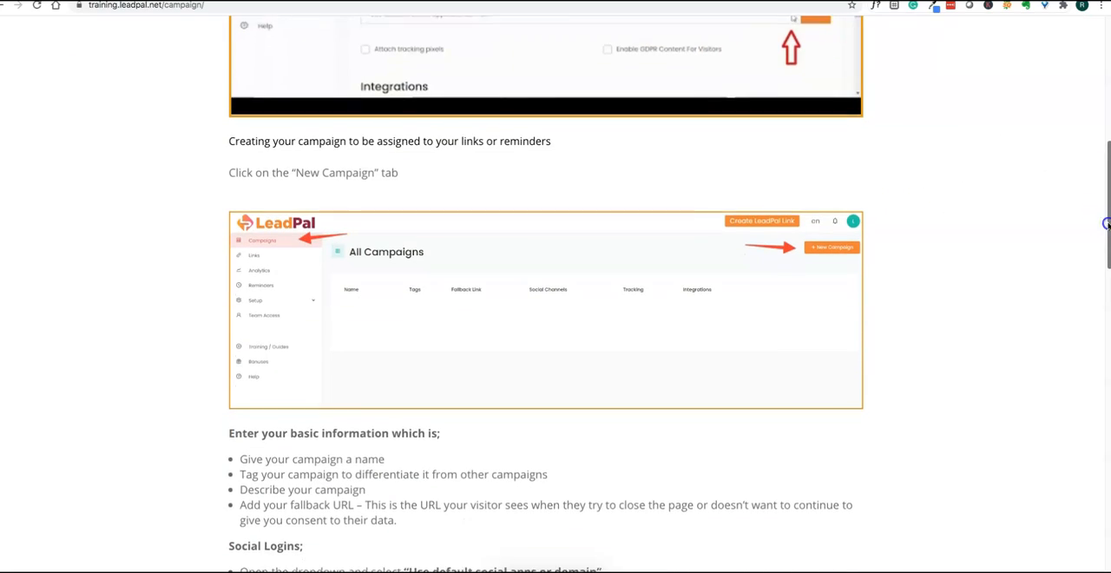
pyautogui.scroll(-3)
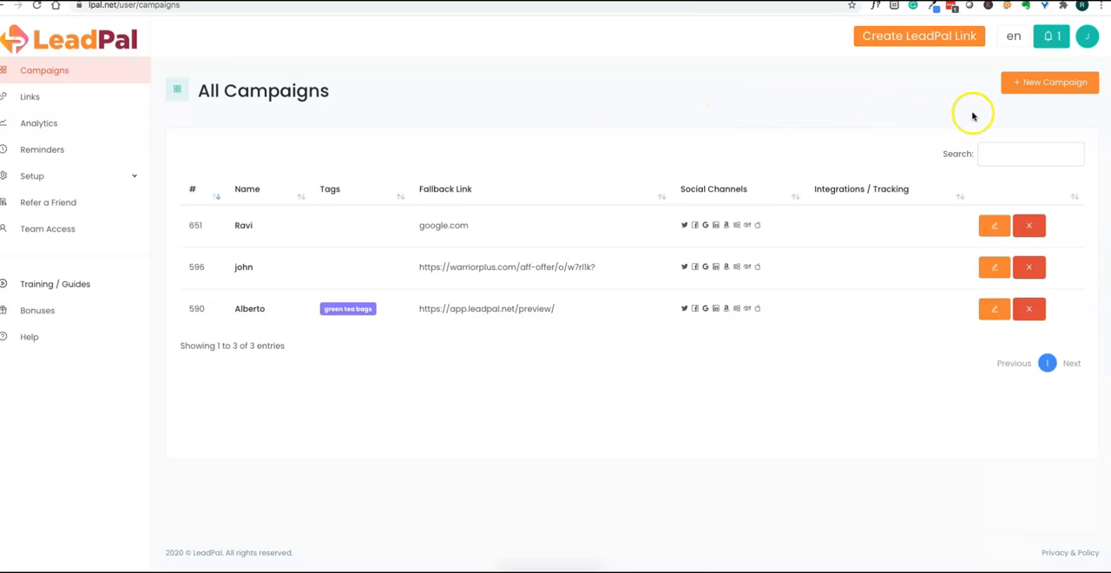
pyautogui.click(1050, 81)
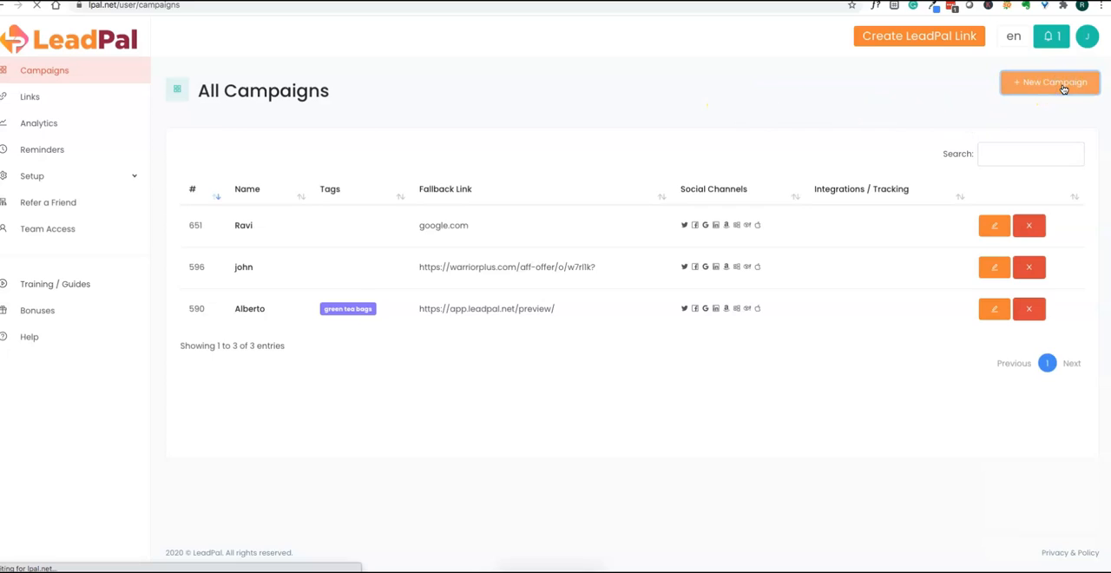
pyautogui.click(1051, 82)
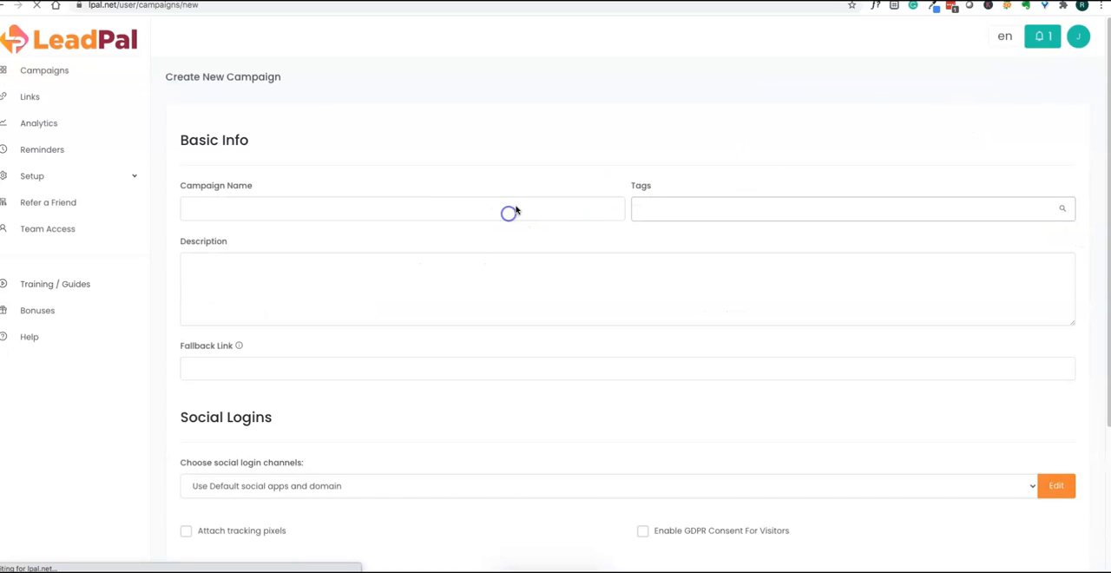
pyautogui.click(402, 208)
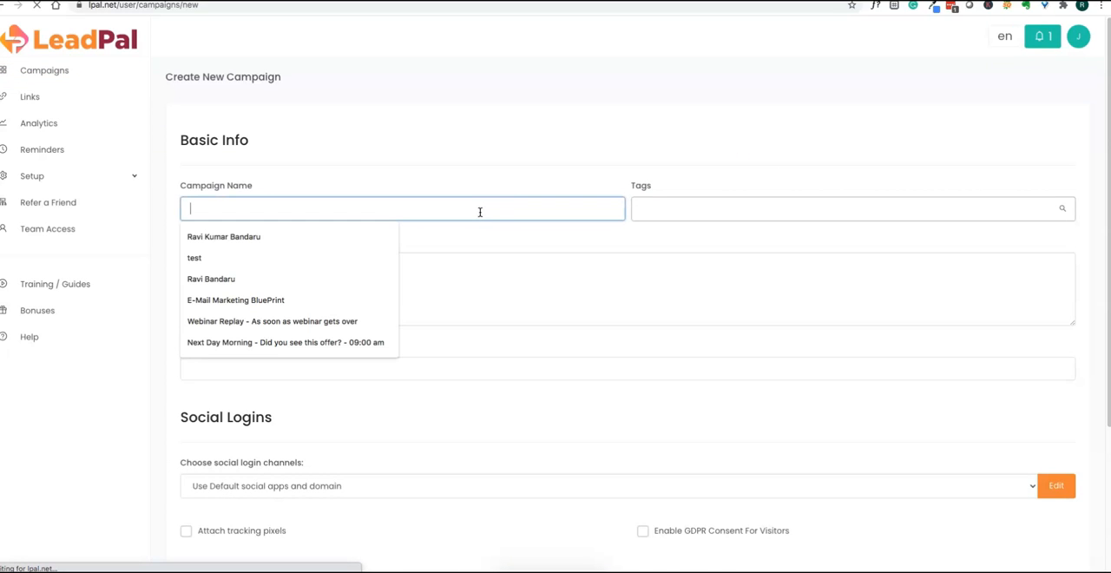
pyautogui.write('test')
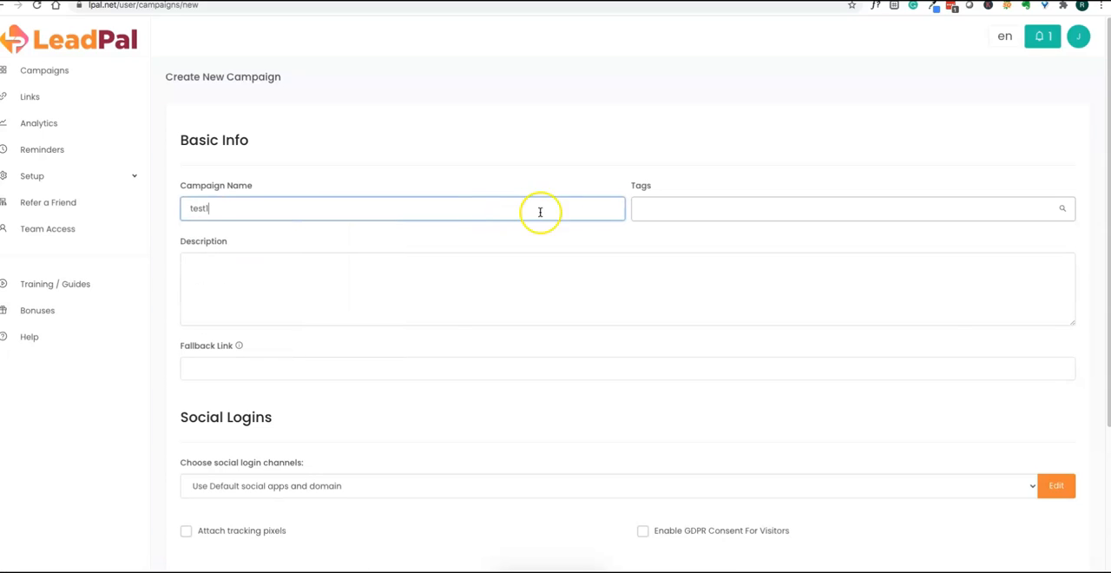
pyautogui.moveTo(259, 26)
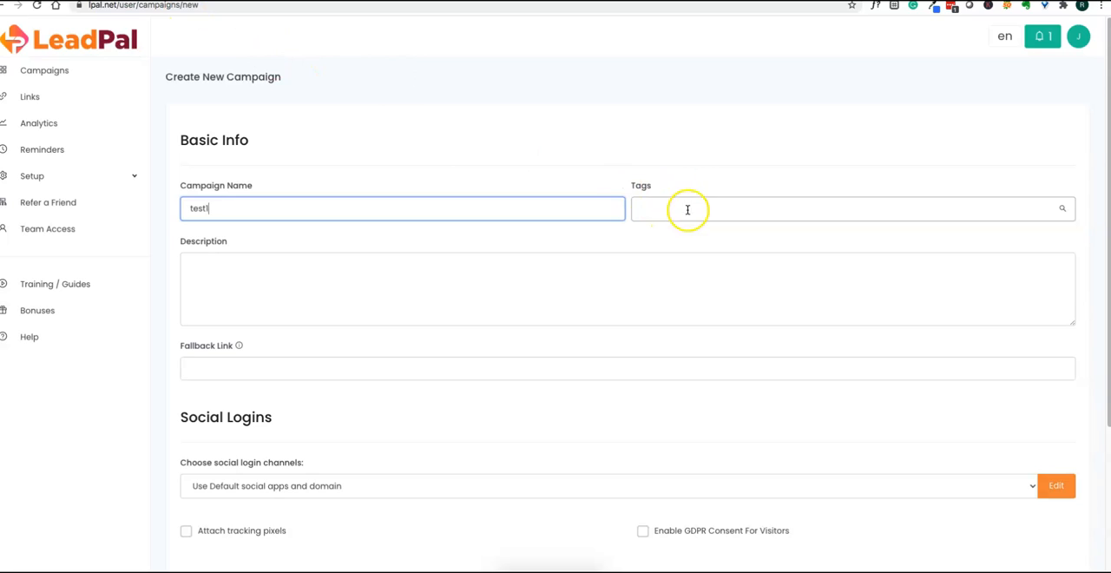
pyautogui.click(851, 208)
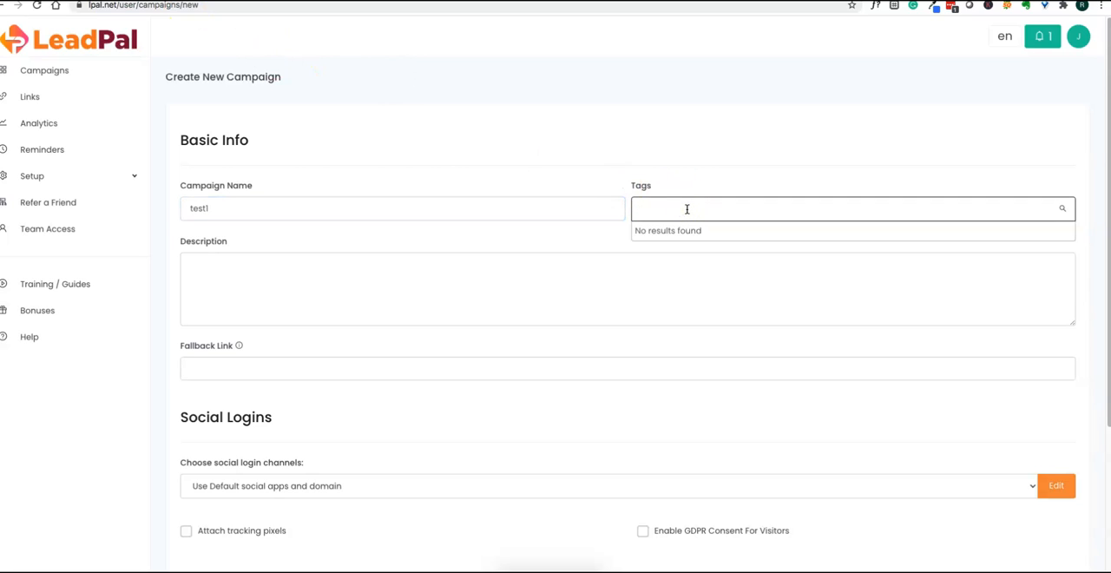
pyautogui.write('td')
pyautogui.click(627, 288)
pyautogui.write('test compaign')
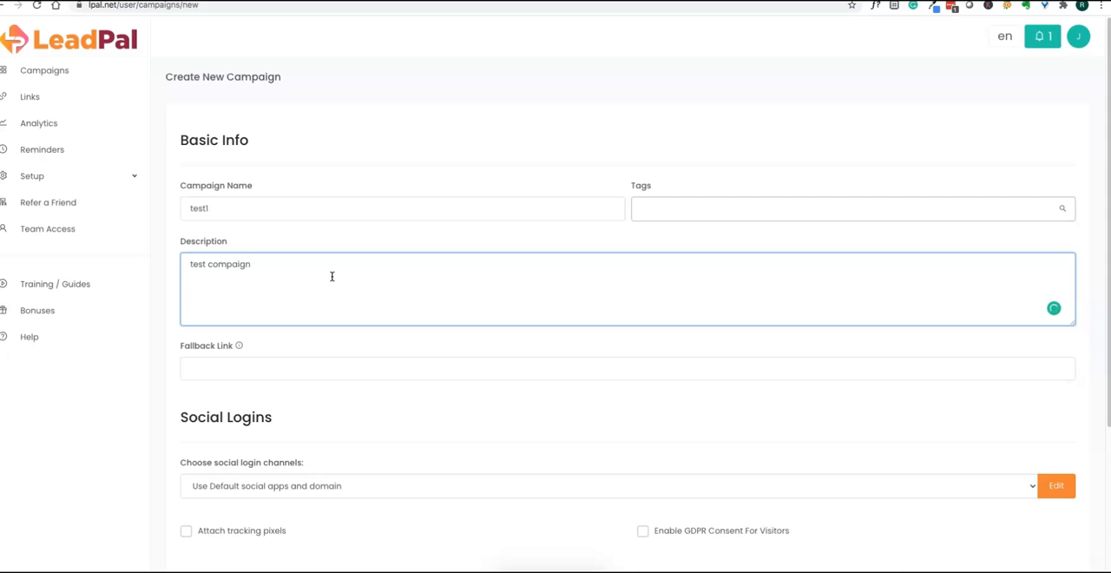
pyautogui.click(316, 368)
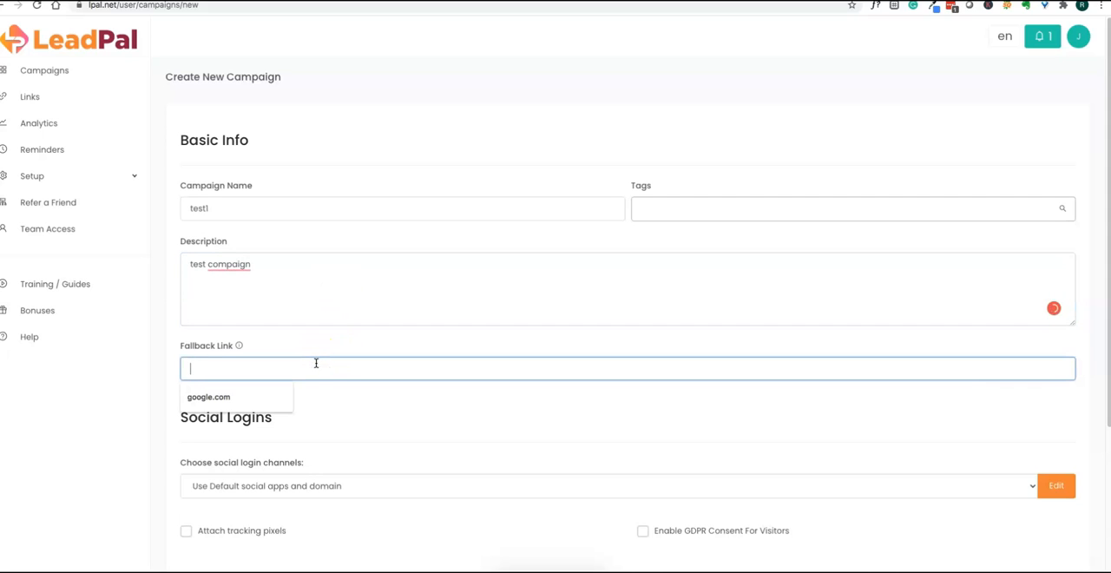
pyautogui.write('h')
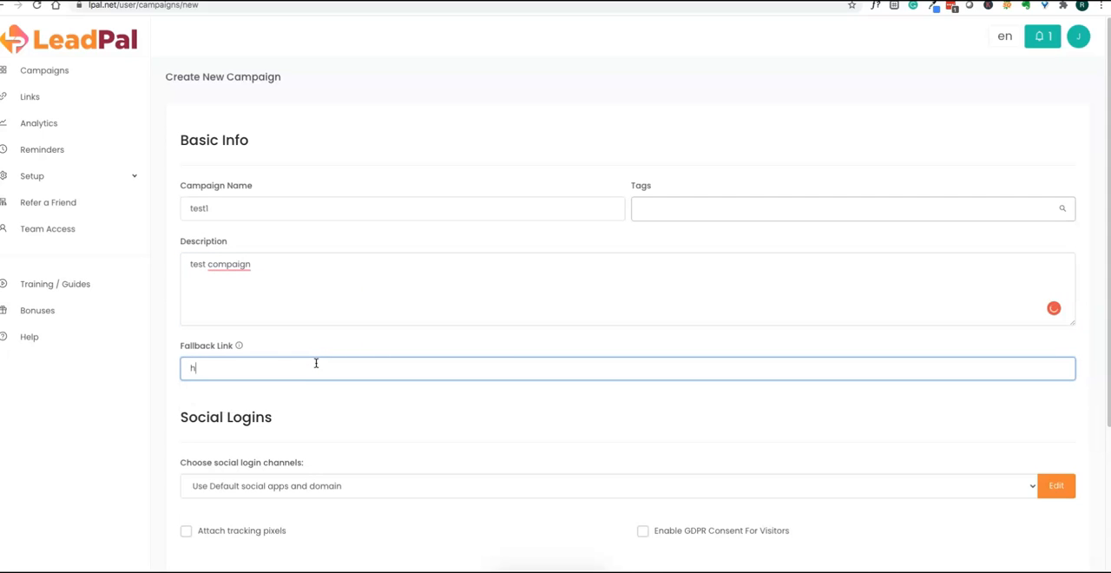
pyautogui.write('ttp://google.c')
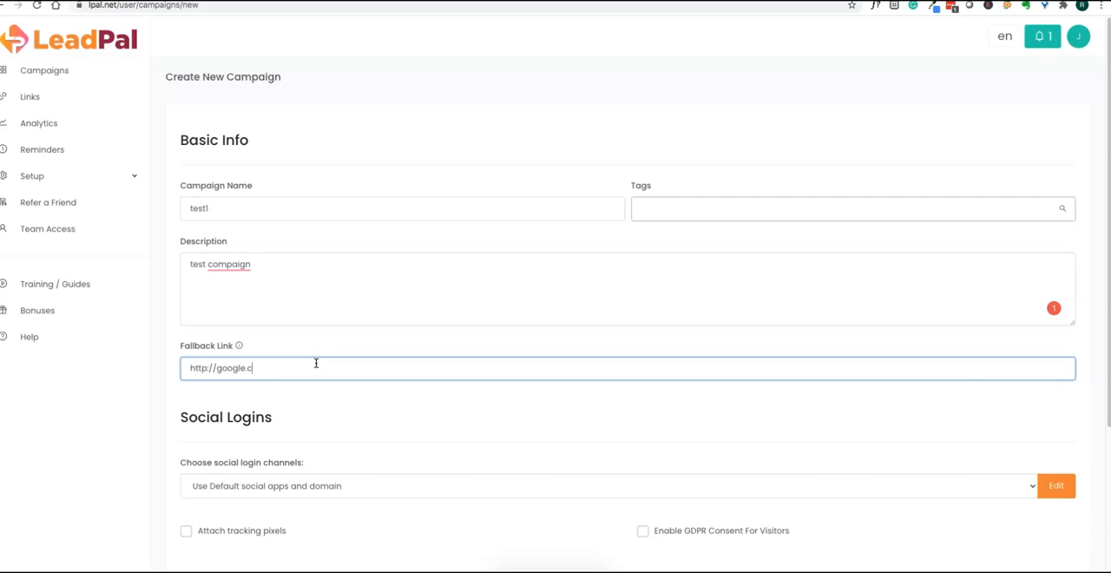
pyautogui.write('om')
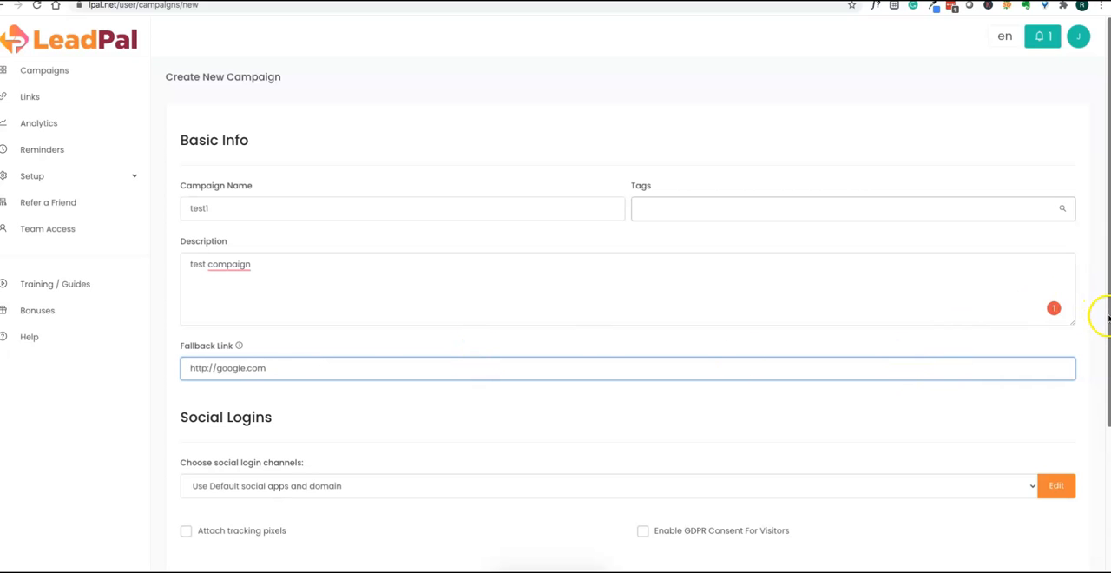
# Customize the social login buttons, switching off the fourth network and adding first-button text
pyautogui.scroll(-3)
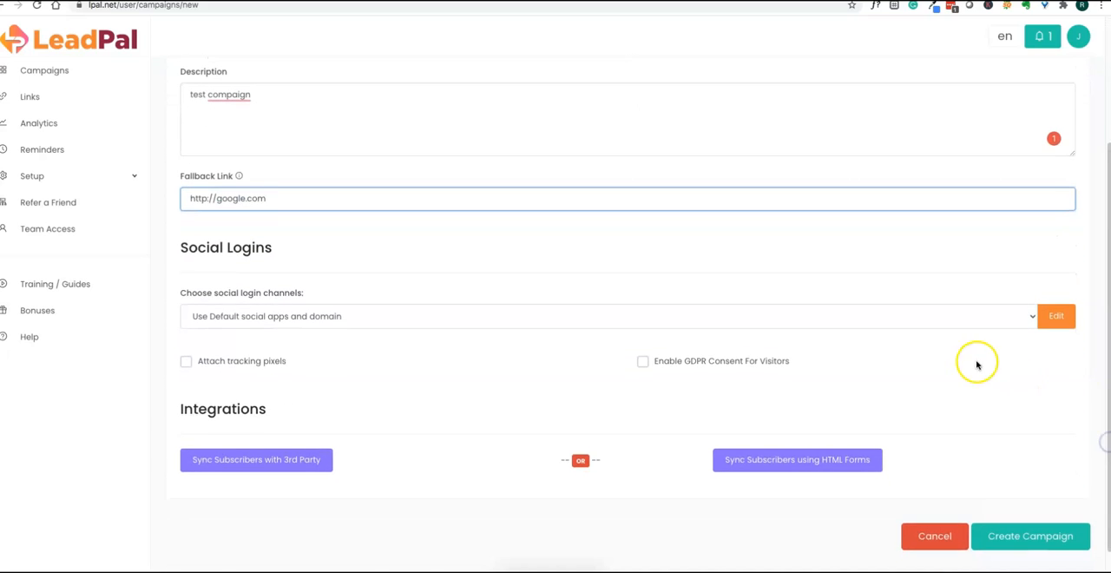
pyautogui.click(608, 316)
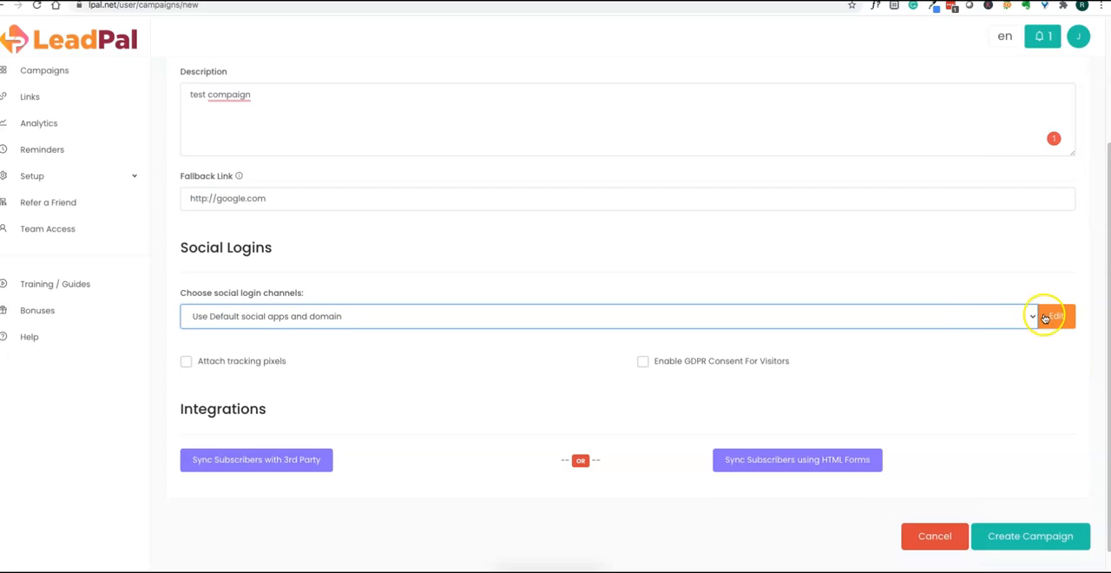
pyautogui.click(1056, 316)
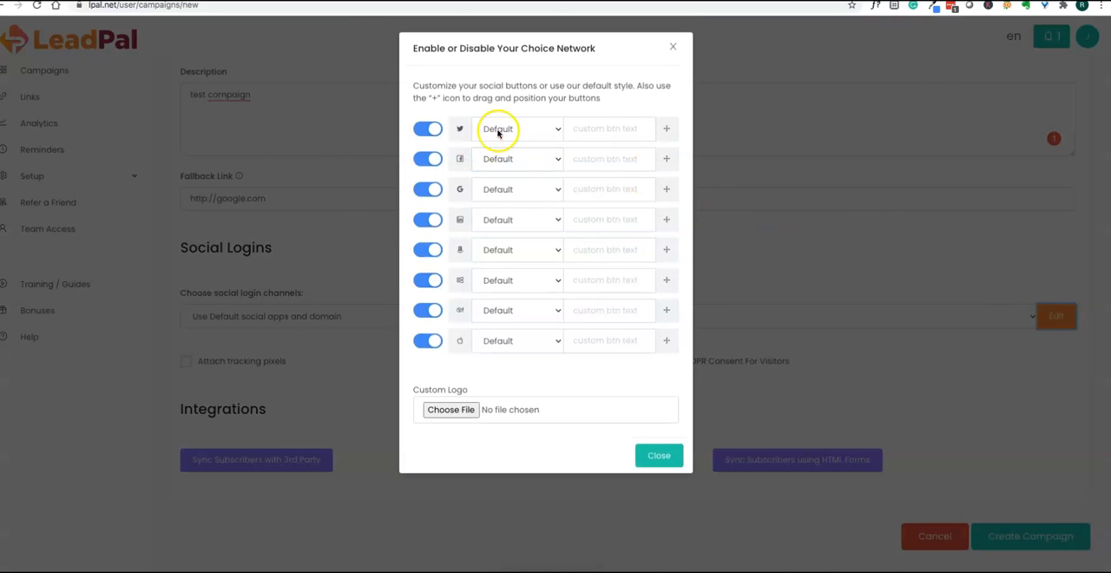
pyautogui.moveTo(460, 220)
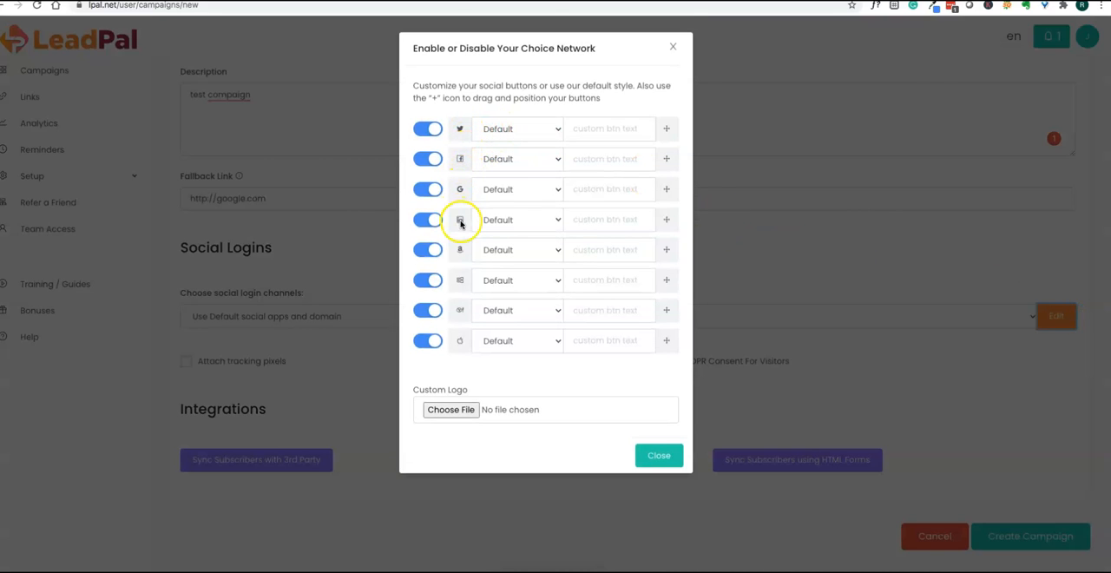
pyautogui.moveTo(467, 261)
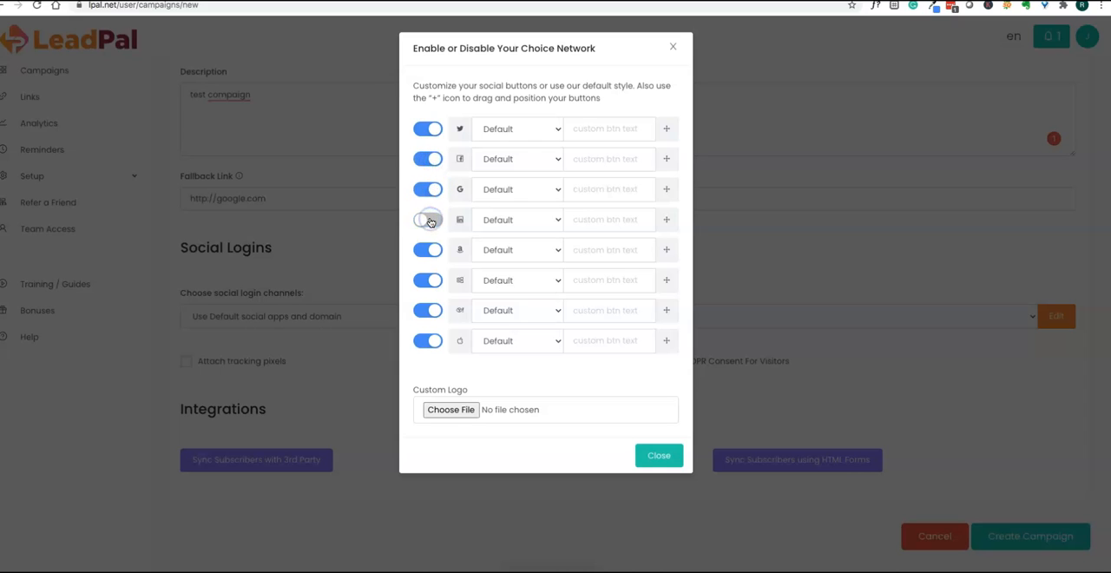
pyautogui.click(428, 219)
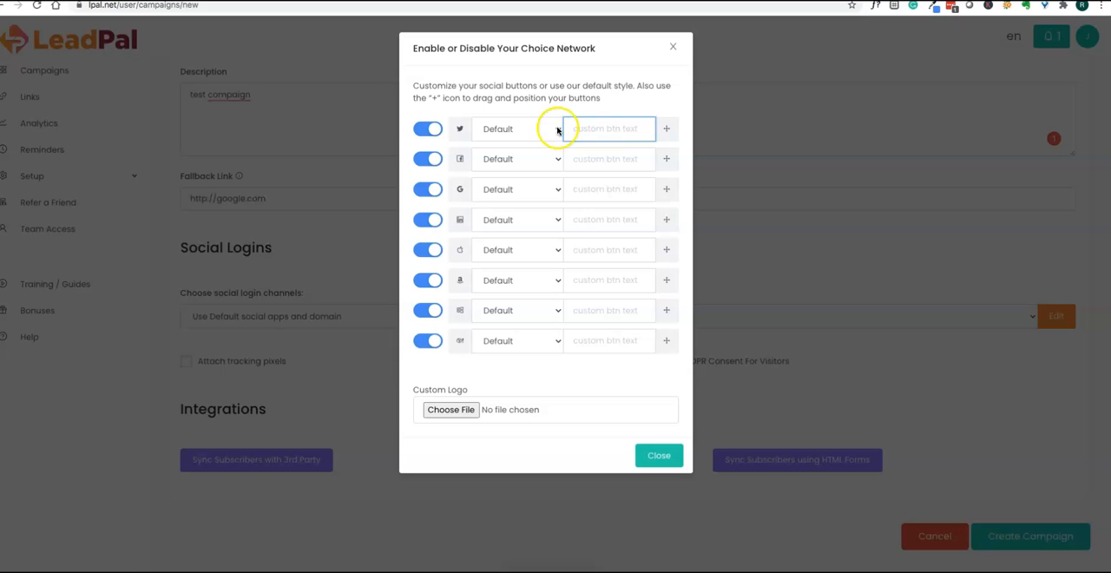
pyautogui.click(609, 129)
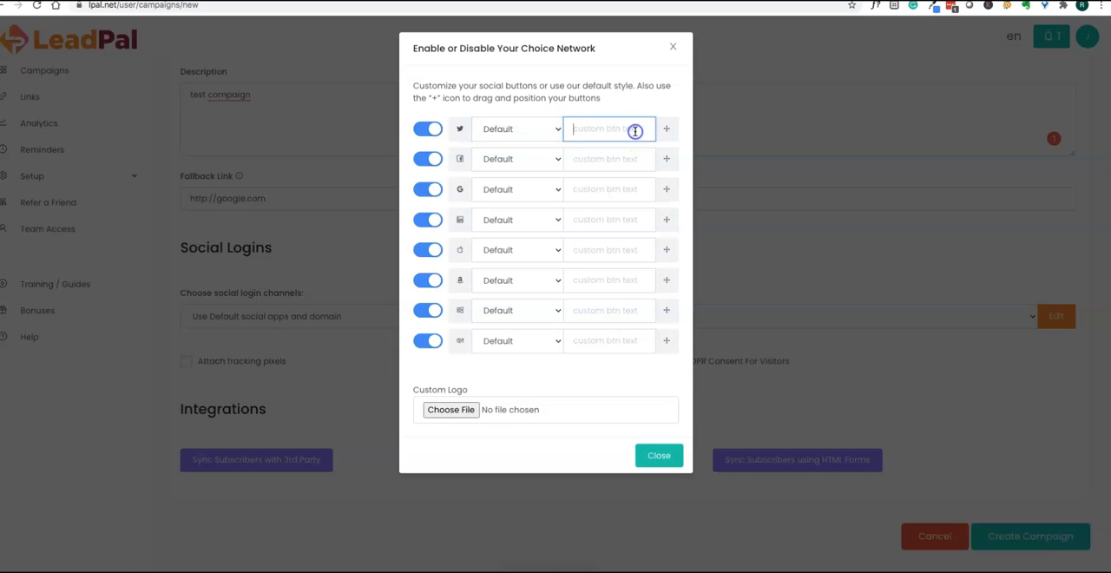
pyautogui.write('co')
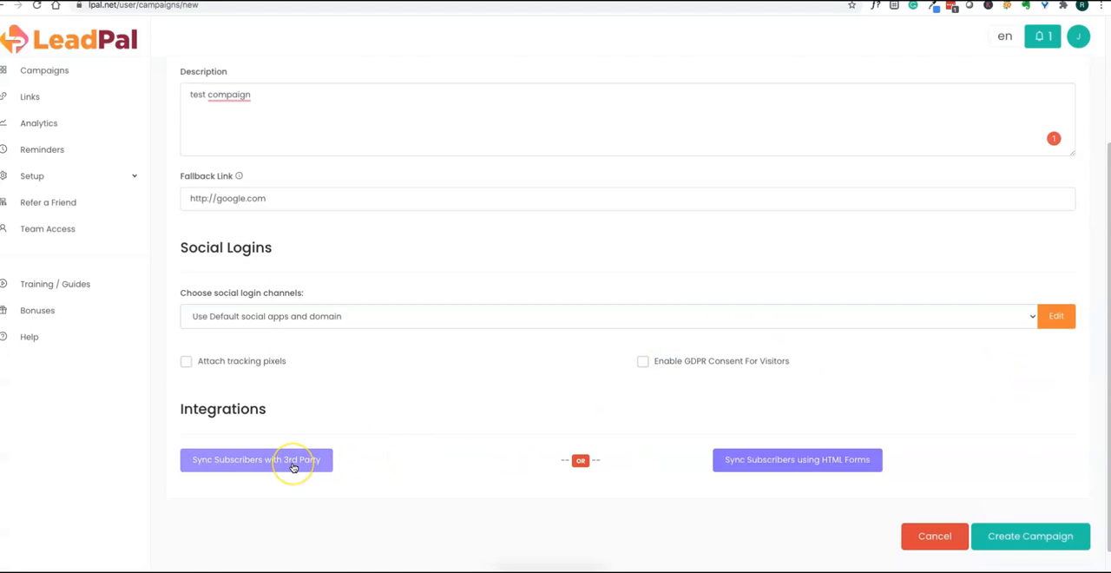
pyautogui.moveTo(655, 370)
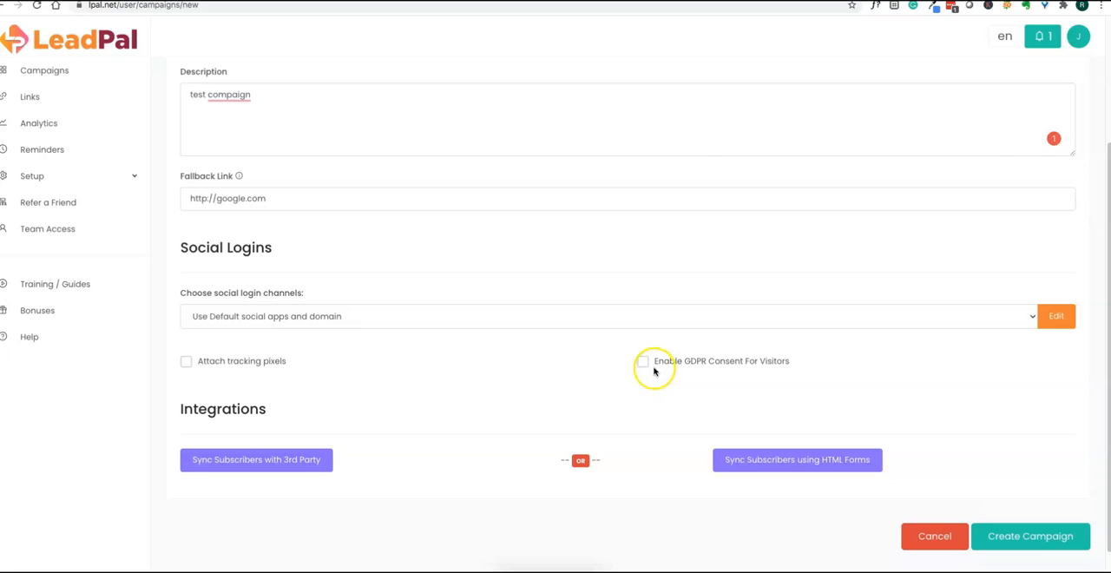
# Enable GDPR consent, sync subscribers to The Lost Code HTML form, and create the campaign
pyautogui.click(642, 362)
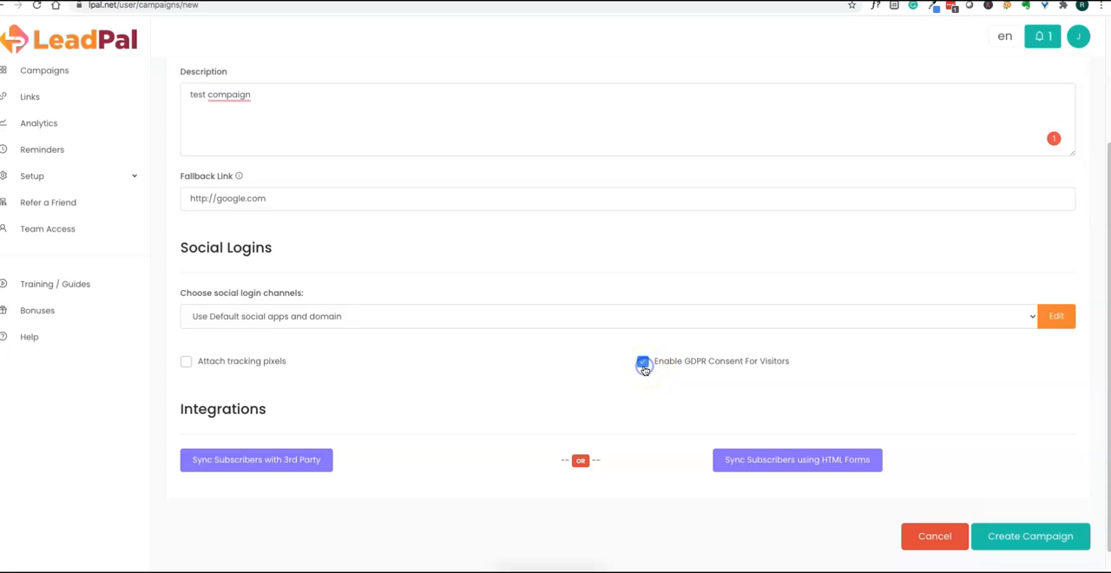
pyautogui.click(643, 362)
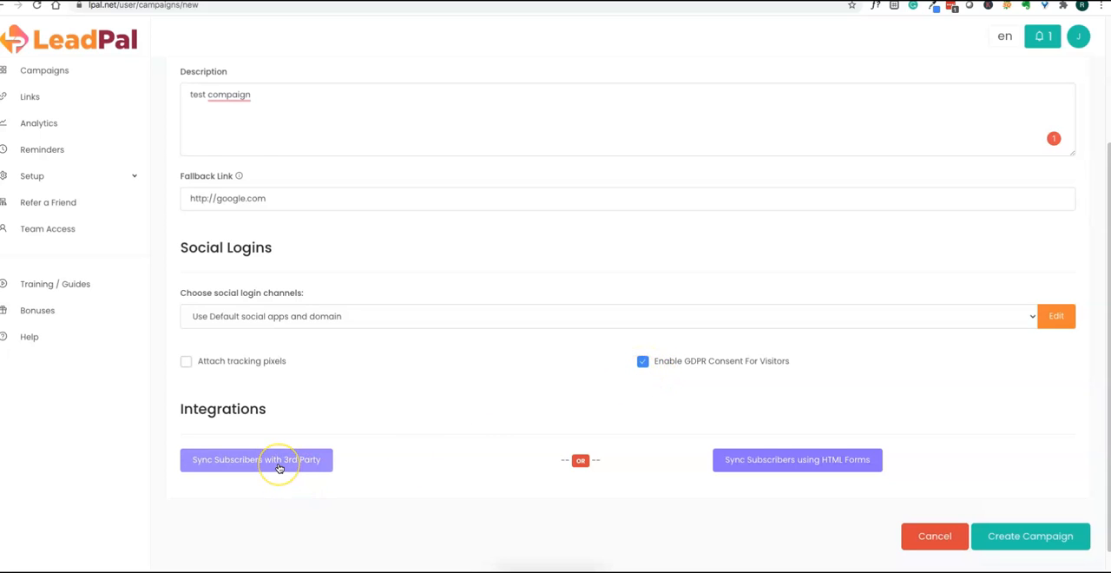
pyautogui.click(256, 459)
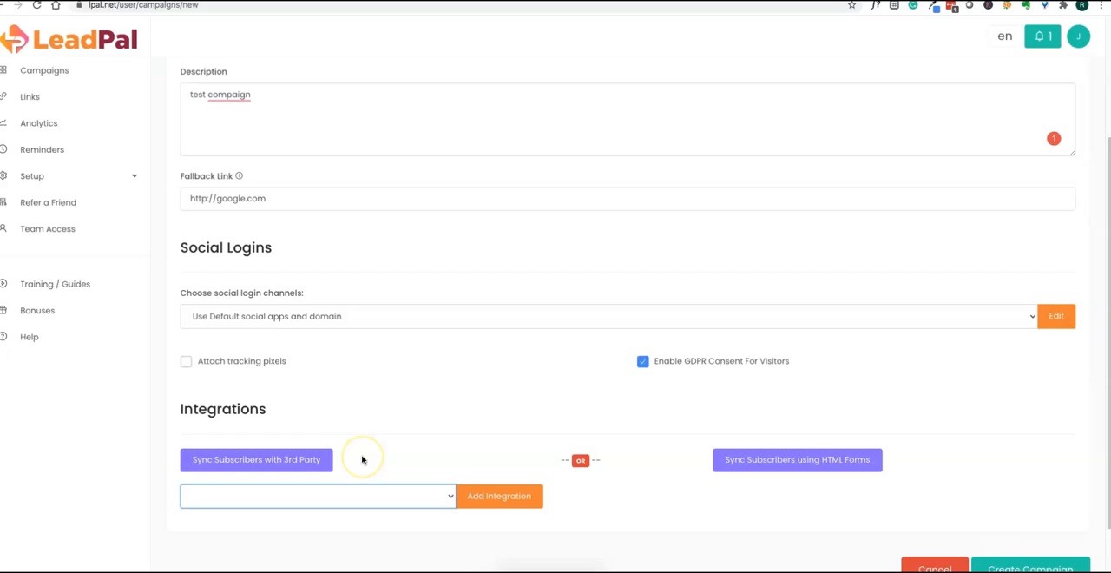
pyautogui.moveTo(347, 465)
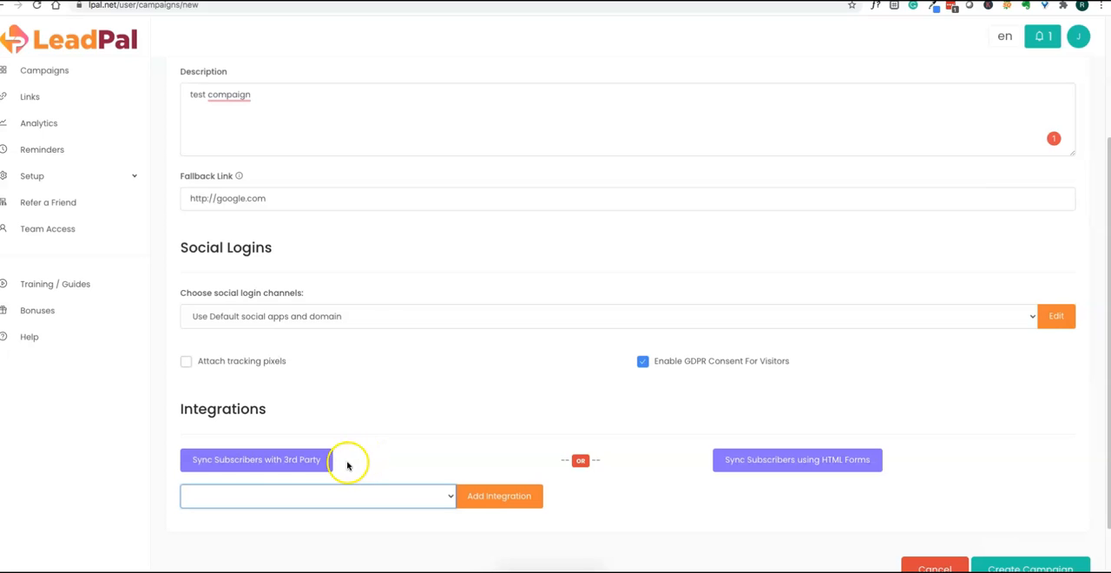
pyautogui.click(796, 460)
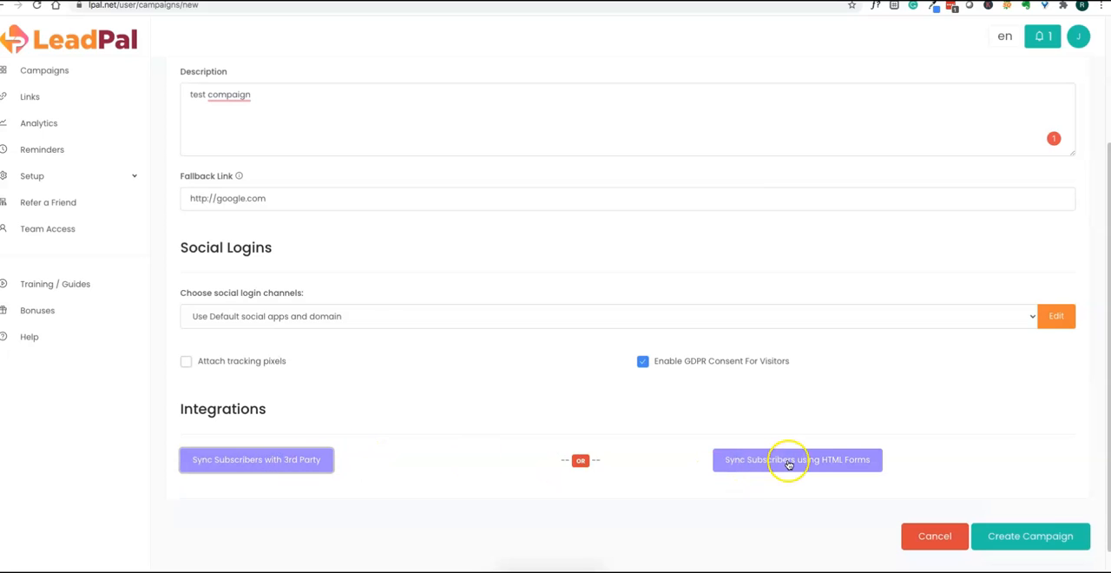
pyautogui.click(796, 460)
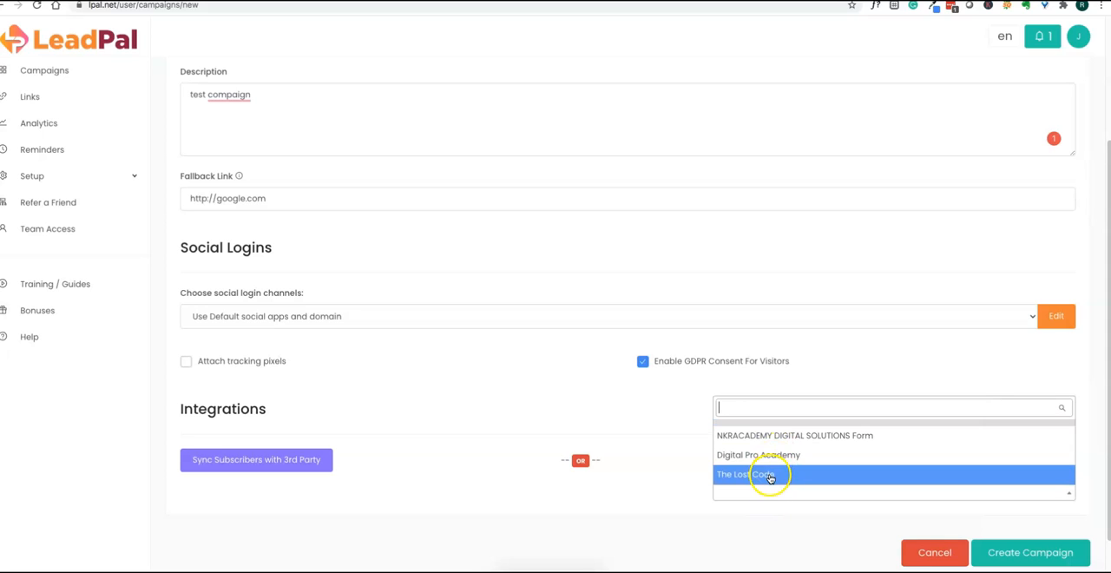
pyautogui.click(762, 475)
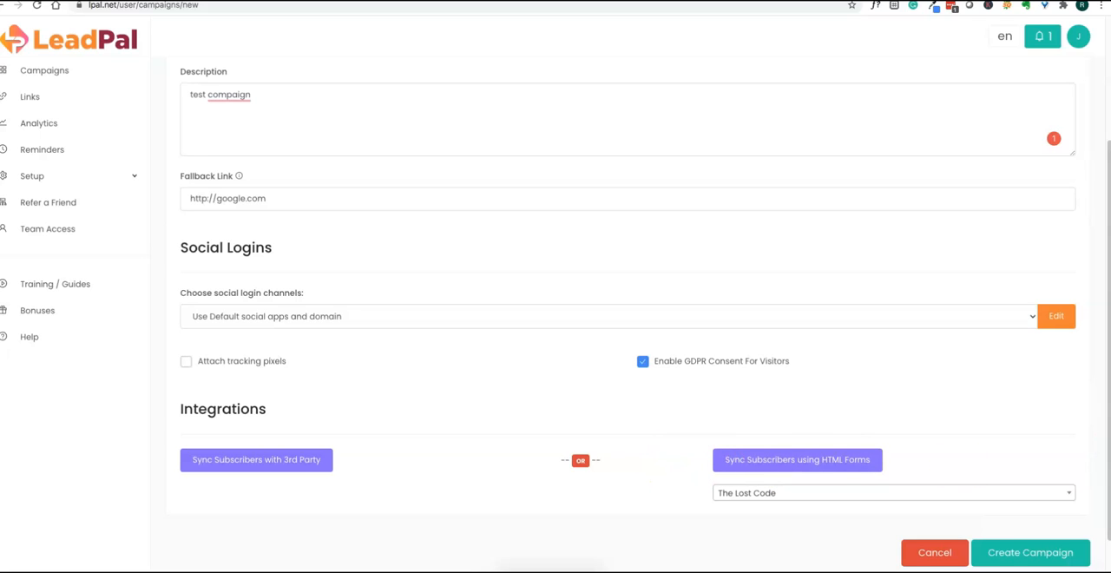
pyautogui.click(1030, 552)
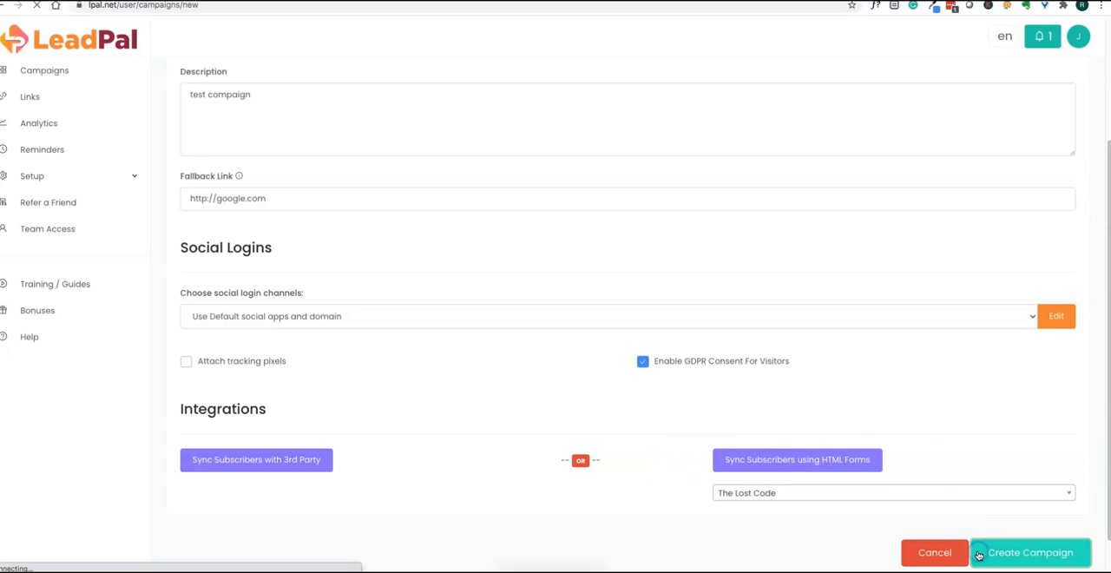
pyautogui.click(1030, 552)
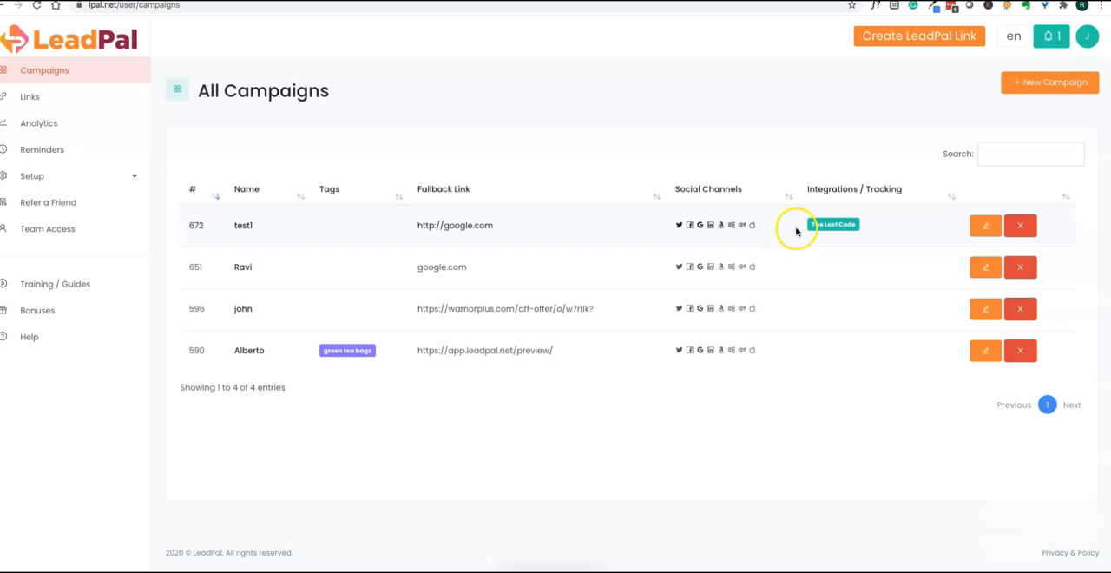
pyautogui.moveTo(744, 234)
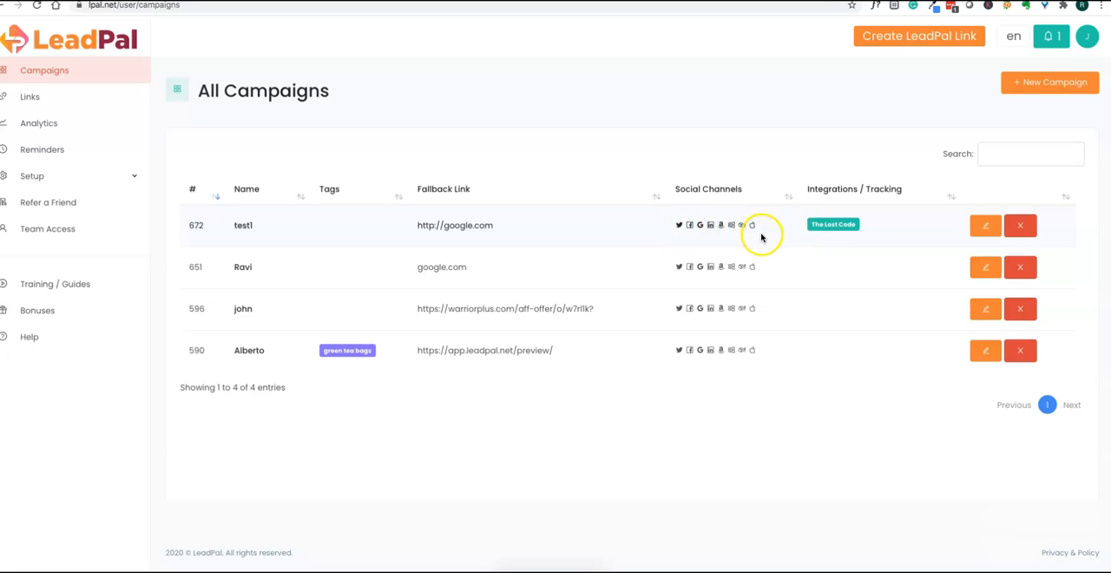
pyautogui.click(30, 96)
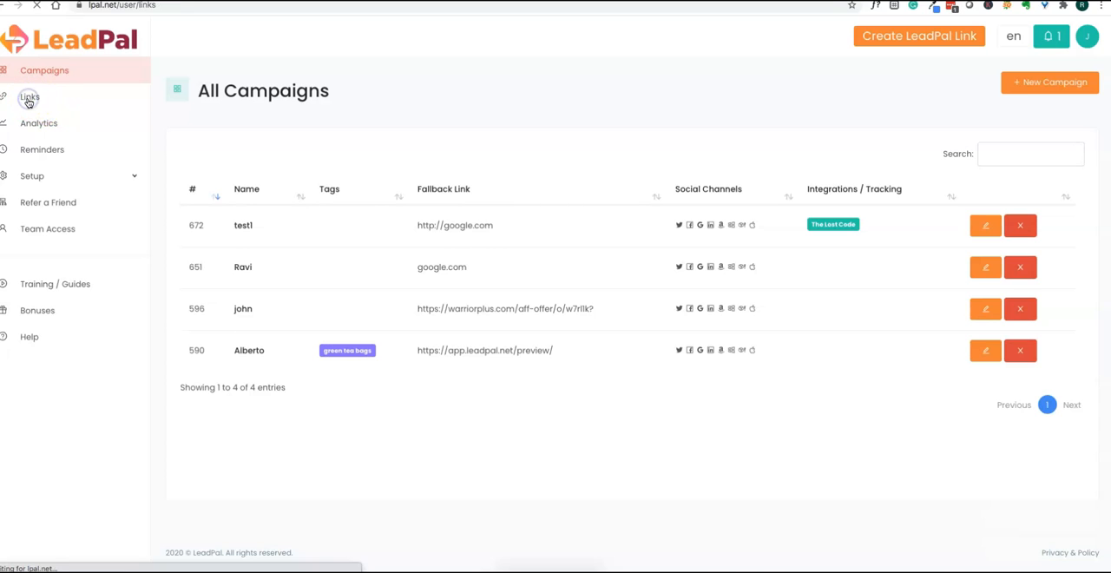
pyautogui.click(29, 97)
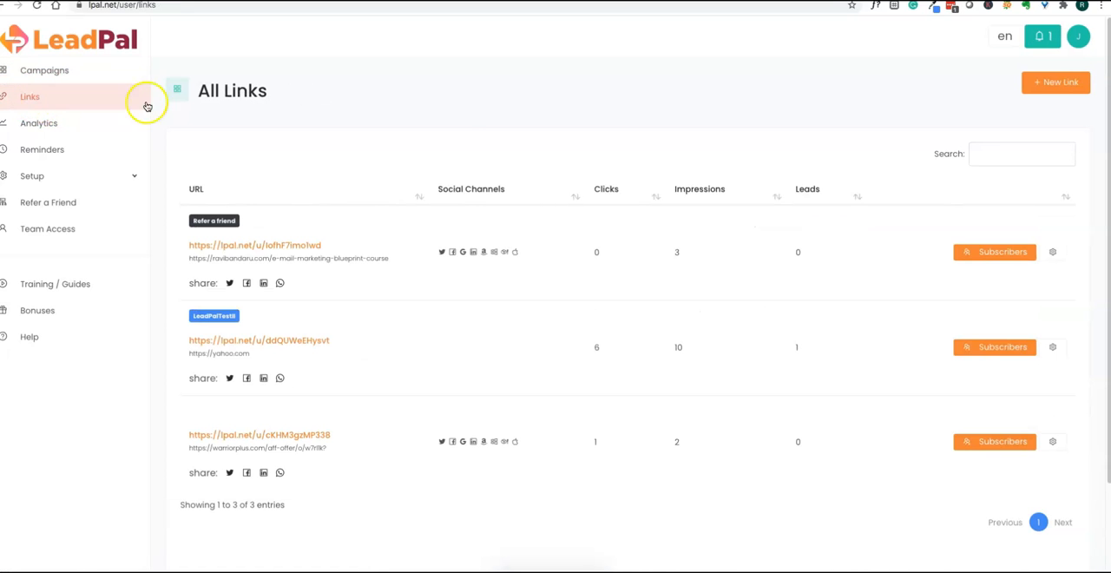
pyautogui.click(1056, 82)
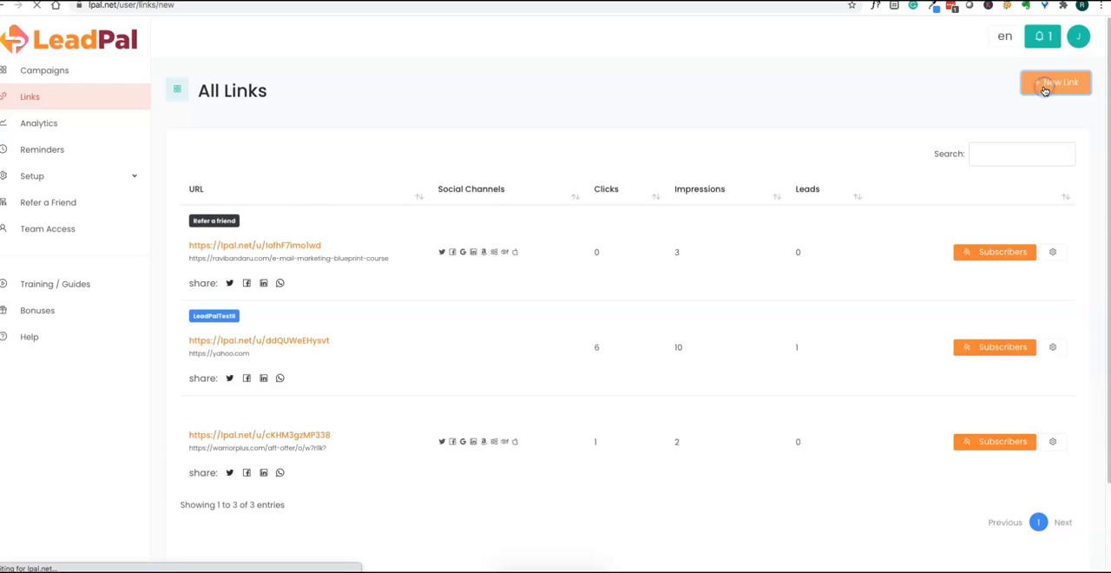
pyautogui.click(1056, 82)
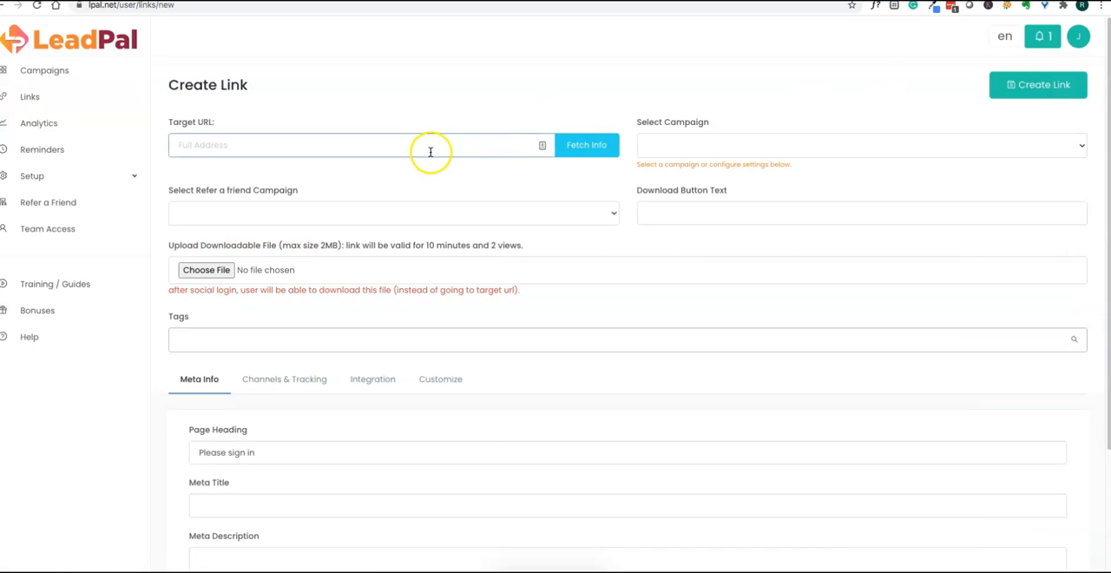
pyautogui.click(348, 145)
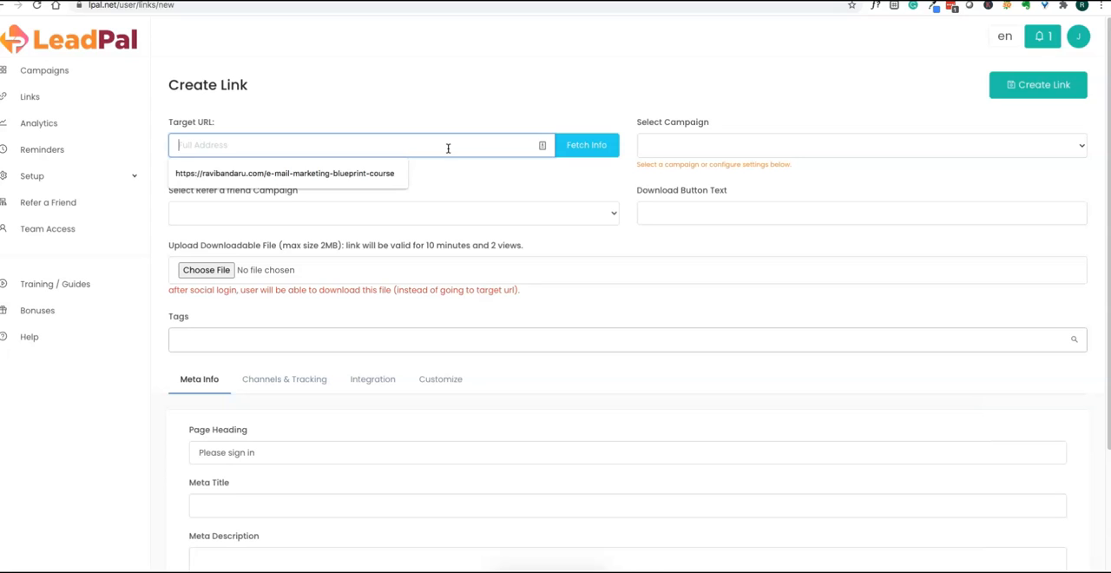
pyautogui.write('https')
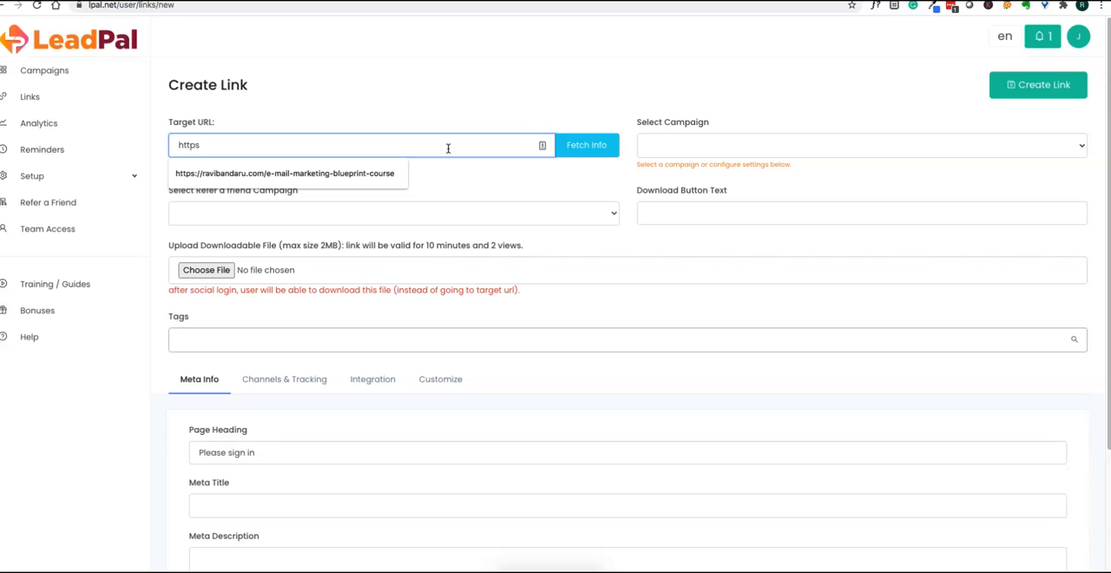
pyautogui.moveTo(448, 147)
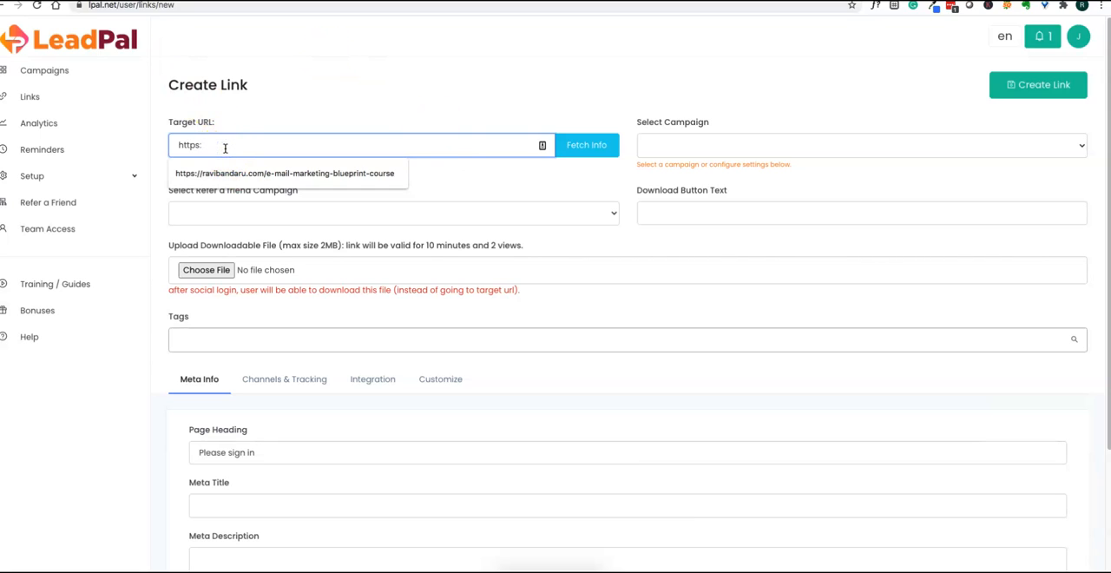
pyautogui.write('//google.com')
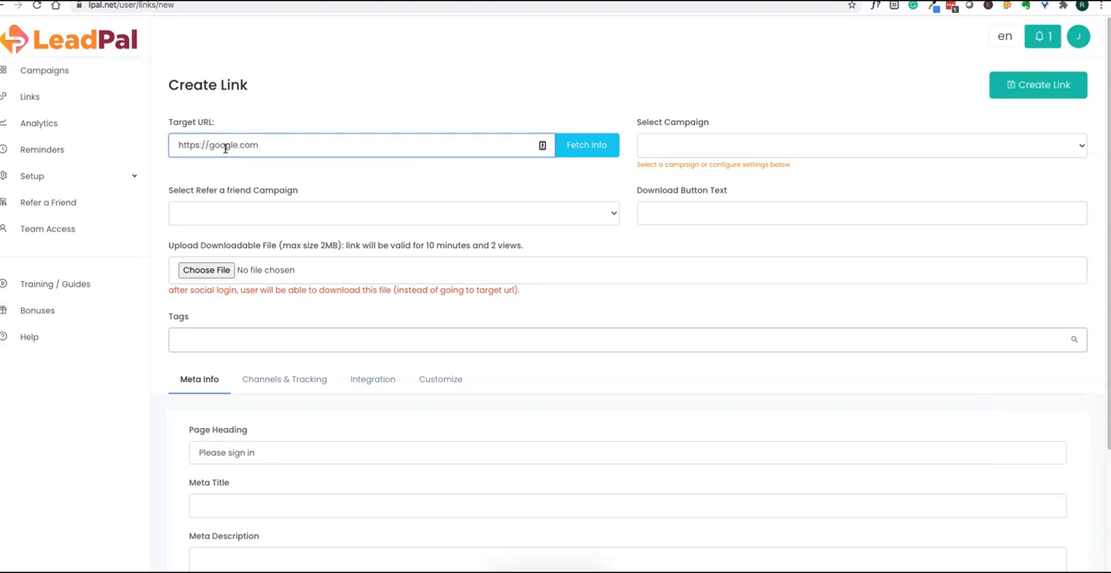
# Attach campaign test1 and the referral campaign, with 'Learn More' download button text
pyautogui.click(860, 145)
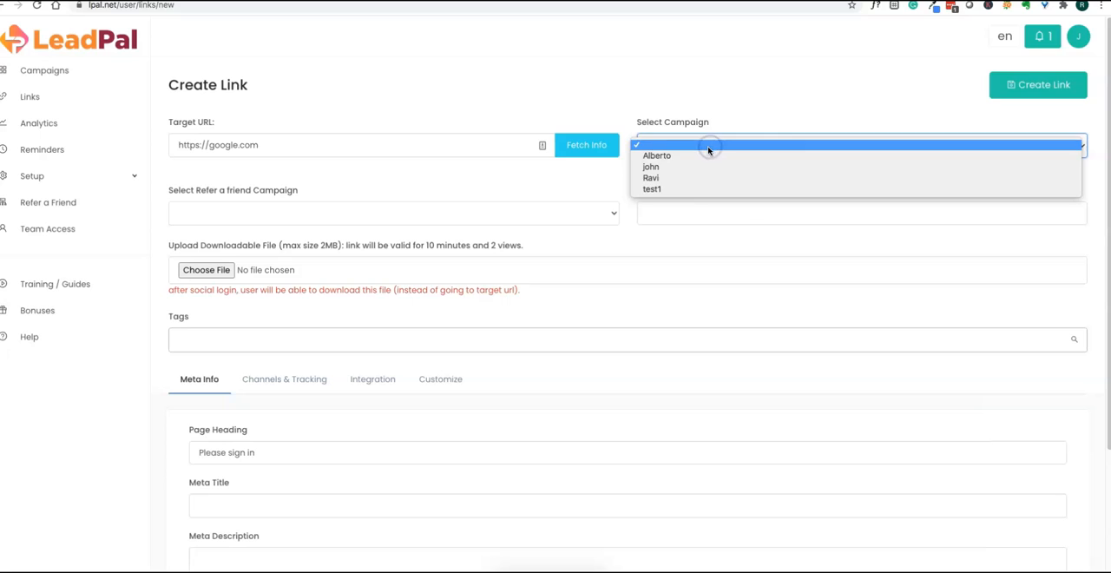
pyautogui.click(652, 188)
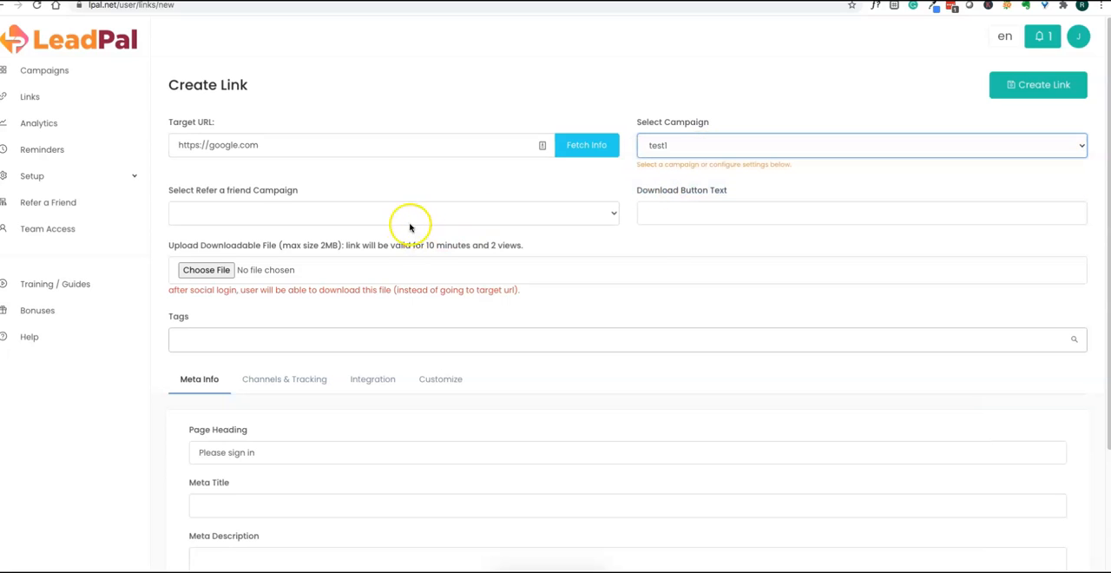
pyautogui.click(393, 212)
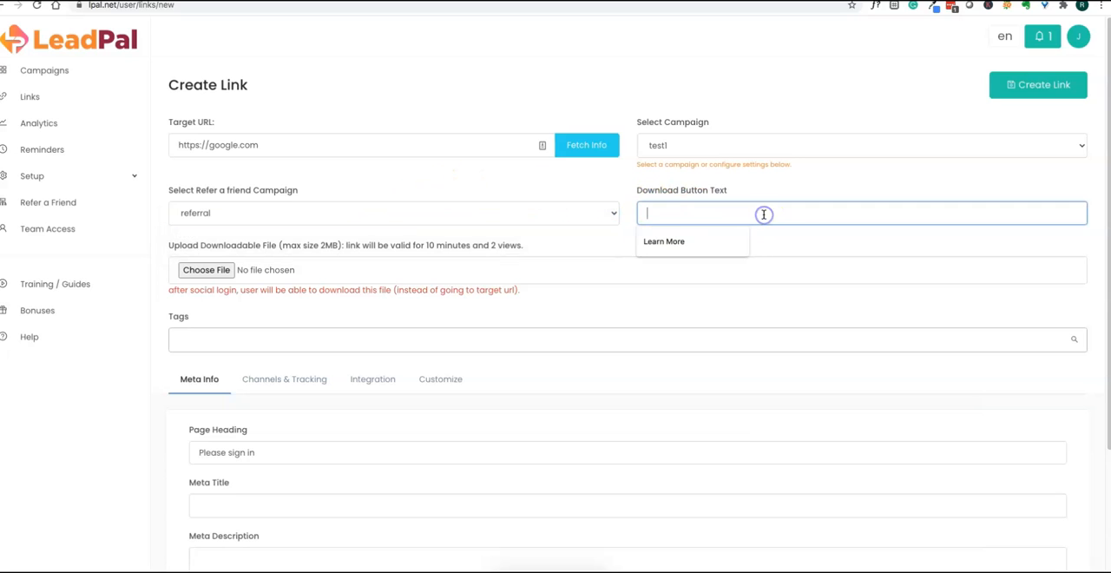
pyautogui.click(663, 242)
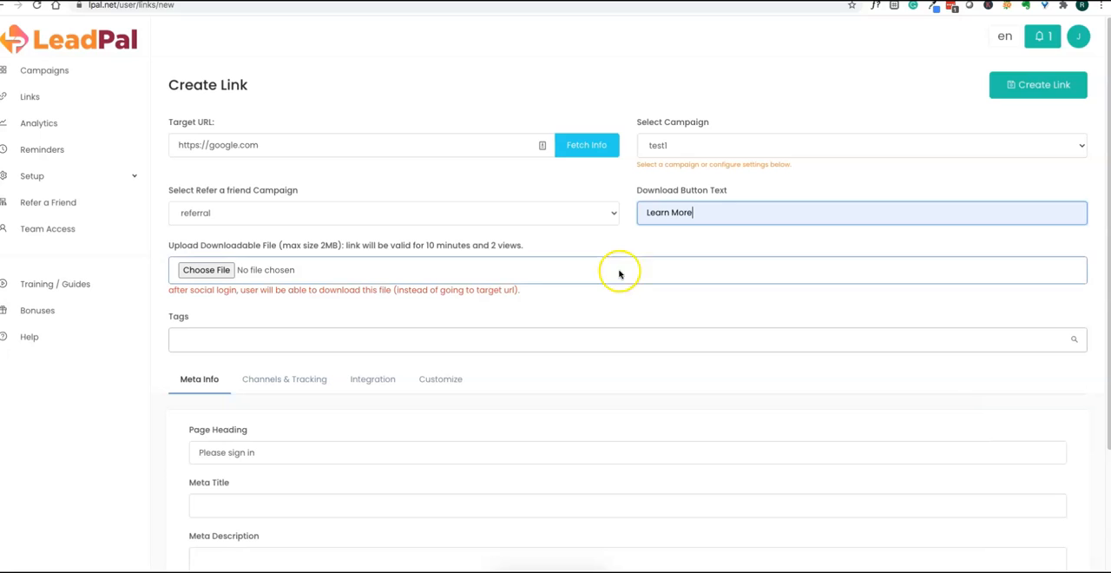
pyautogui.moveTo(355, 276)
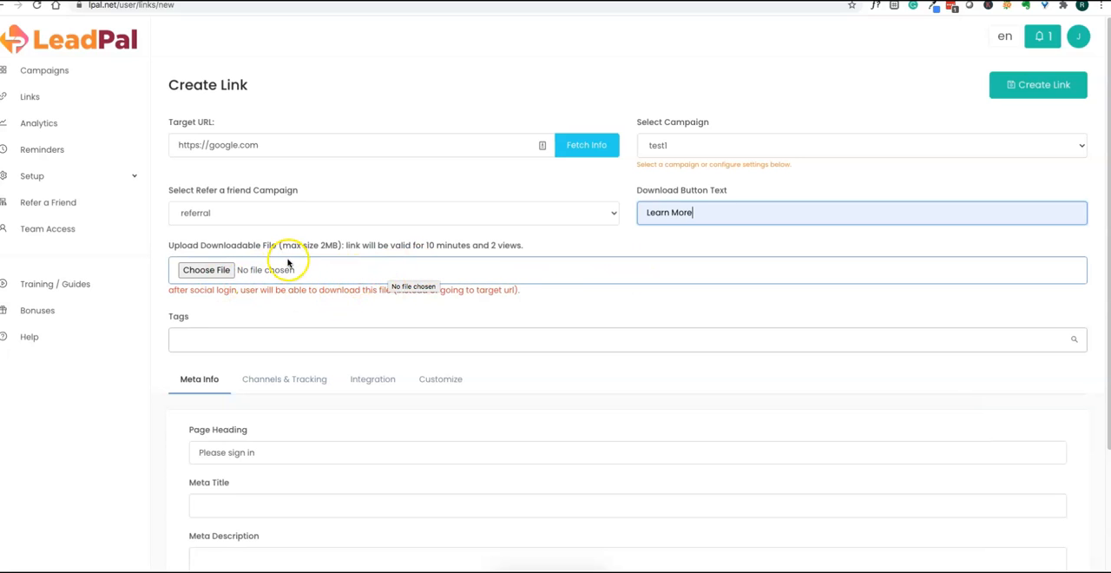
pyautogui.click(327, 339)
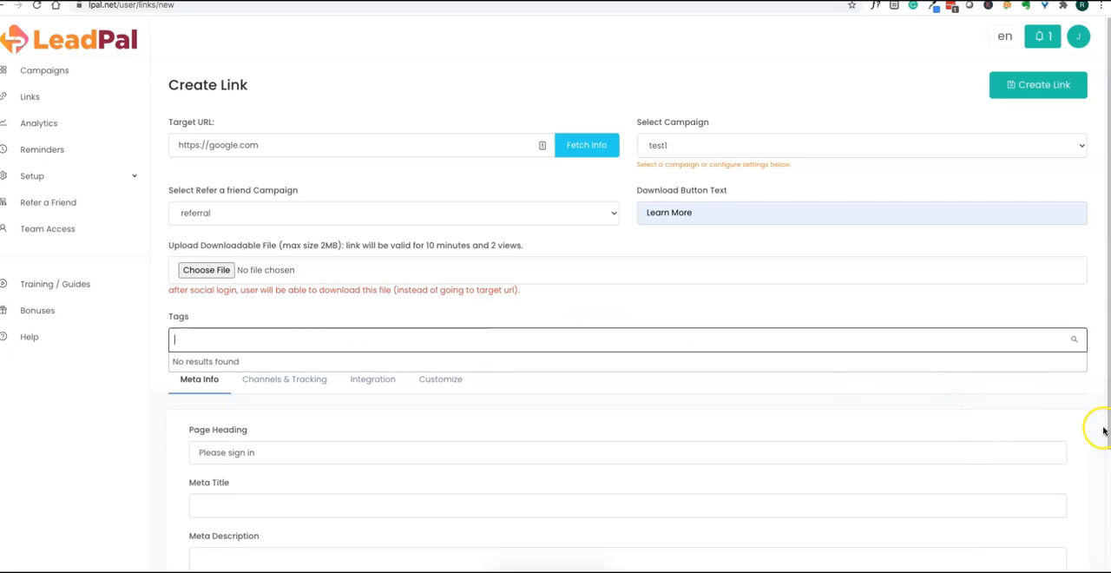
# Set the link's meta title and description to 'Google' and reveal its customization settings
pyautogui.scroll(-3)
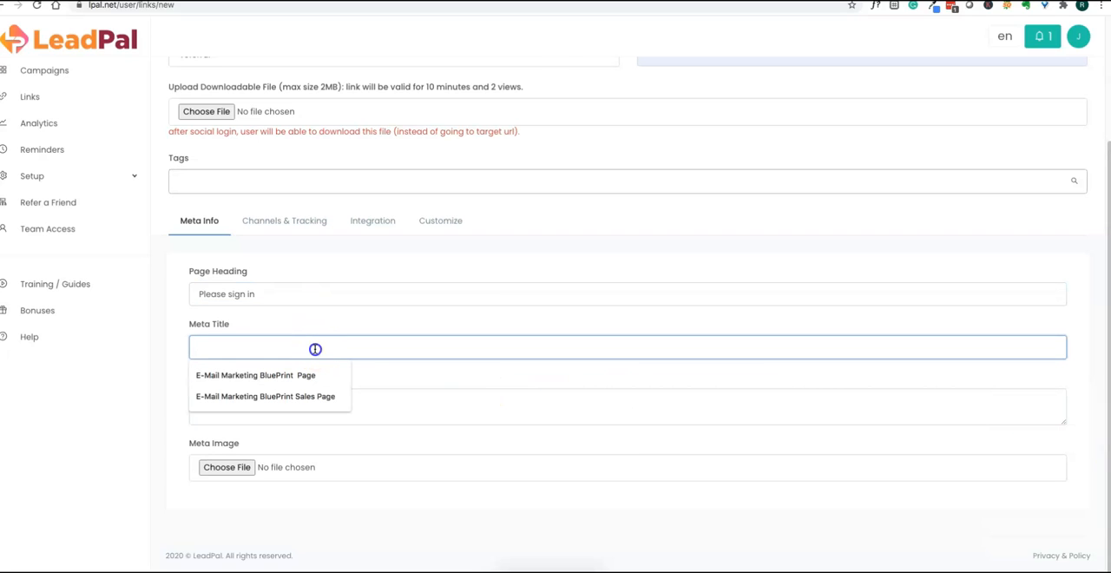
pyautogui.write('Google')
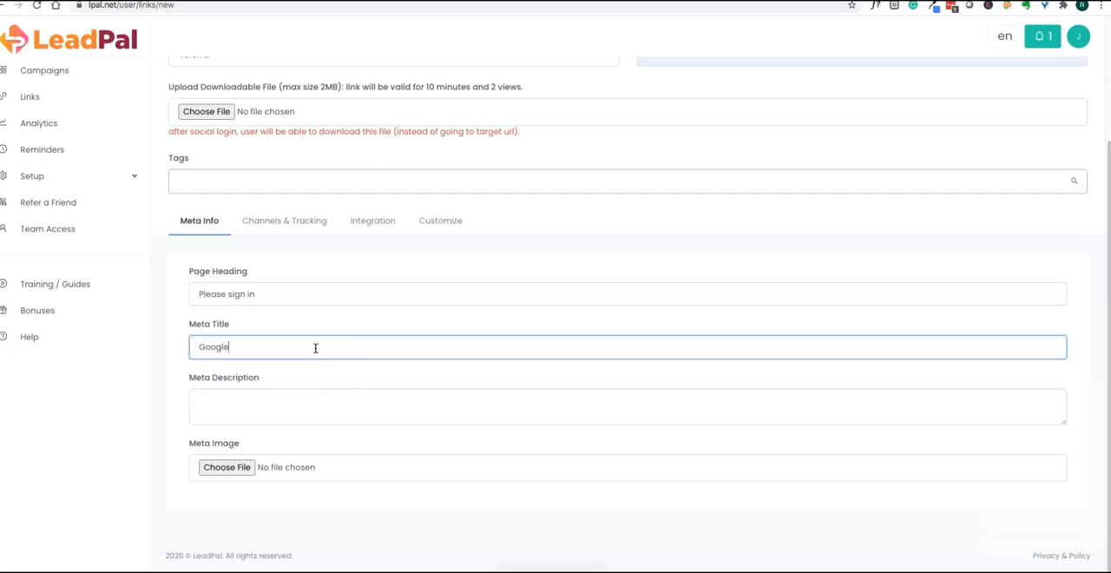
pyautogui.click(319, 406)
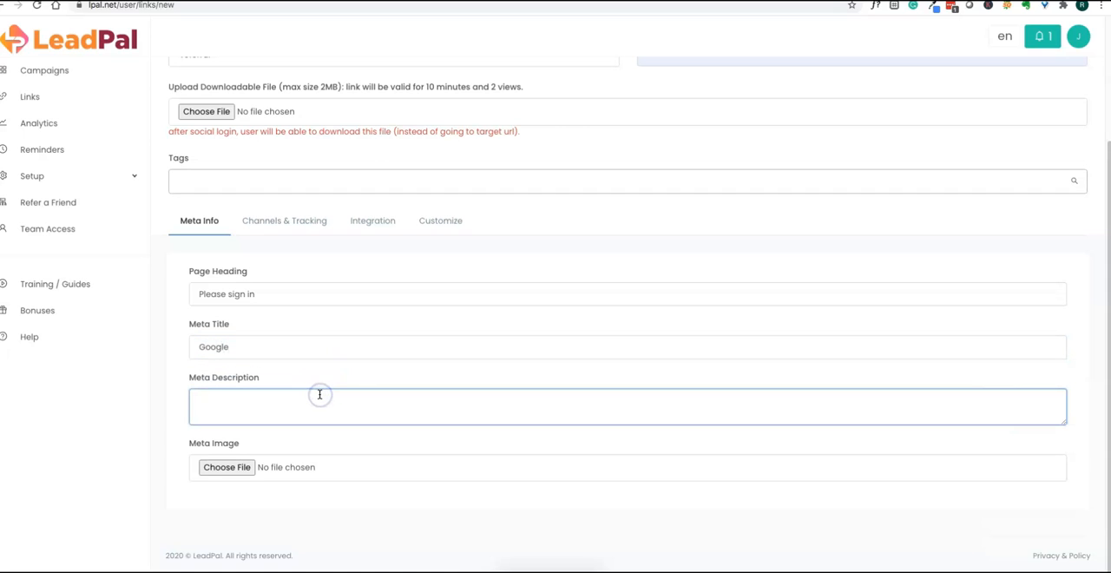
pyautogui.write('Google')
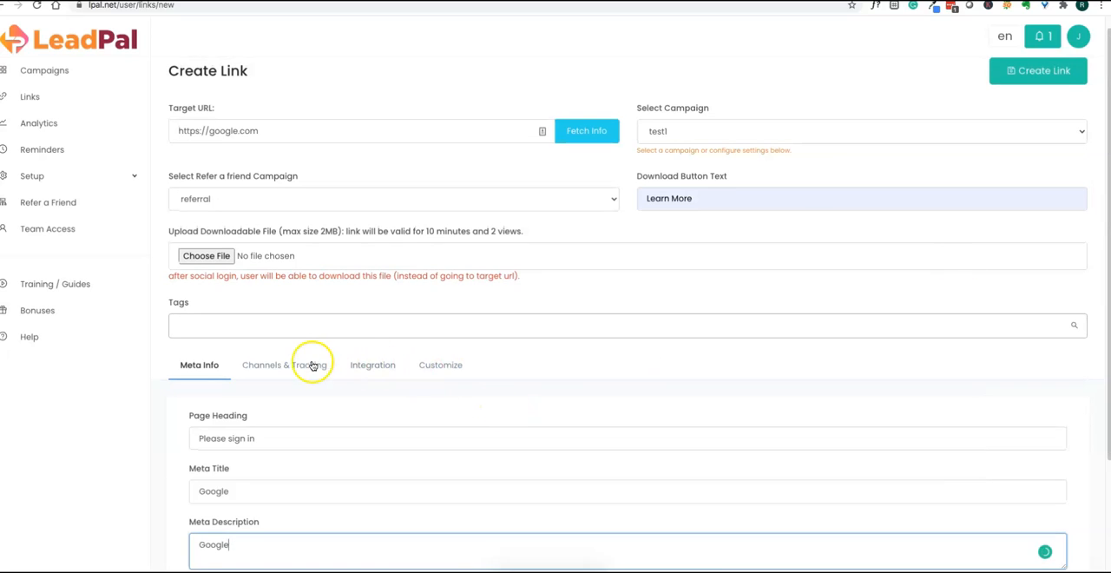
pyautogui.click(371, 364)
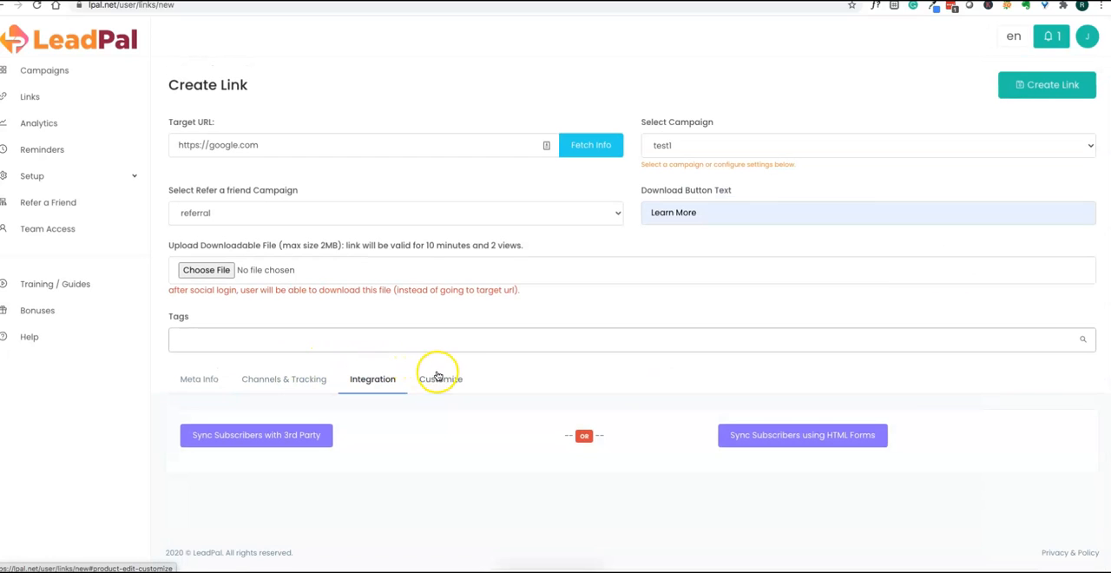
pyautogui.click(440, 378)
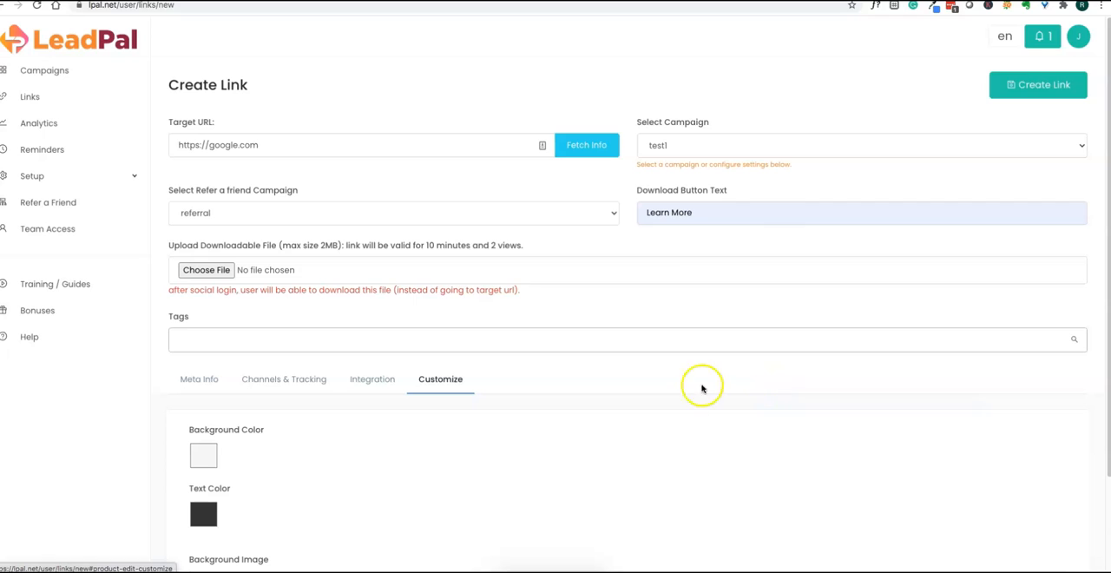
pyautogui.scroll(-3)
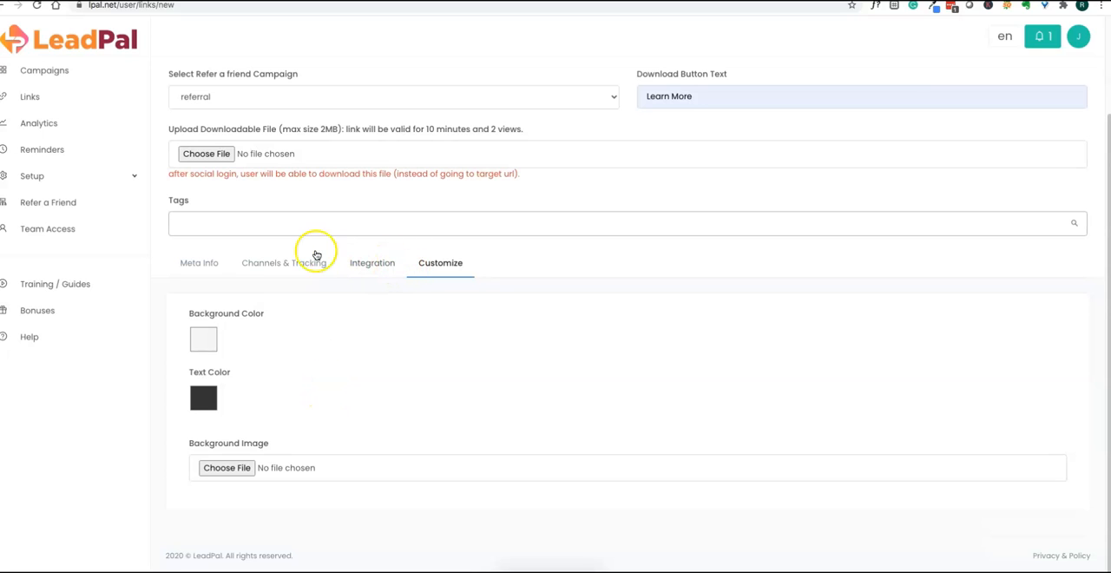
pyautogui.moveTo(564, 217)
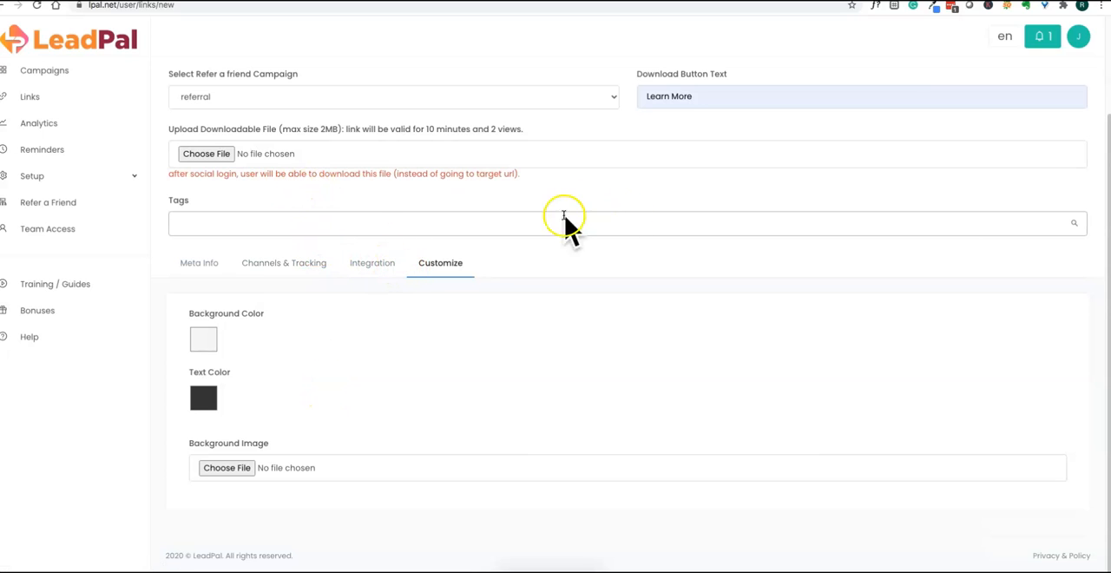
pyautogui.moveTo(1103, 109)
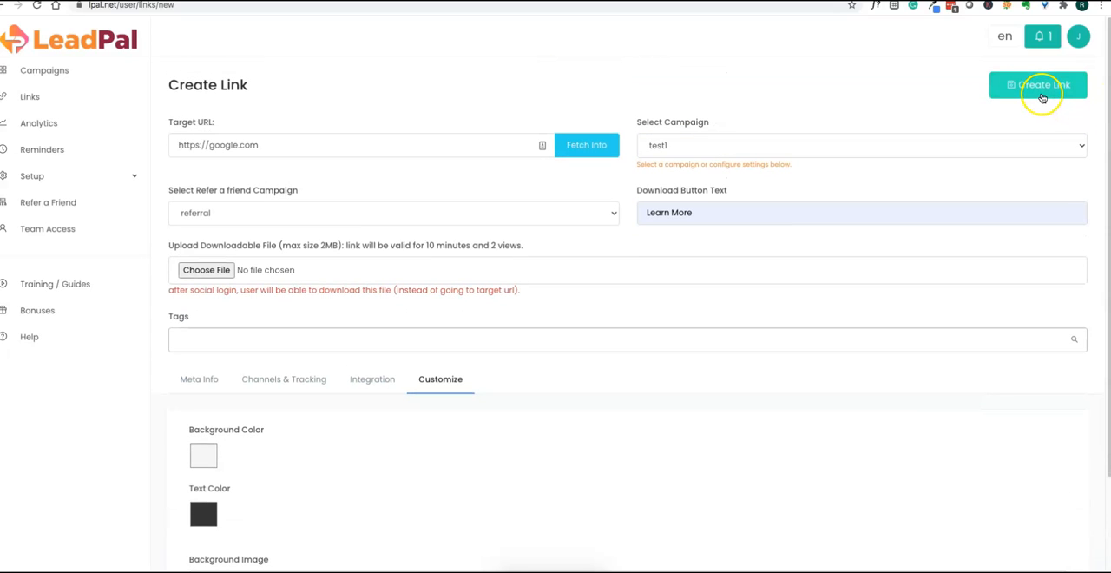
# Save the google.com link, open its sign-in page and try signing in with Twitter
pyautogui.click(1039, 84)
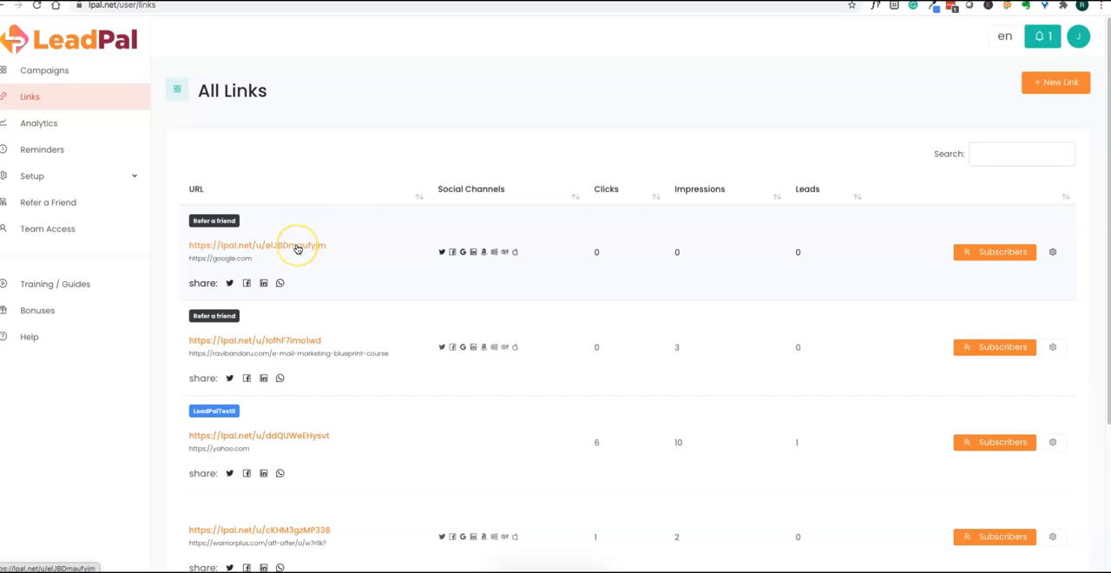
pyautogui.click(257, 245)
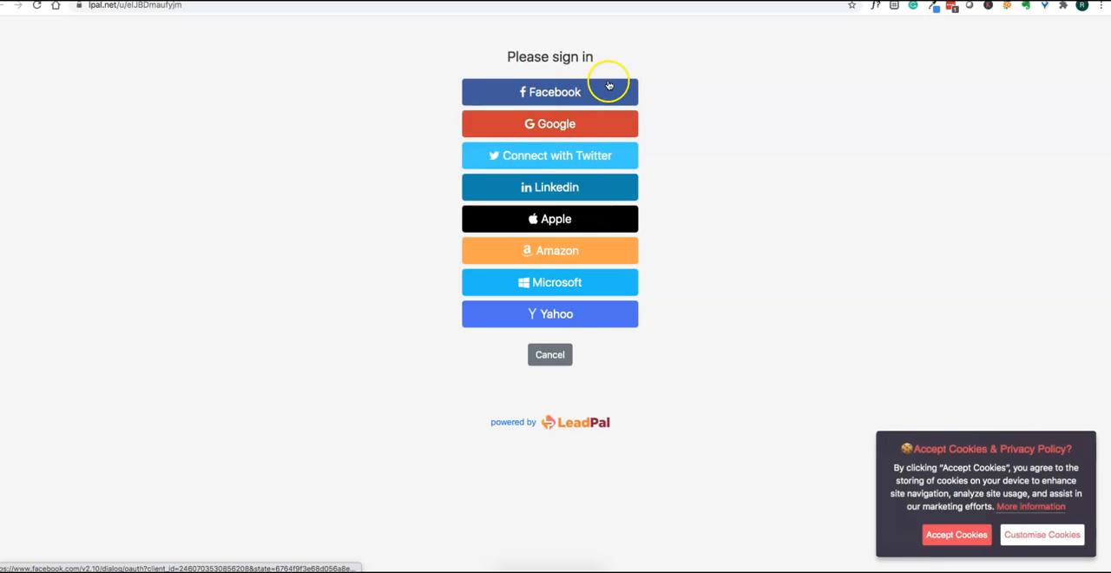
pyautogui.moveTo(595, 218)
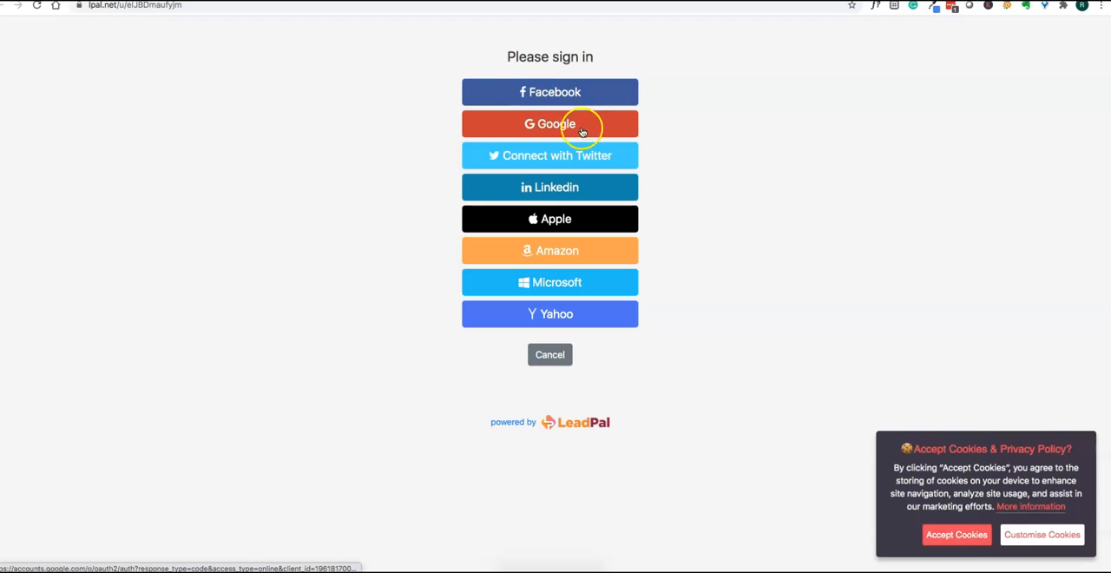
pyautogui.click(550, 156)
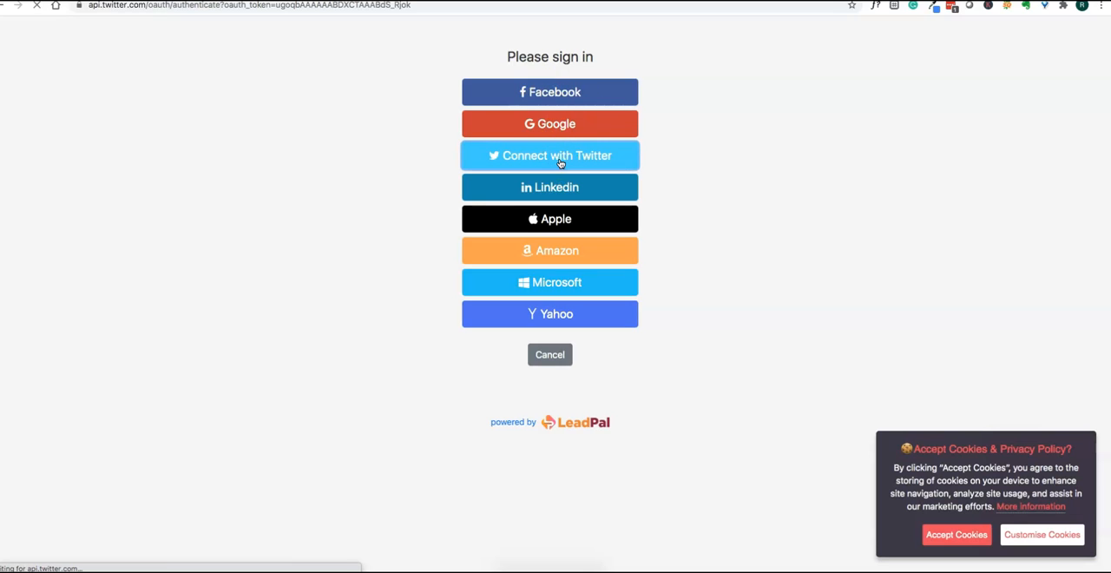
pyautogui.click(550, 156)
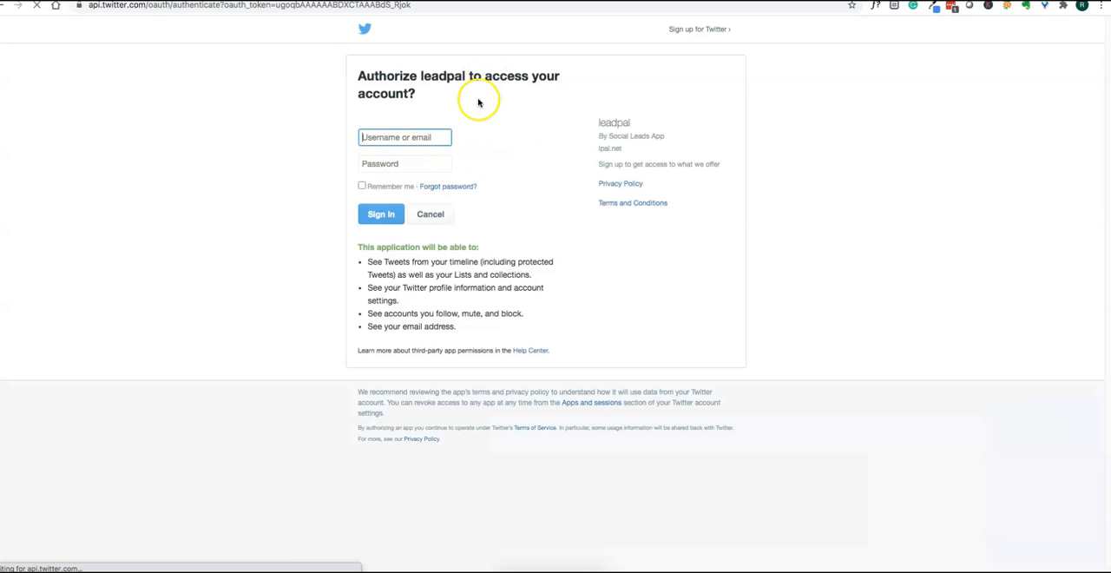
pyautogui.moveTo(450, 184)
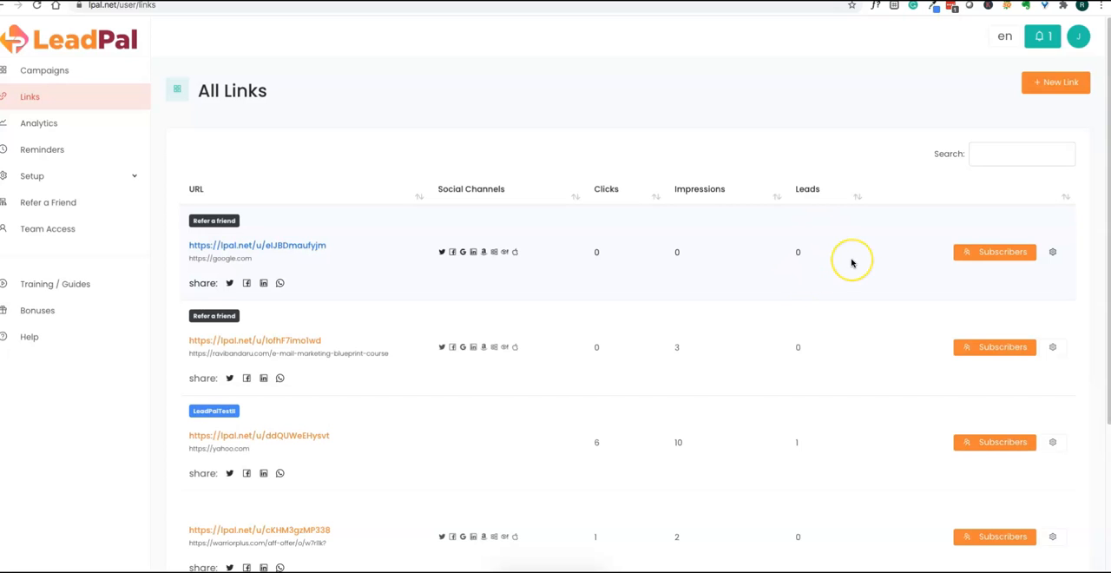
pyautogui.moveTo(623, 252)
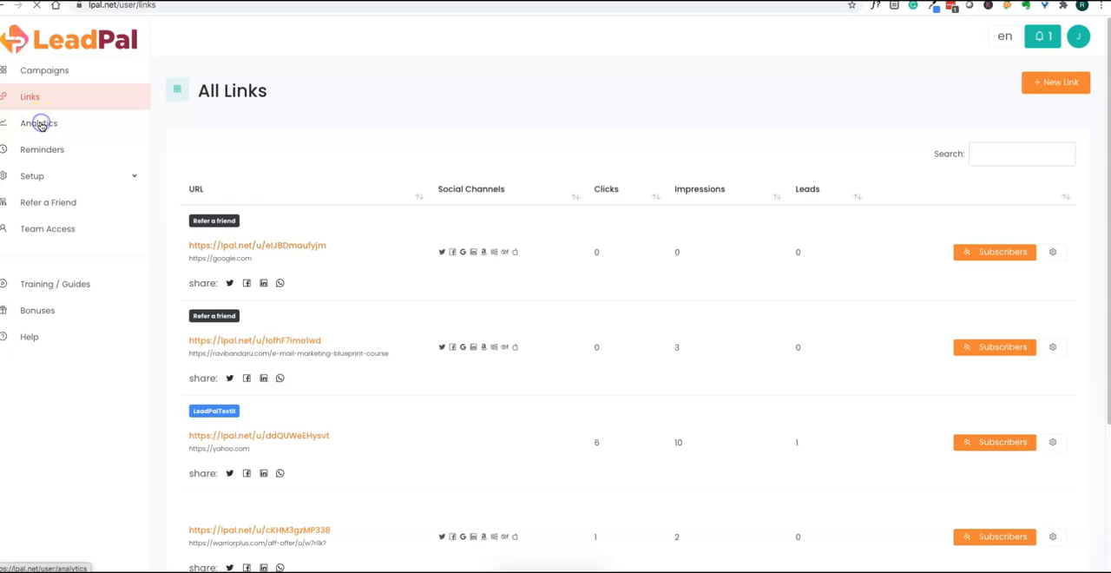
# Open Analytics to see 18 total leads, 4 links, 1 popup and the leads chart
pyautogui.click(39, 122)
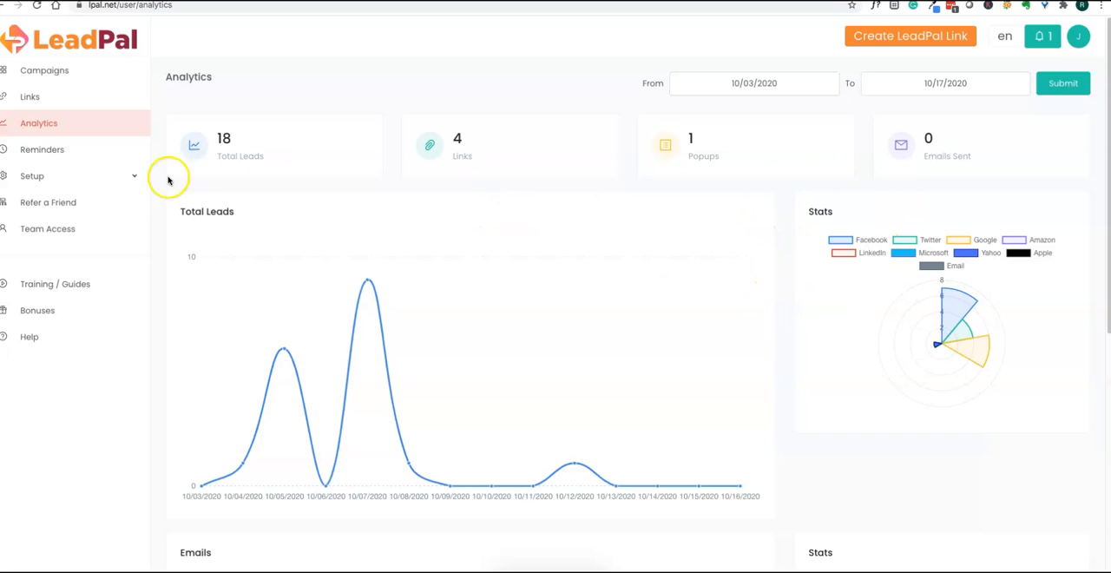
pyautogui.moveTo(781, 213)
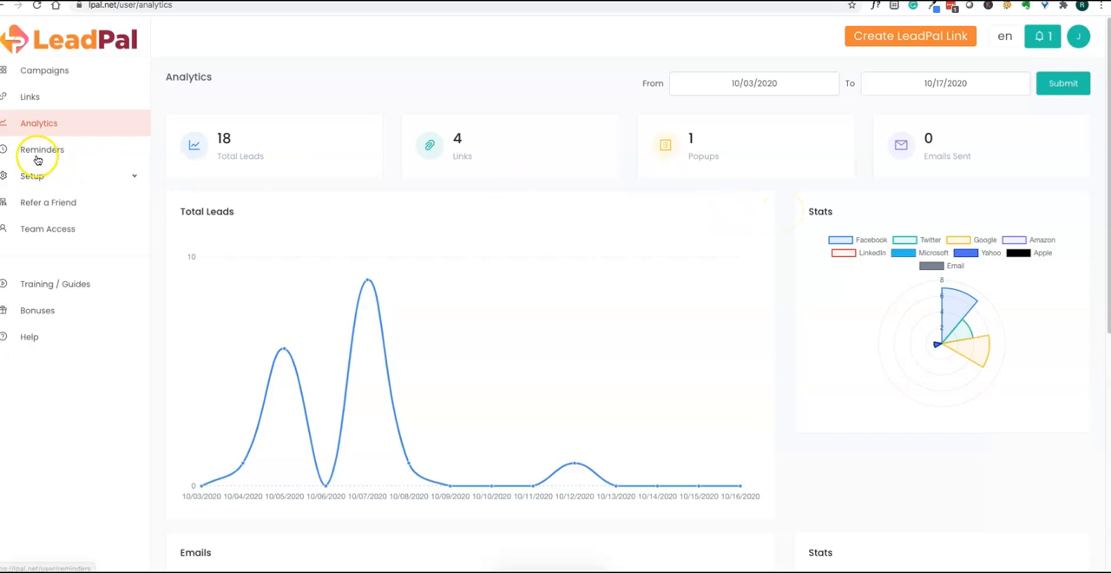
# Open Popup #12 from Reminders and preview it on mobile and live
pyautogui.click(42, 149)
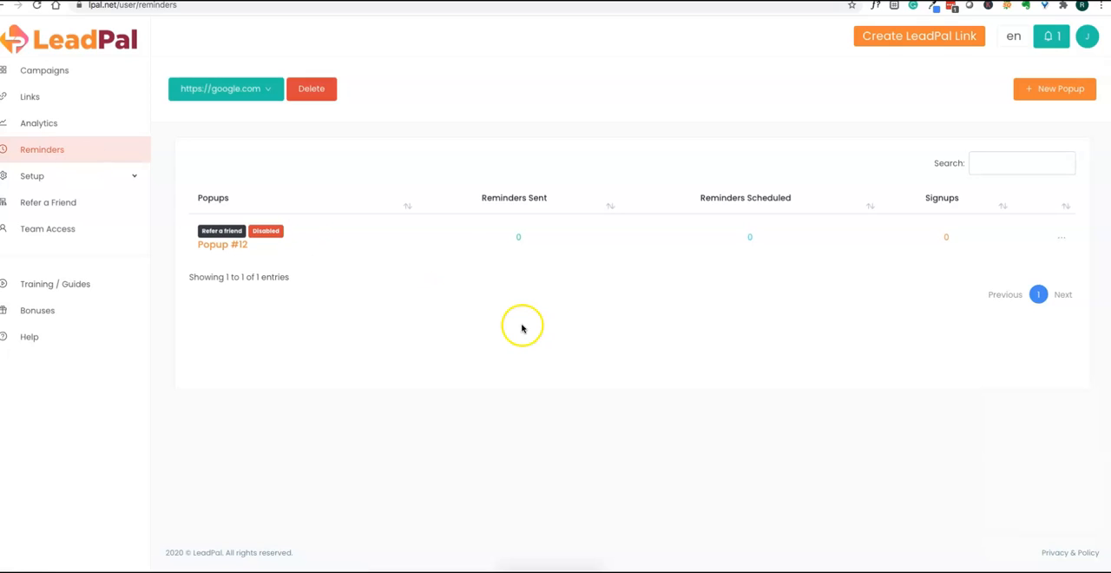
pyautogui.moveTo(209, 271)
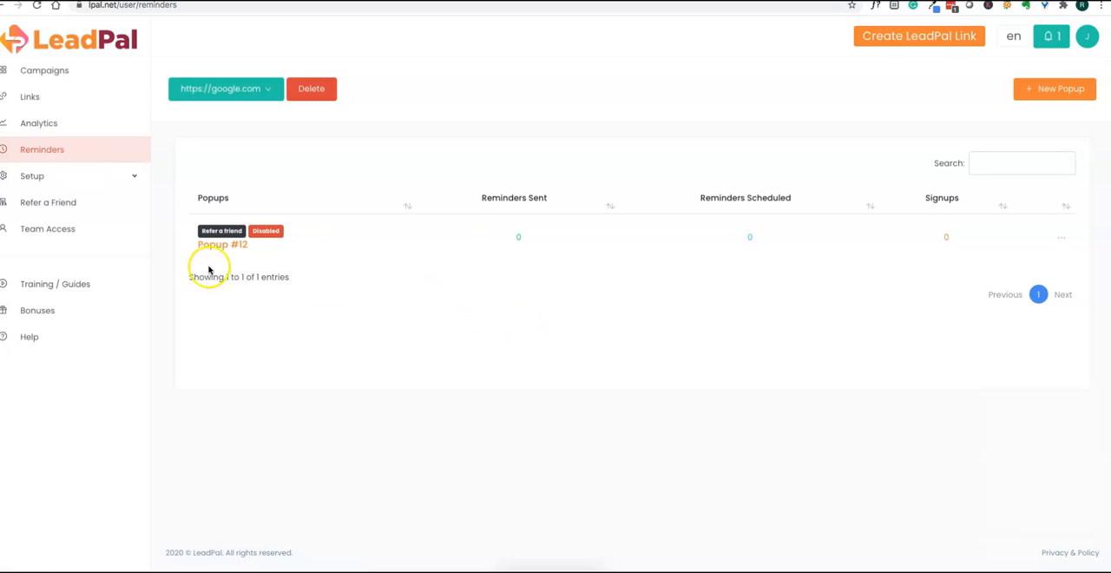
pyautogui.click(222, 244)
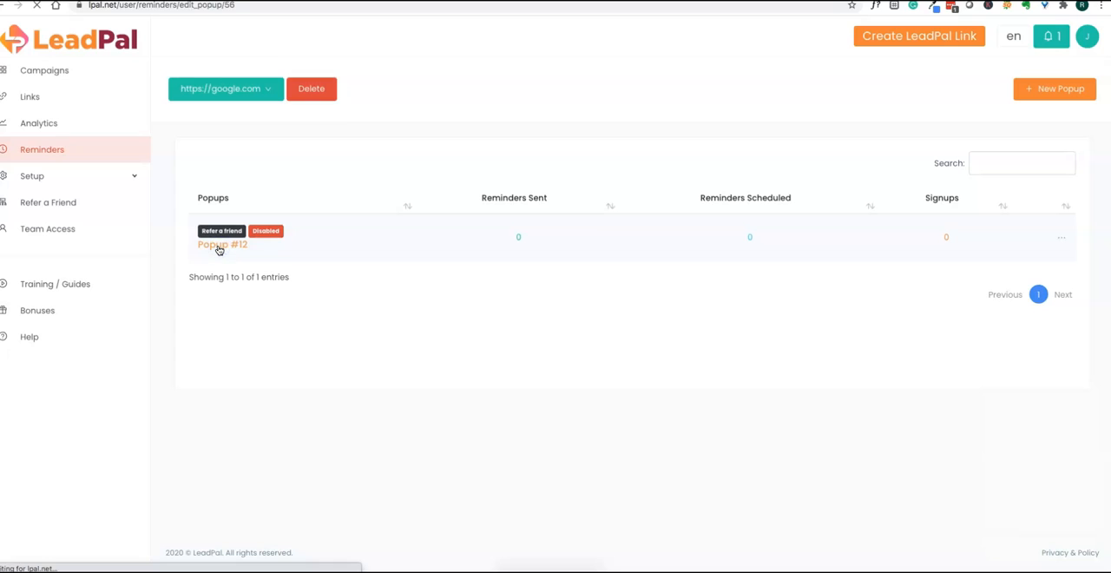
pyautogui.click(223, 244)
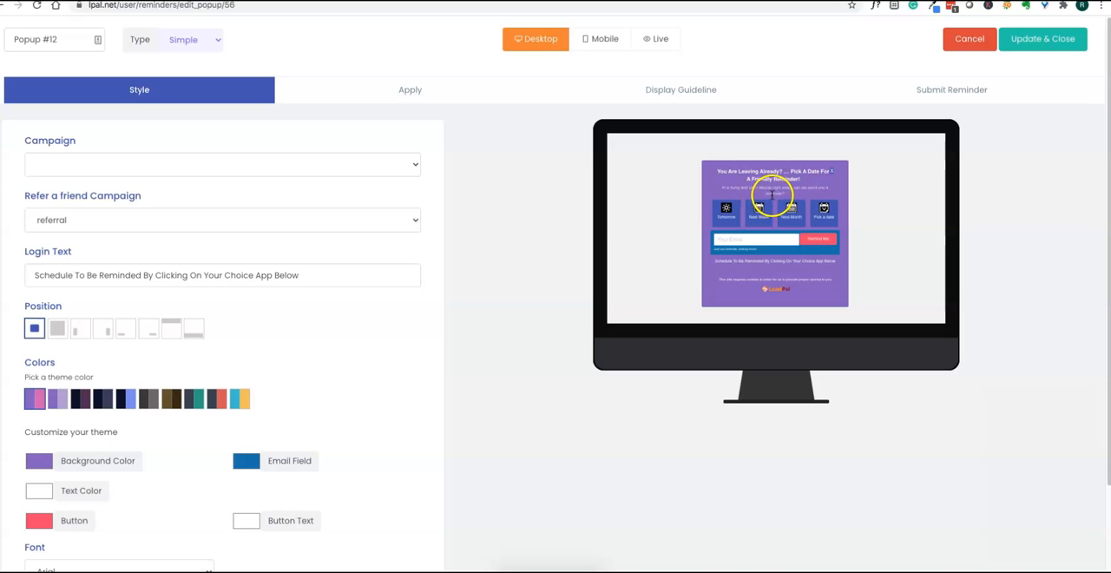
pyautogui.click(600, 38)
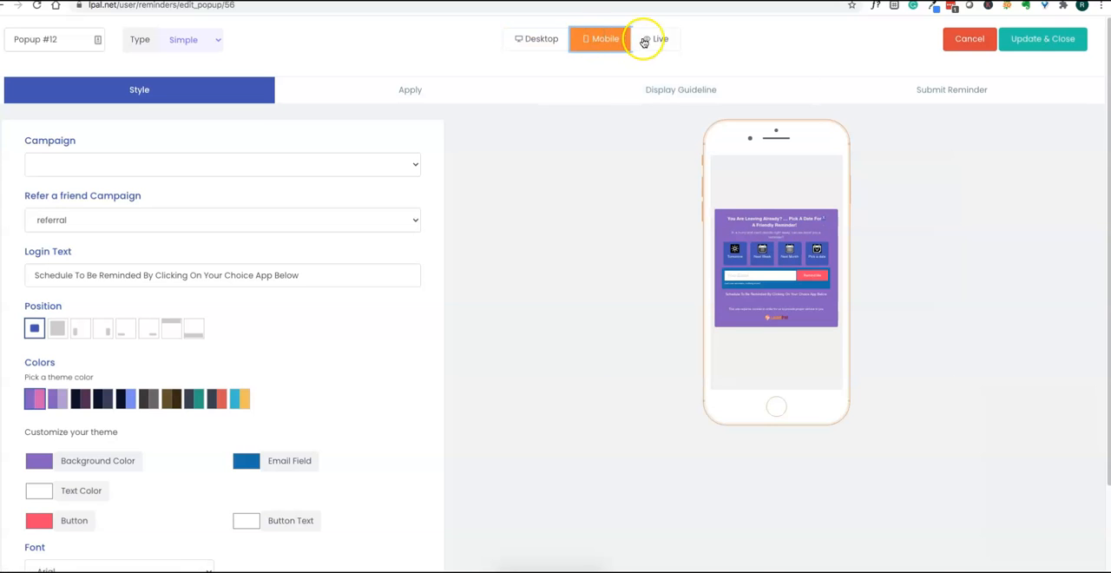
pyautogui.click(657, 39)
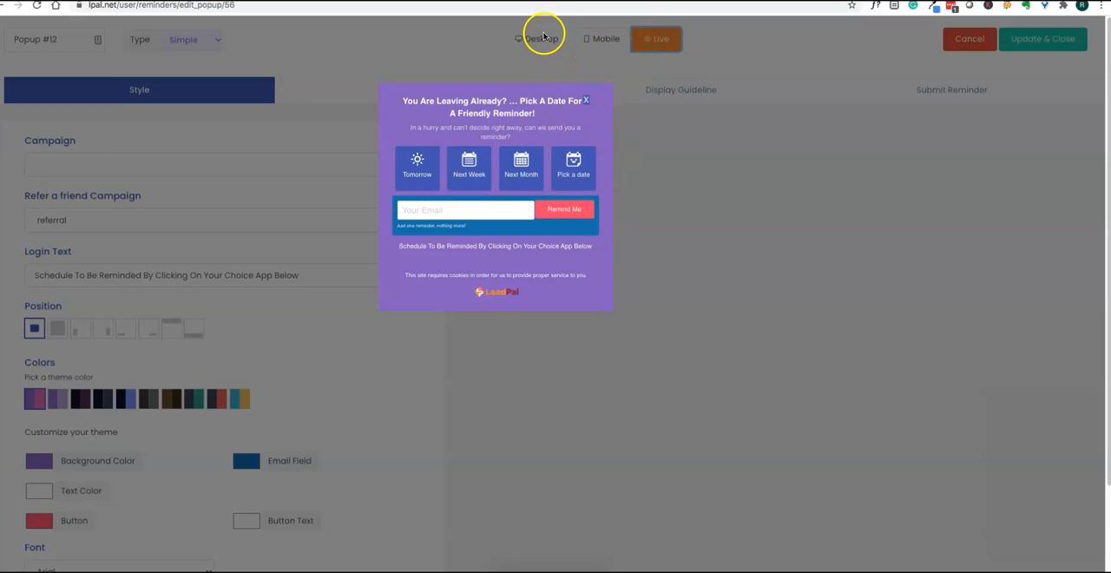
pyautogui.moveTo(556, 54)
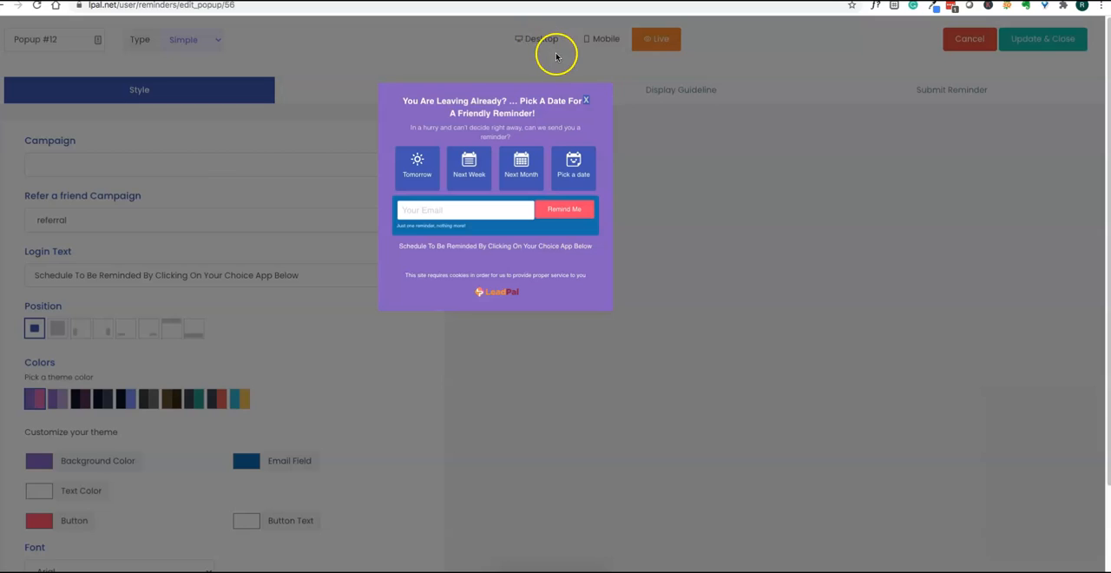
pyautogui.moveTo(26, 23)
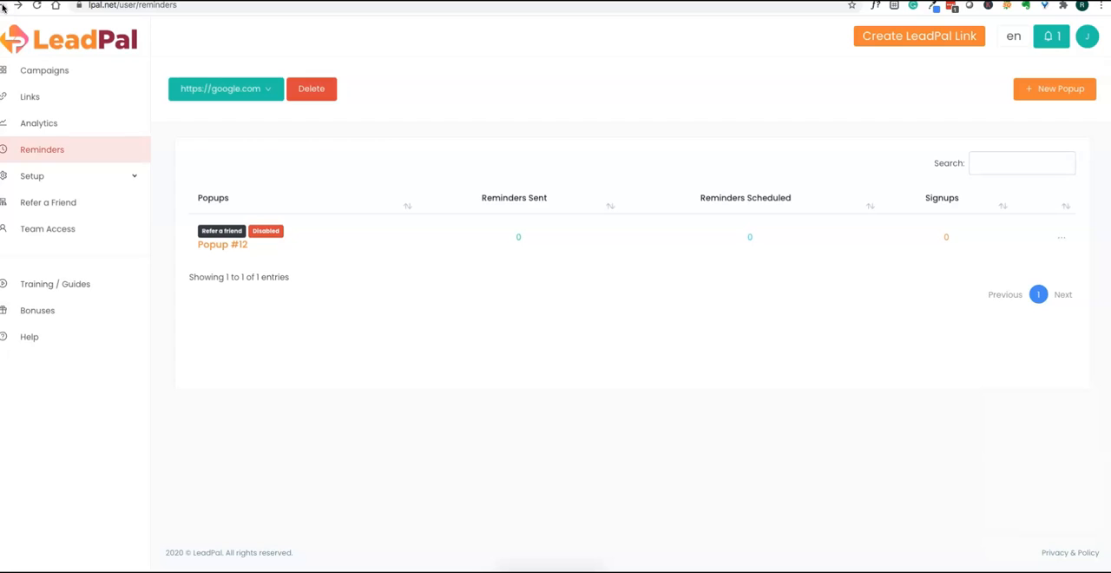
# Open Setup > Integrations, which lists no integrations yet
pyautogui.click(32, 175)
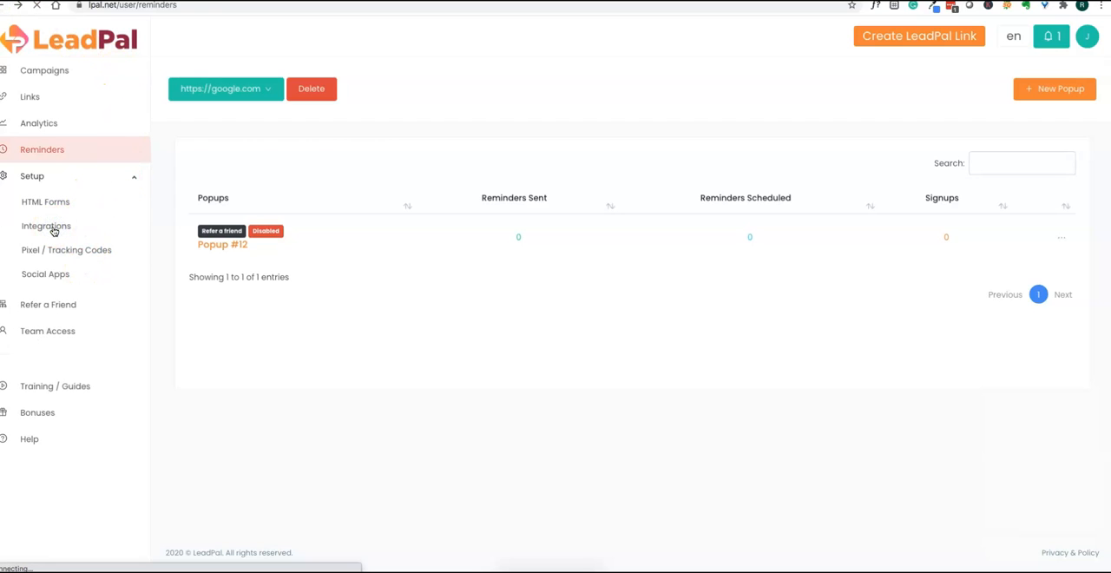
pyautogui.click(45, 225)
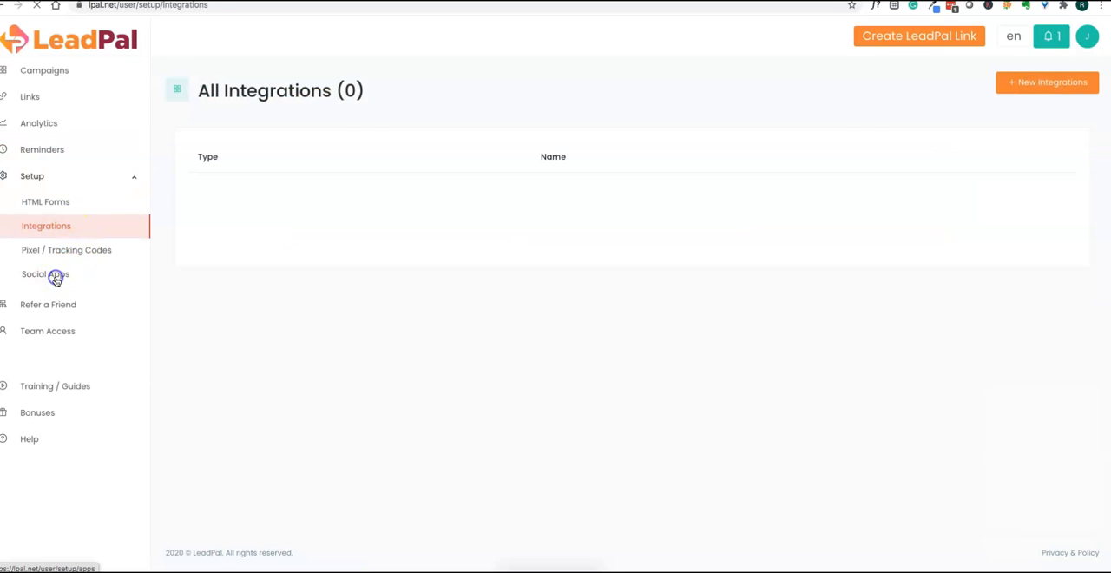
# Open Refer a Friend, listing test2, test0 and referral, and select test2
pyautogui.click(44, 274)
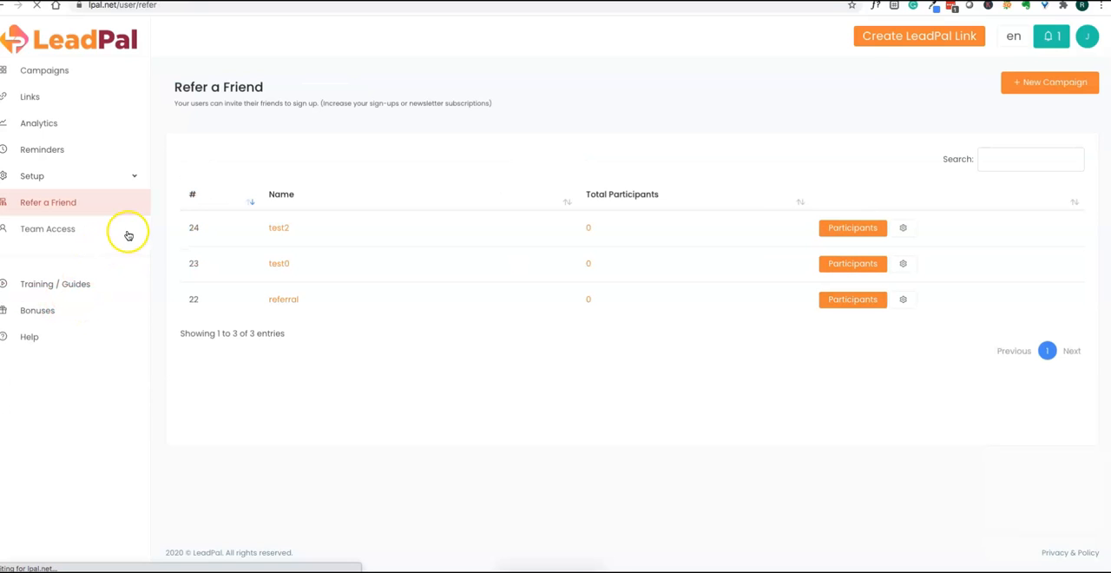
pyautogui.moveTo(373, 354)
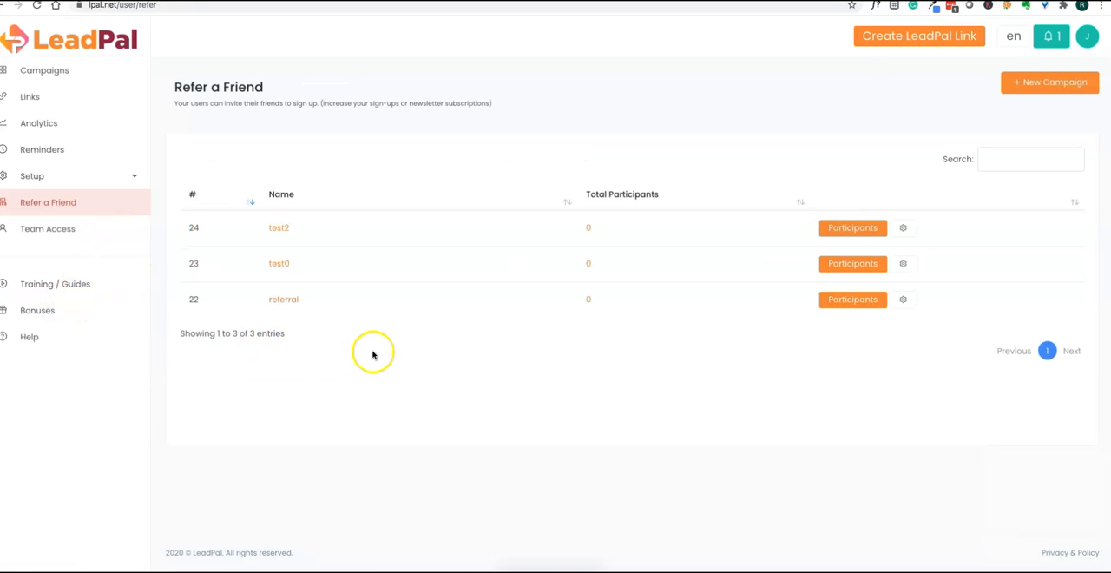
pyautogui.moveTo(420, 341)
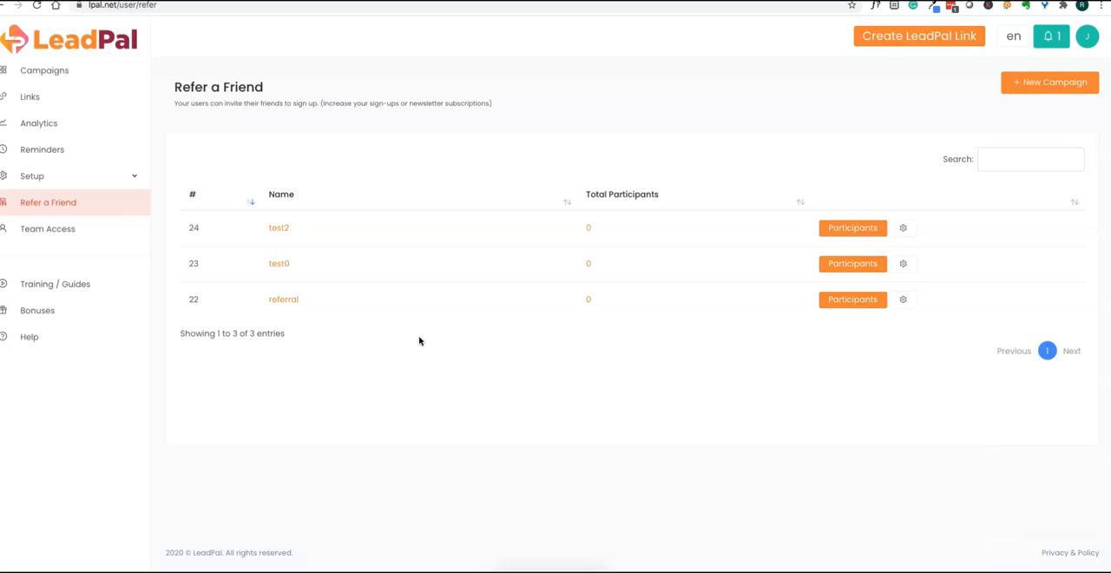
pyautogui.moveTo(424, 337)
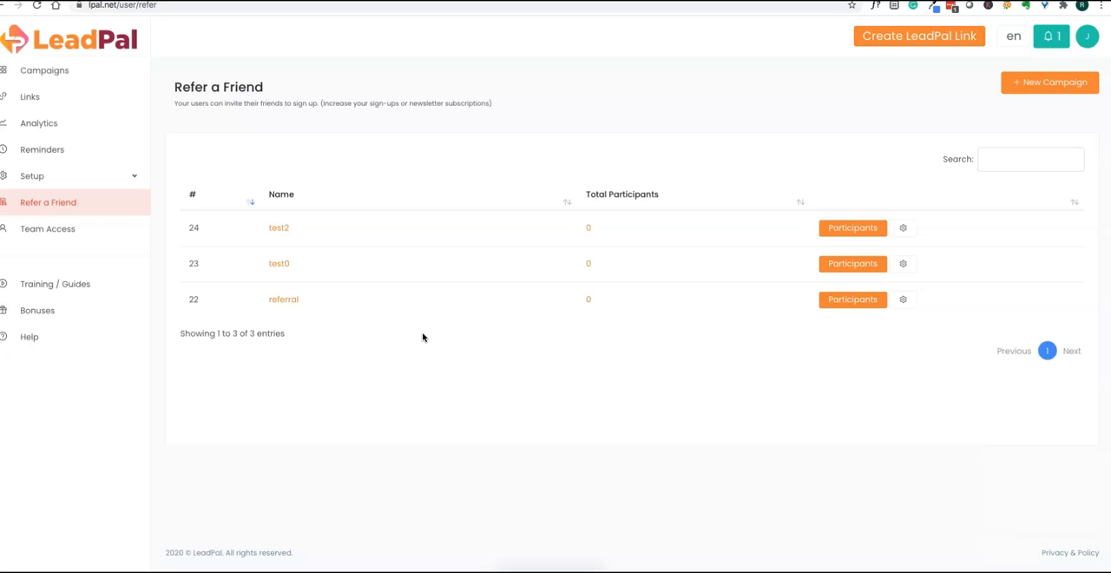
pyautogui.moveTo(558, 237)
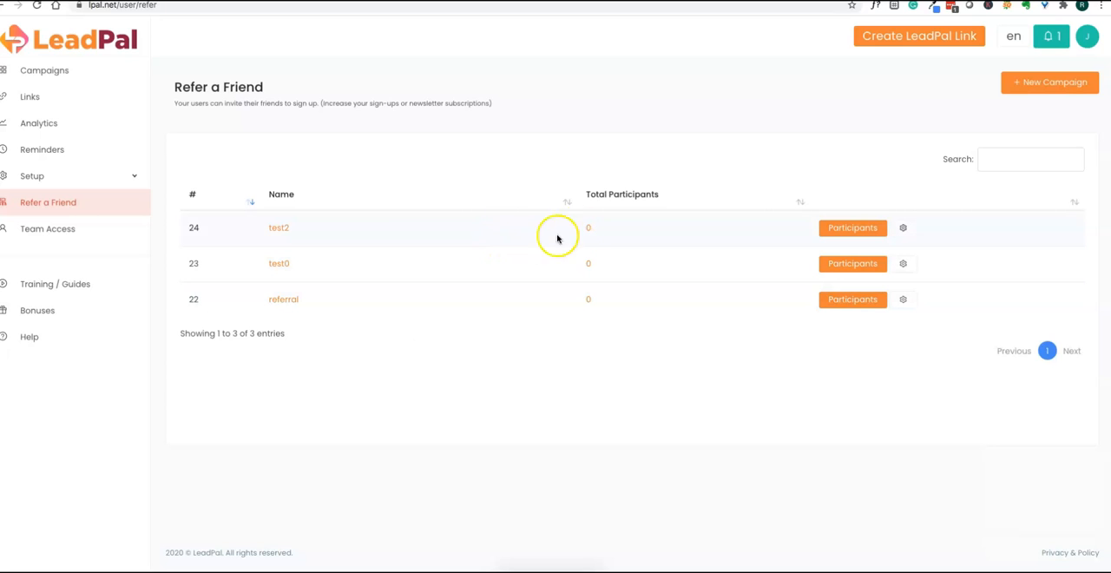
pyautogui.click(279, 228)
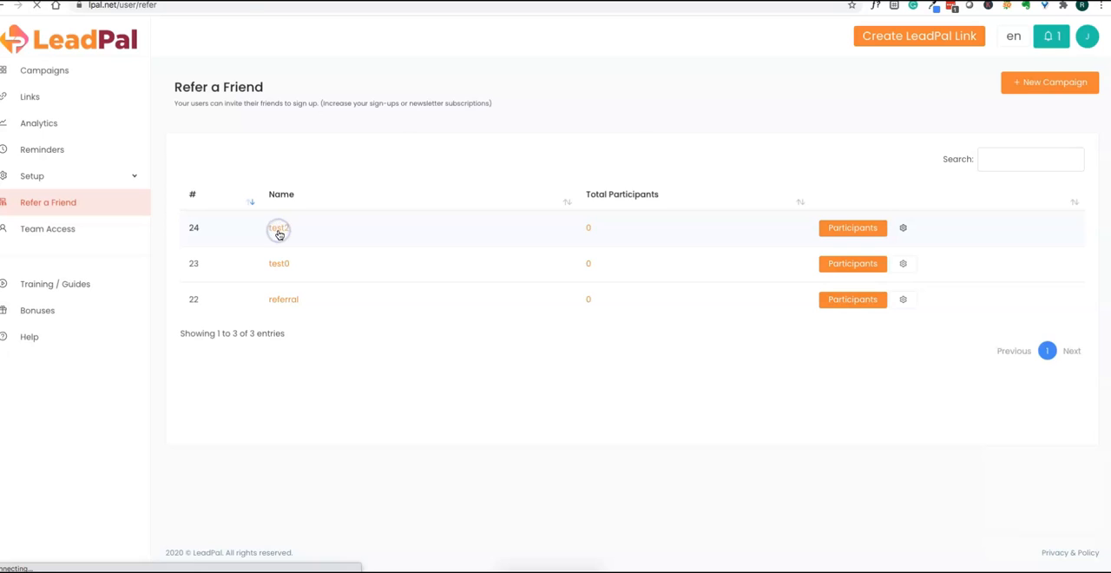
pyautogui.click(278, 228)
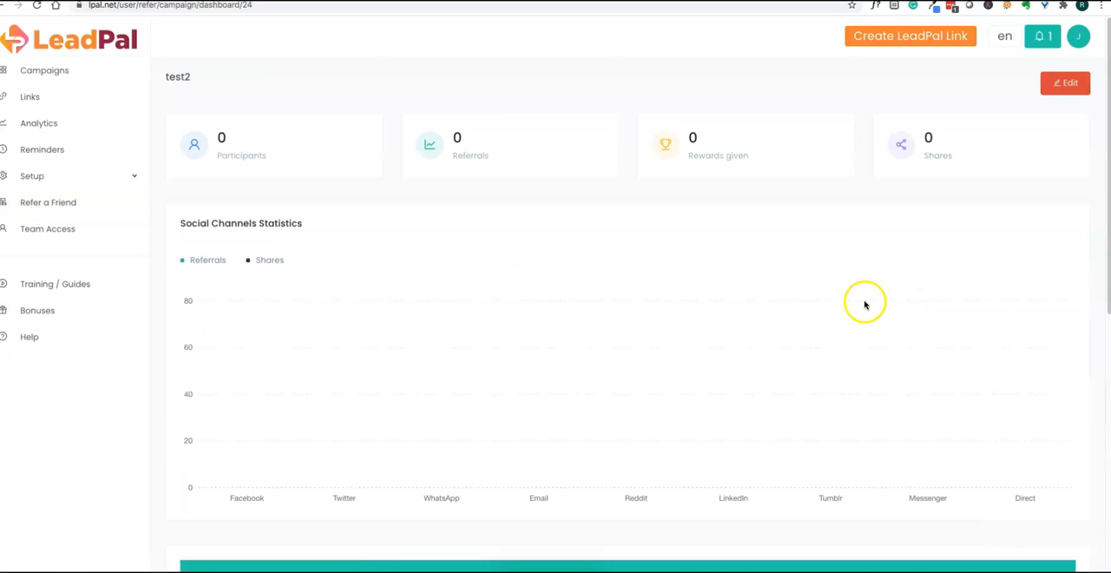
pyautogui.moveTo(1077, 243)
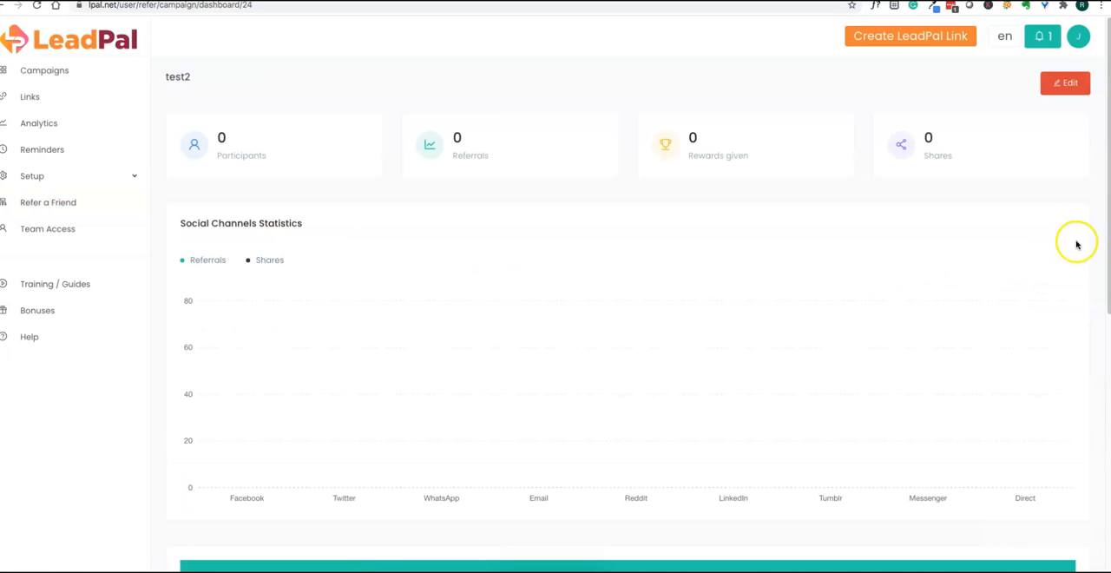
pyautogui.scroll(-3)
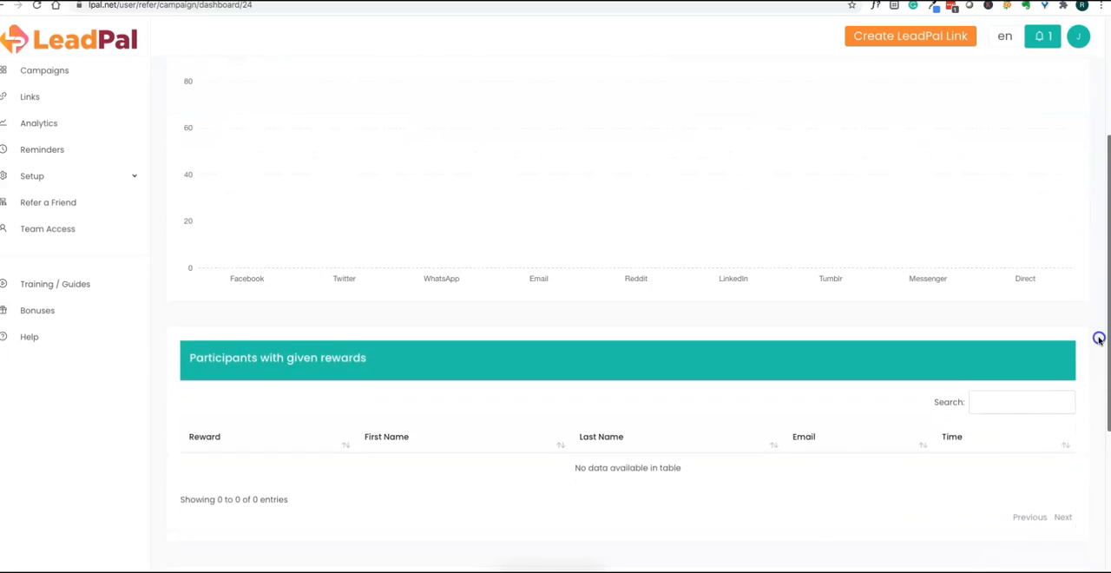
pyautogui.scroll(-3)
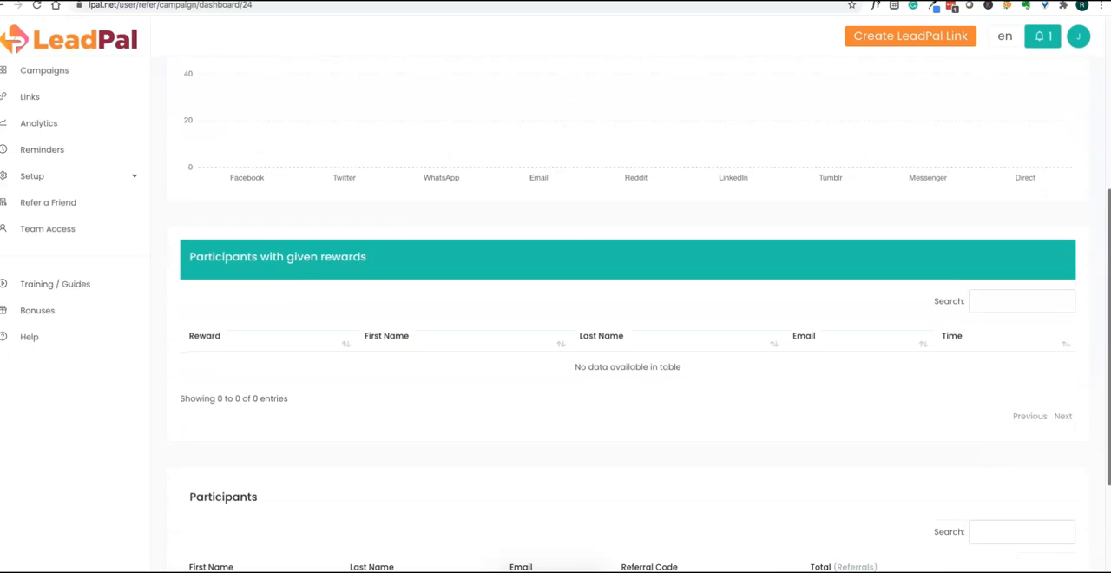
pyautogui.scroll(3)
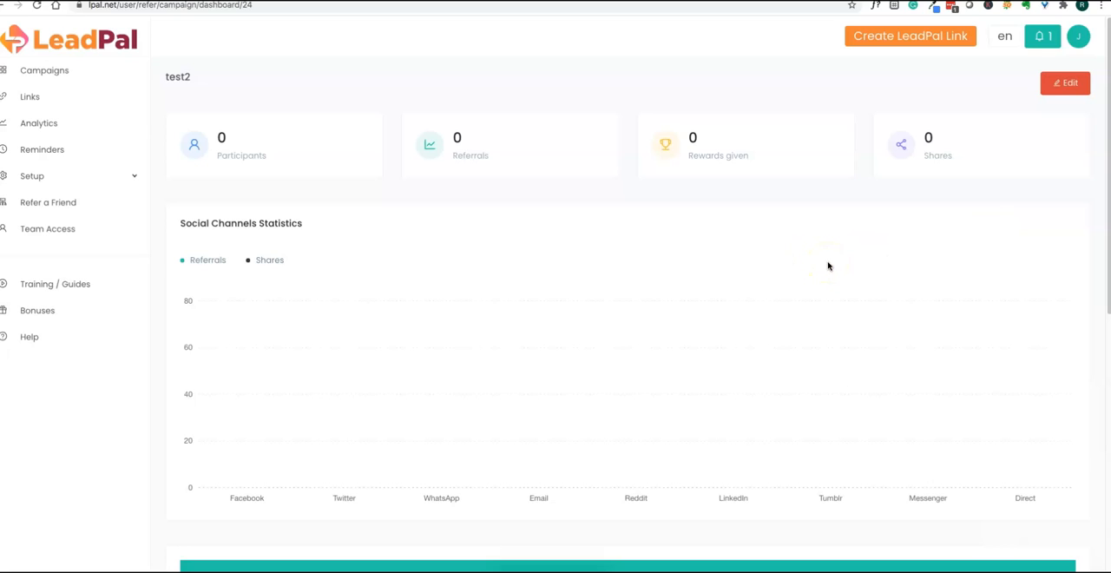
pyautogui.moveTo(1020, 272)
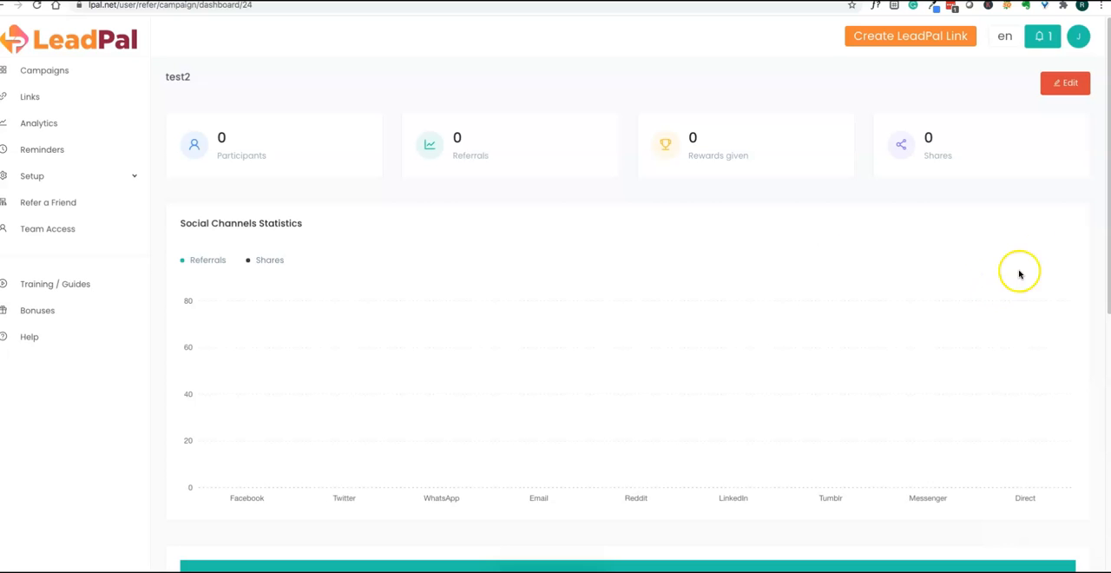
pyautogui.scroll(-3)
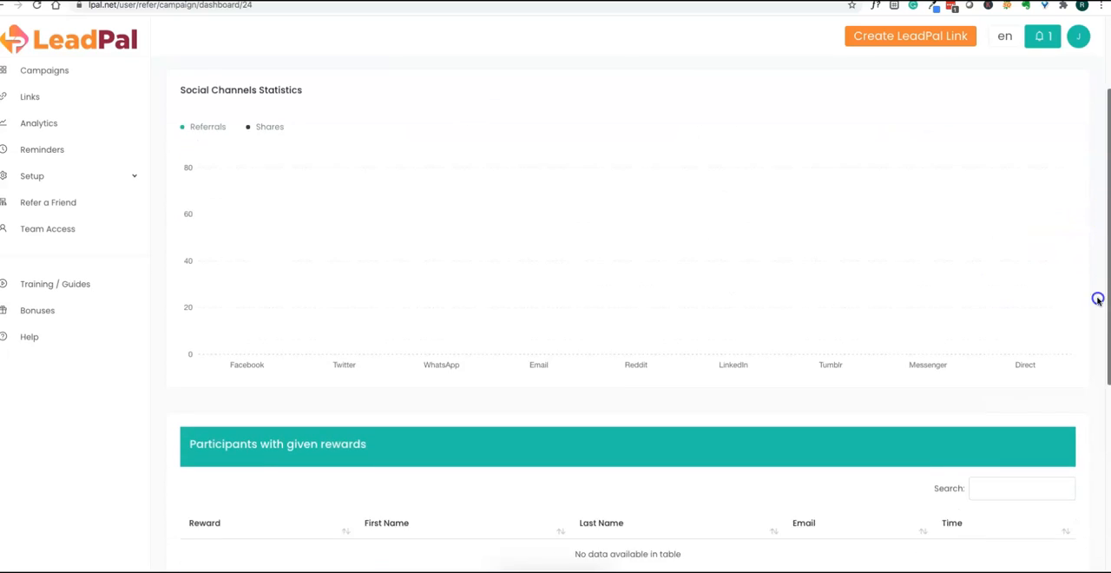
pyautogui.scroll(-3)
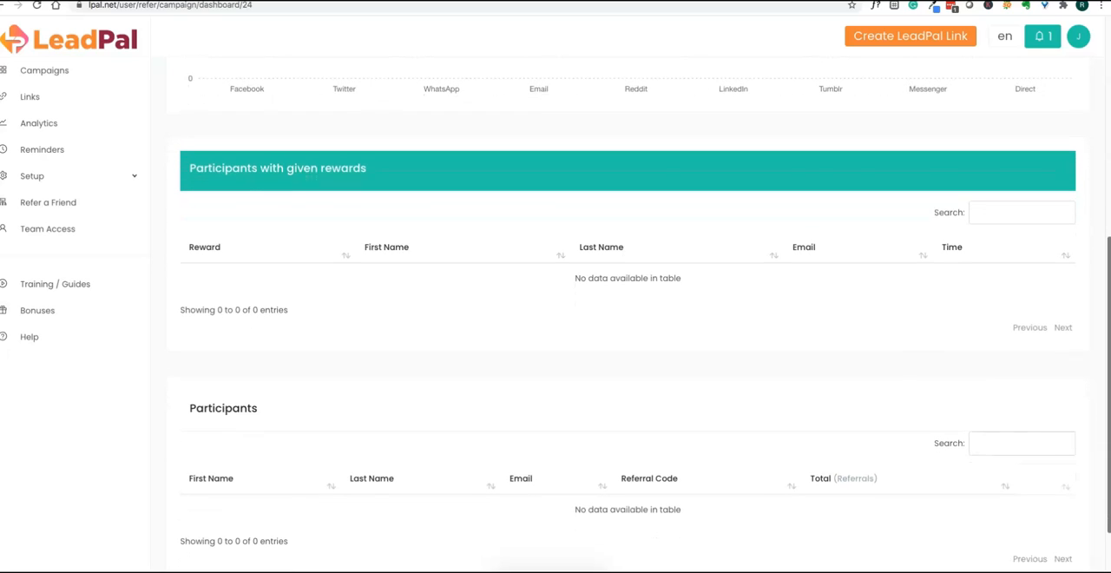
pyautogui.scroll(-3)
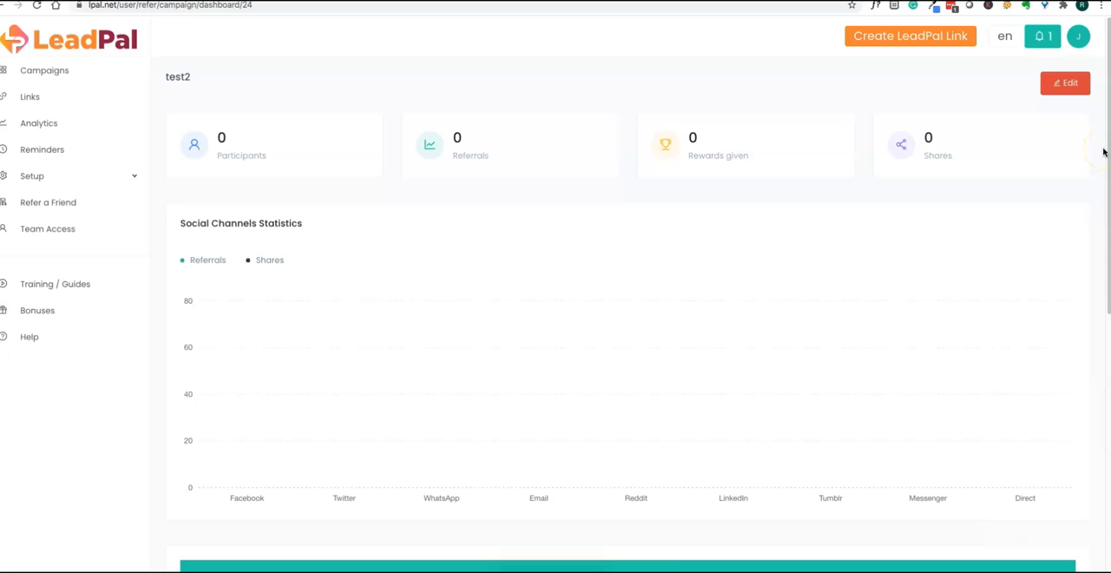
pyautogui.click(1065, 83)
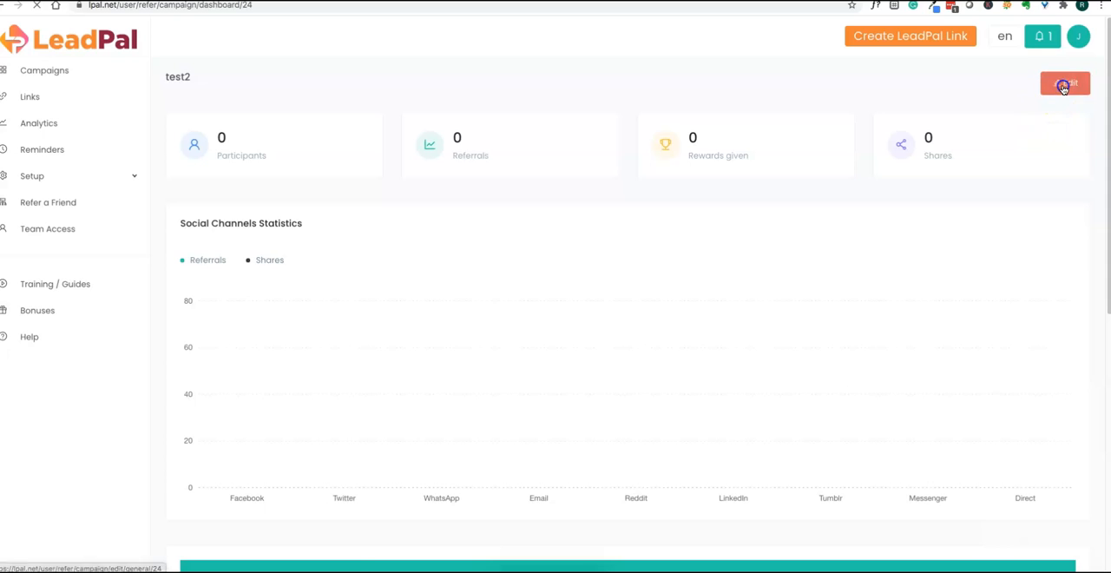
# Review test2's rewards: invitee reward 't1', referrer reward 'Test 3' limited to 2
pyautogui.click(1066, 83)
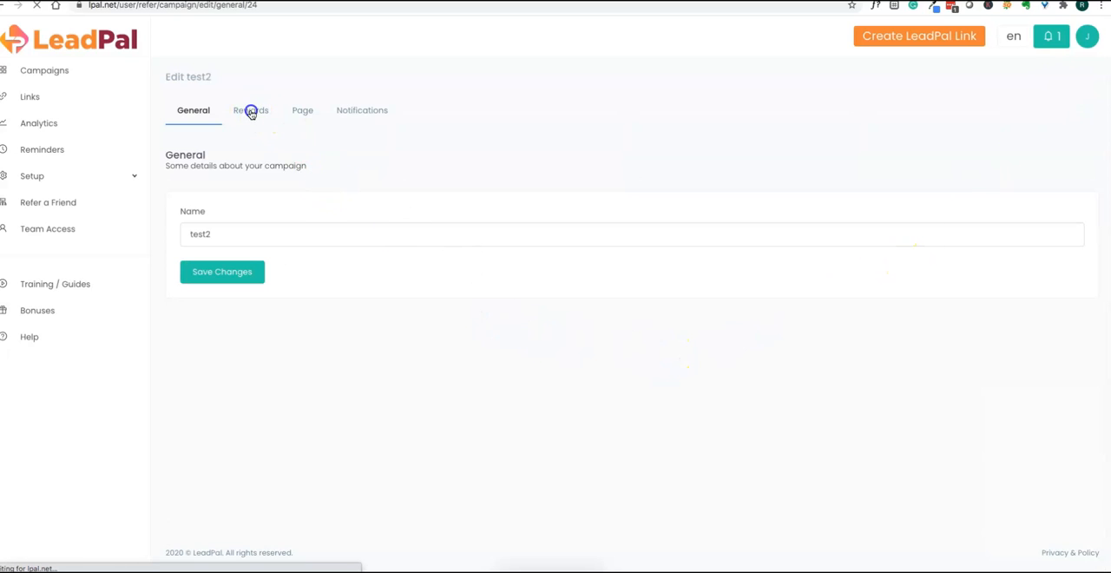
pyautogui.click(250, 110)
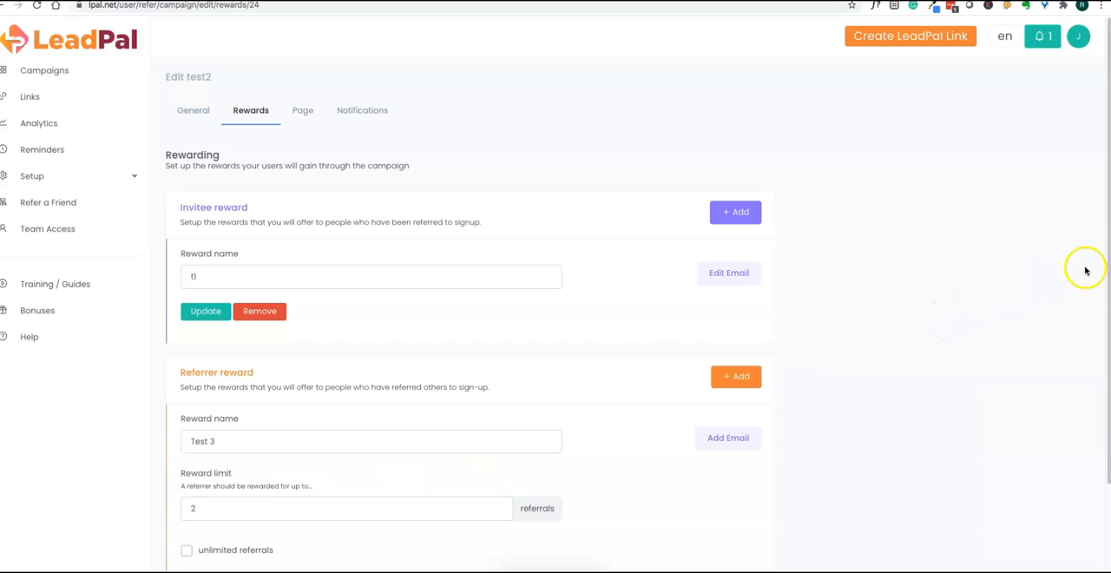
pyautogui.scroll(-3)
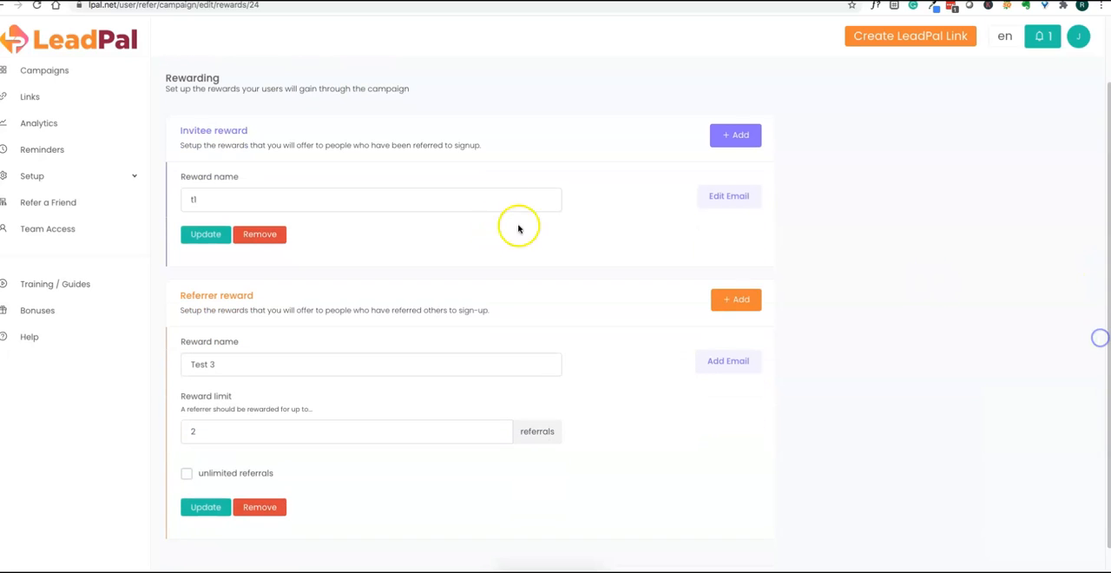
pyautogui.moveTo(1103, 81)
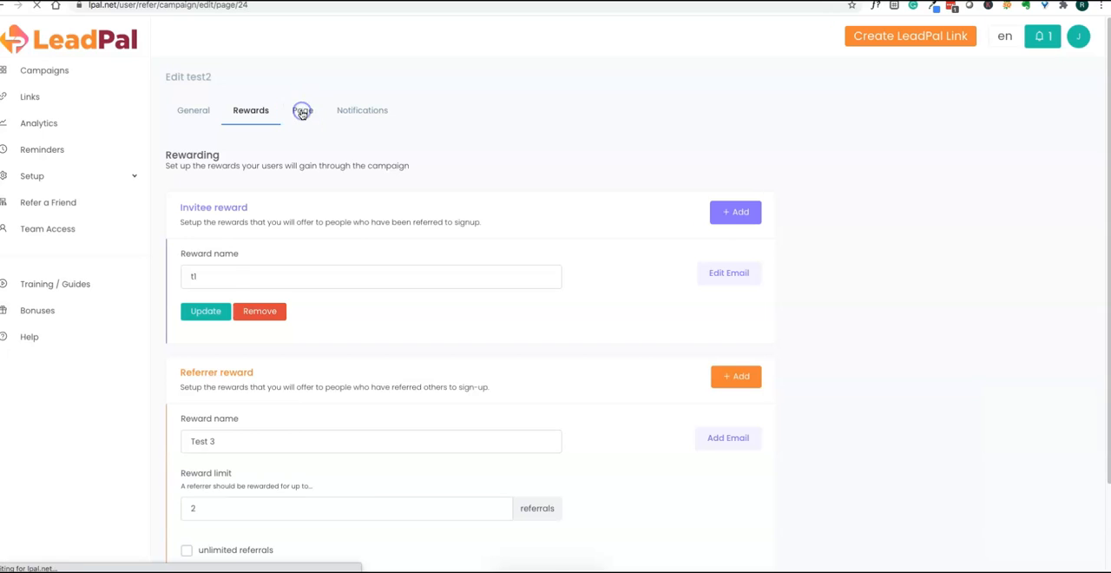
# View test2's Welcome and referral notification emails, then return to its share page
pyautogui.click(301, 110)
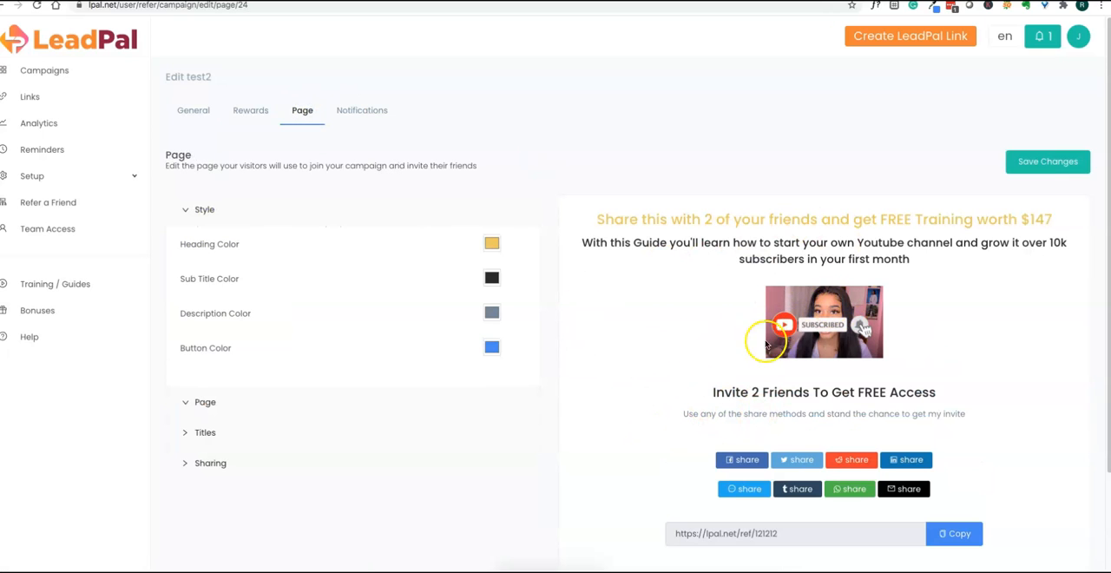
pyautogui.click(362, 110)
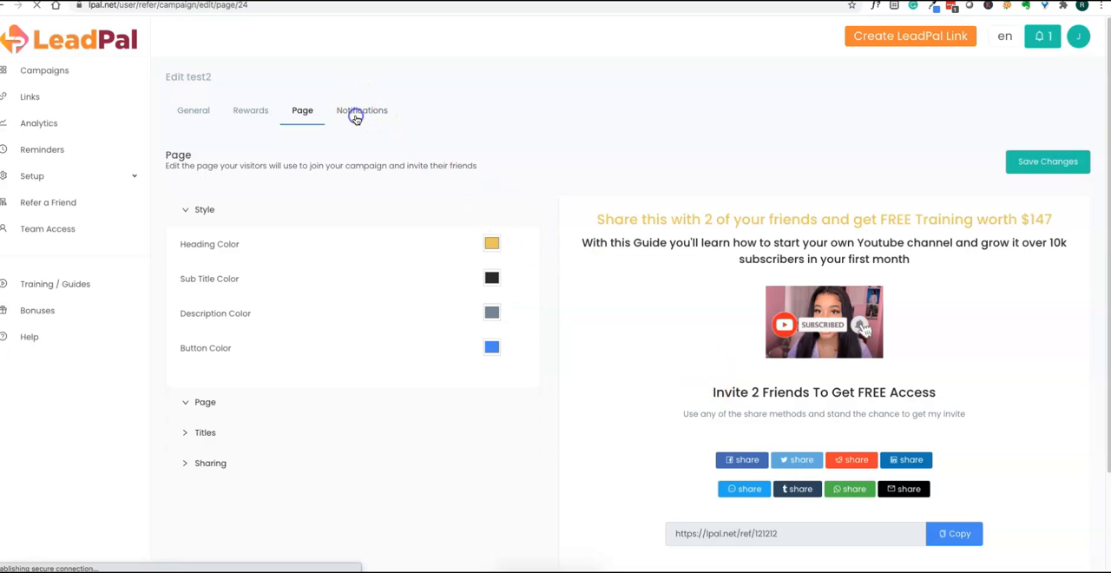
pyautogui.click(362, 110)
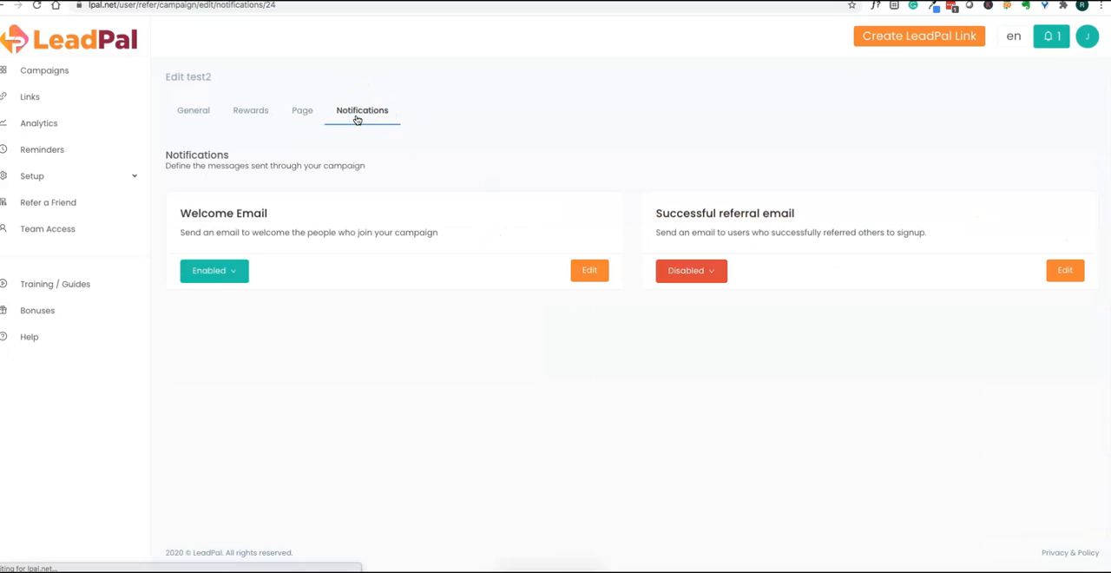
pyautogui.moveTo(573, 229)
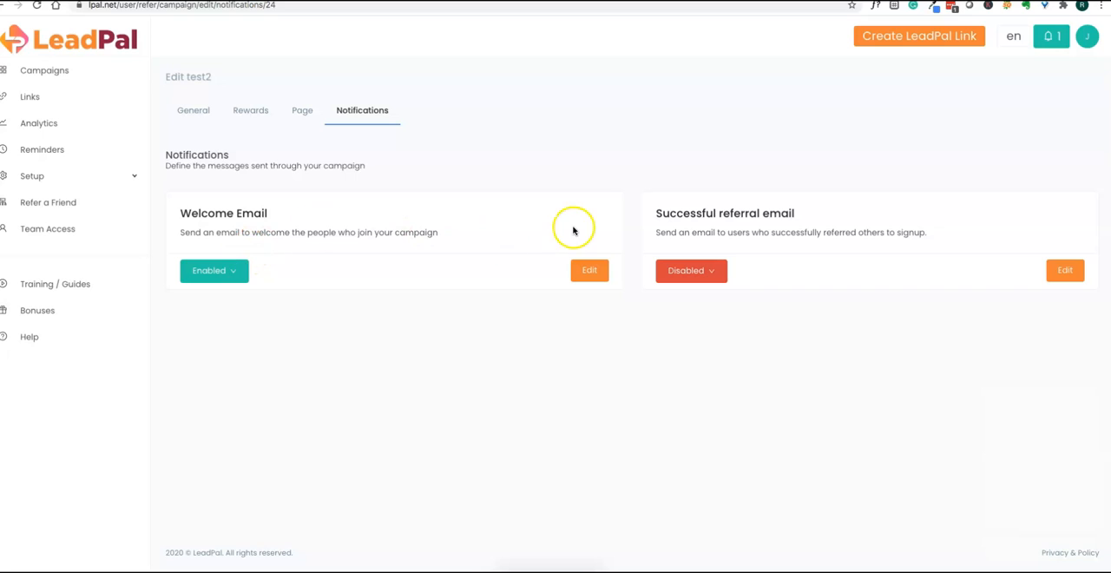
pyautogui.moveTo(585, 190)
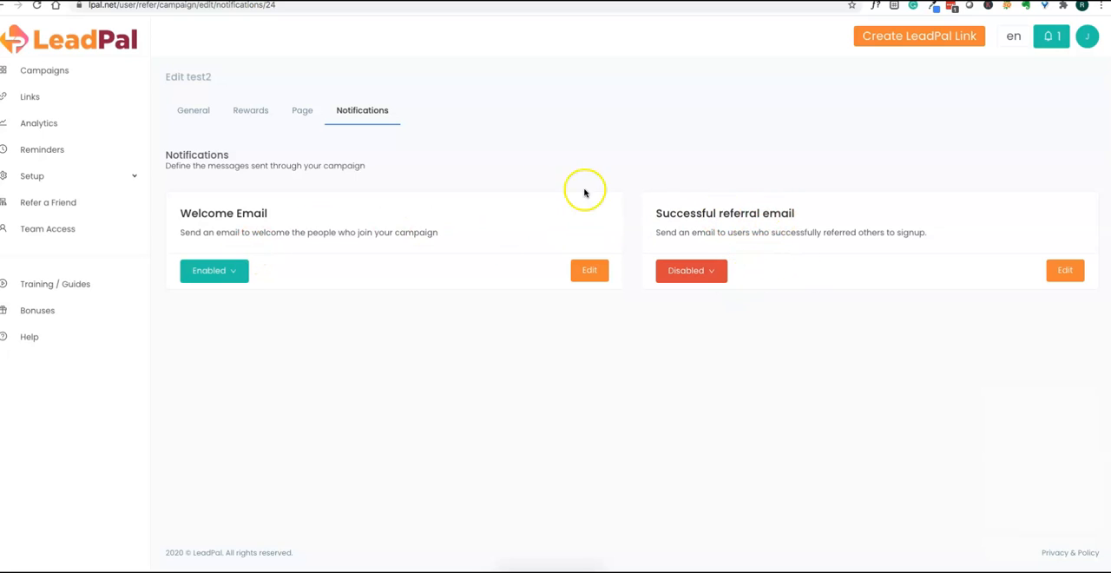
pyautogui.click(302, 111)
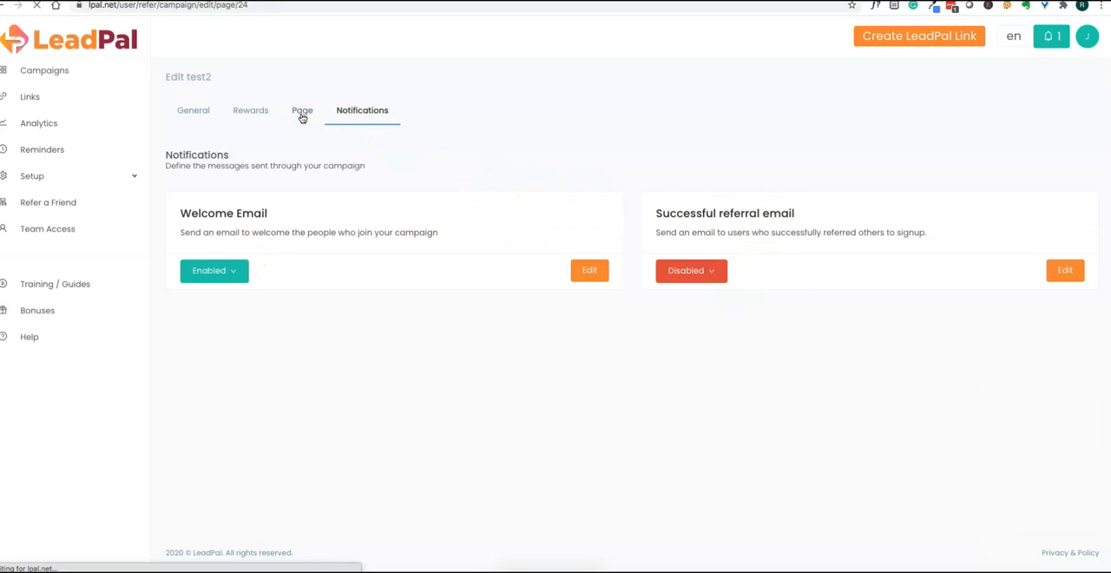
pyautogui.click(302, 110)
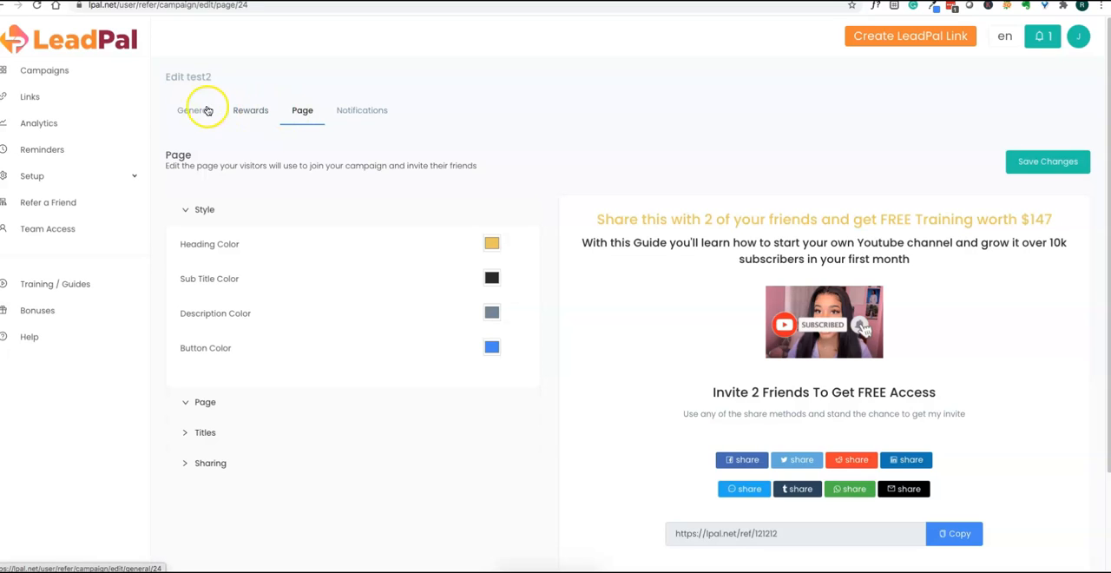
pyautogui.moveTo(29, 97)
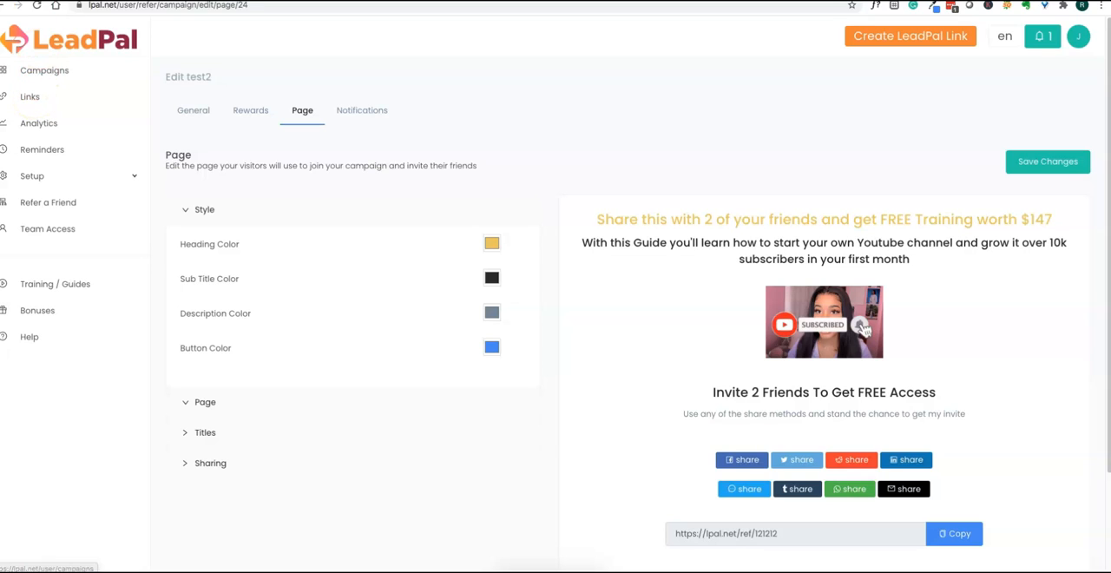
pyautogui.moveTo(80, 489)
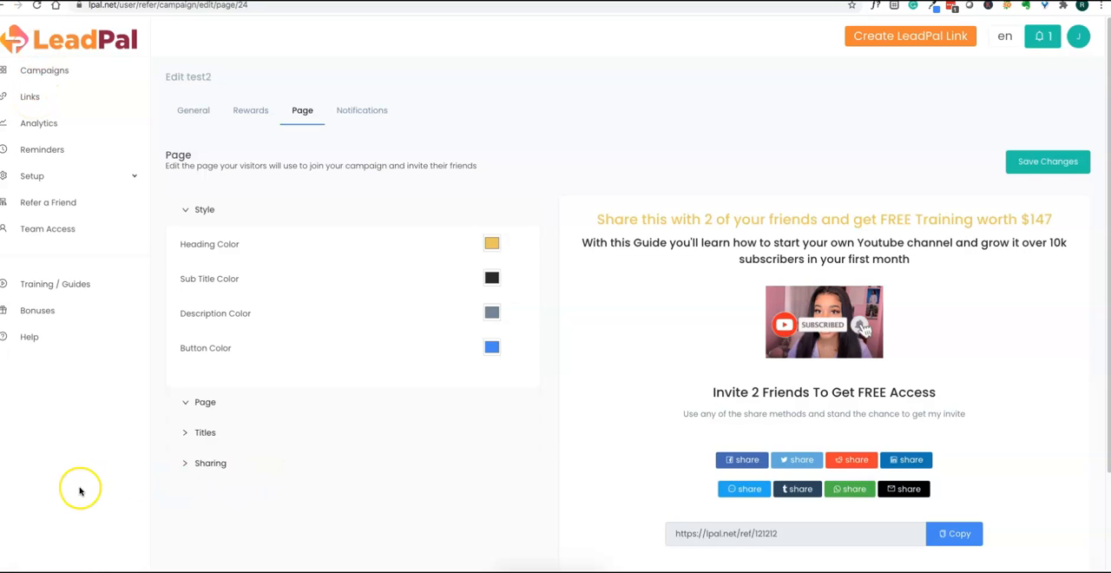
pyautogui.moveTo(79, 491)
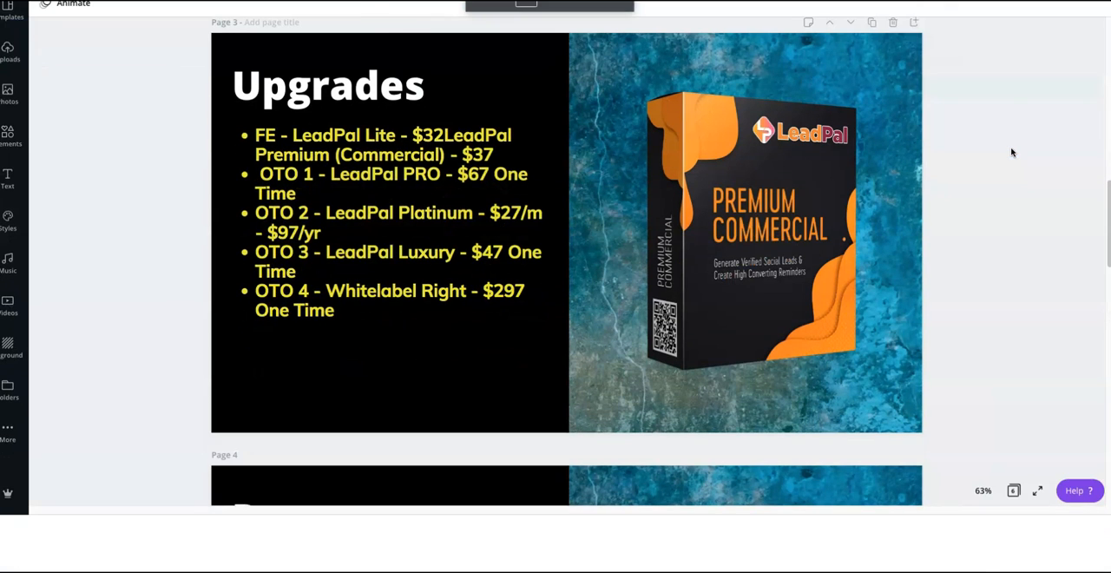
# Open Canva's Present options for the LeadPal Review deck on the Pros slide
pyautogui.click(1048, 32)
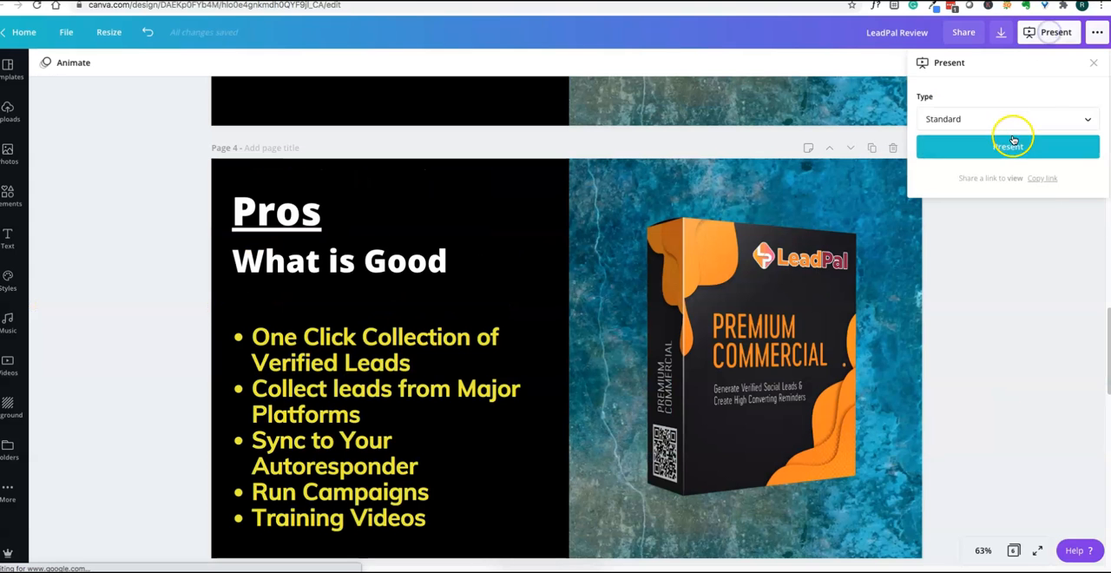
# Present the slides and land on the Cons slide about one-click signup lead loss
pyautogui.click(1008, 146)
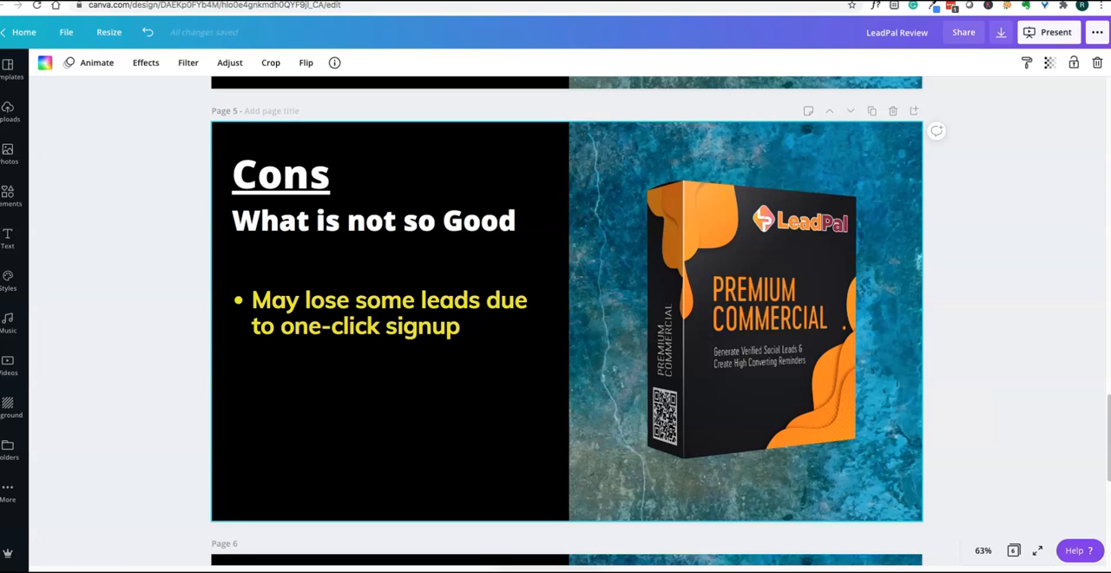
pyautogui.moveTo(1034, 296)
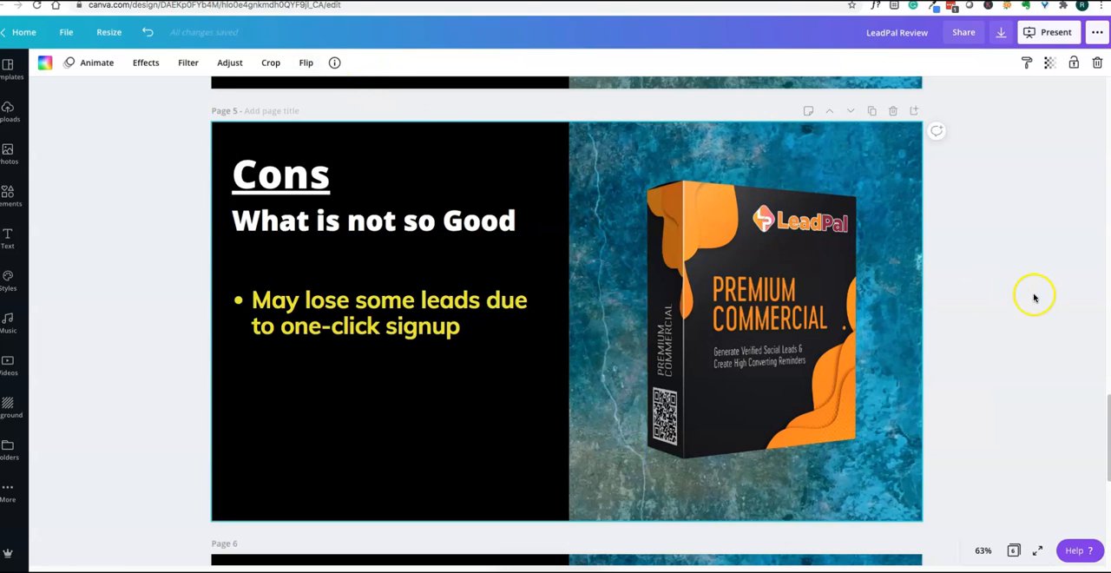